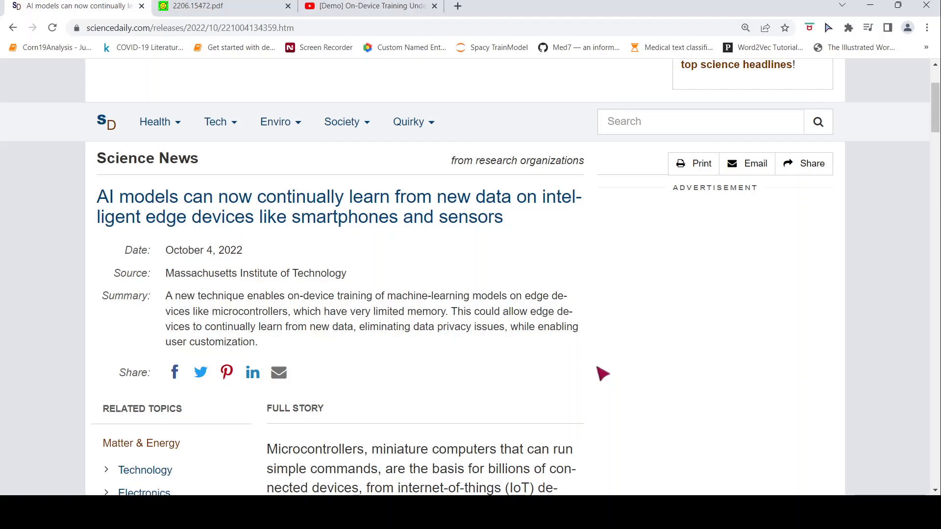
pyautogui.moveTo(421, 317)
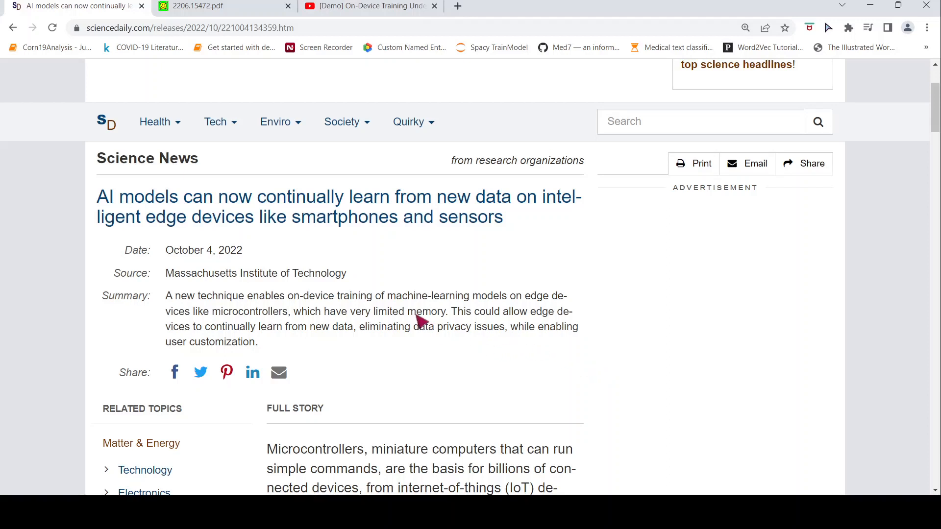
pyautogui.moveTo(422, 342)
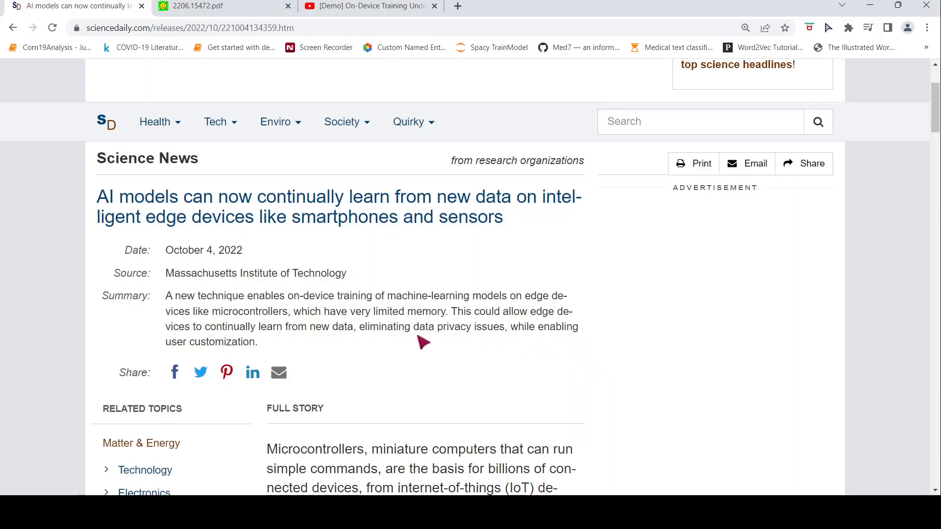
pyautogui.moveTo(431, 353)
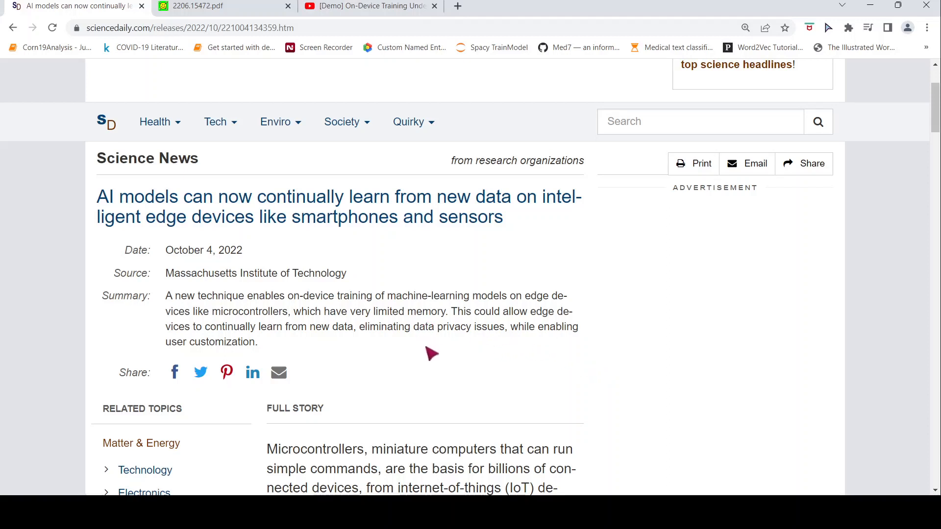
pyautogui.moveTo(392, 302)
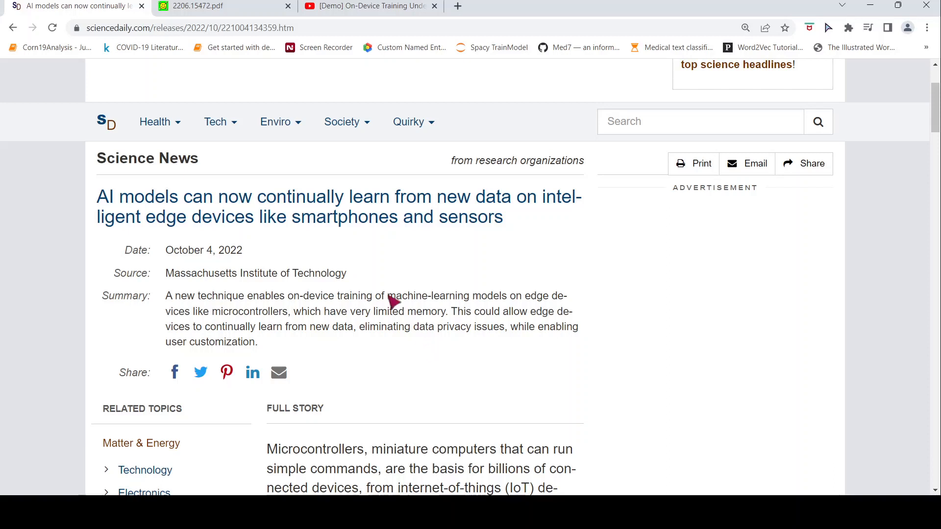
pyautogui.moveTo(246, 288)
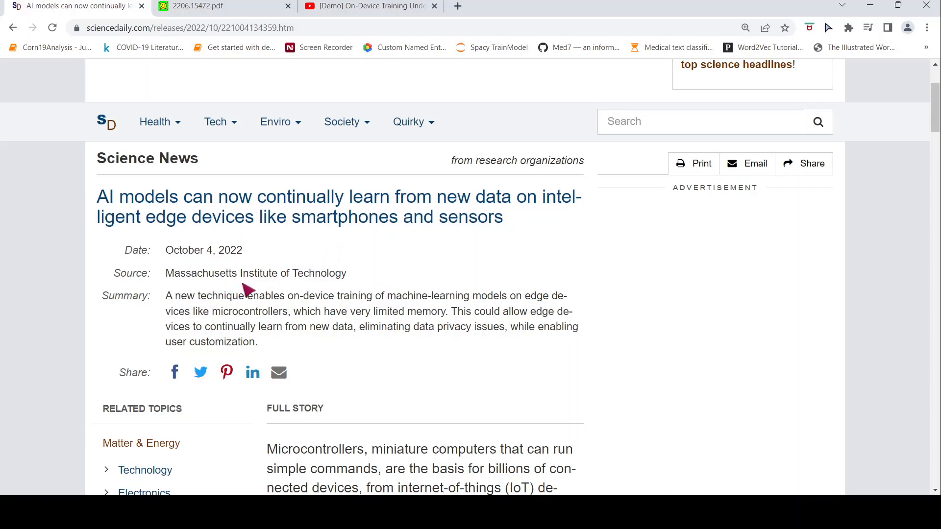
pyautogui.moveTo(340, 306)
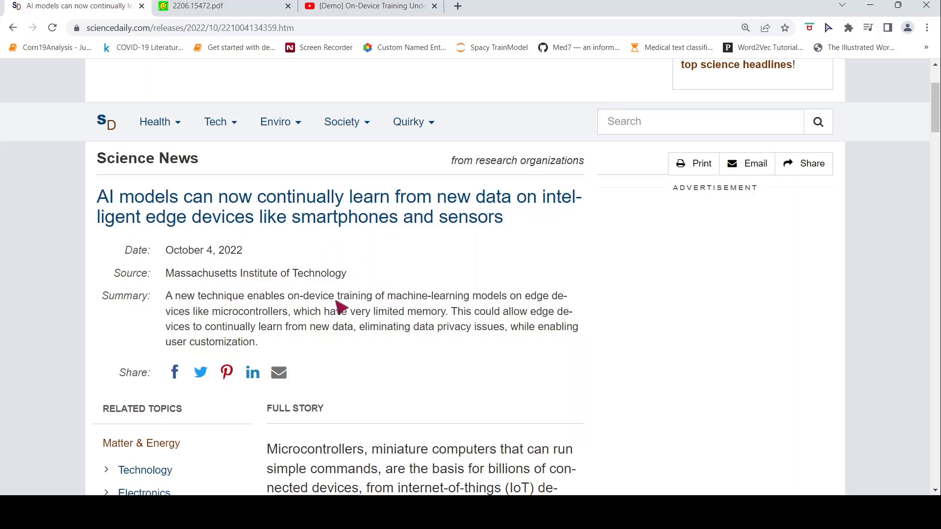
pyautogui.moveTo(452, 302)
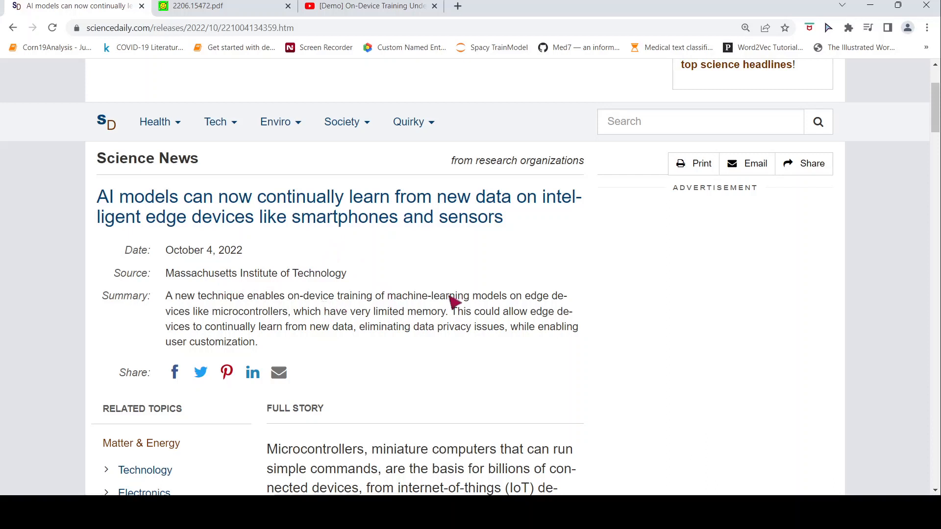
pyautogui.moveTo(443, 307)
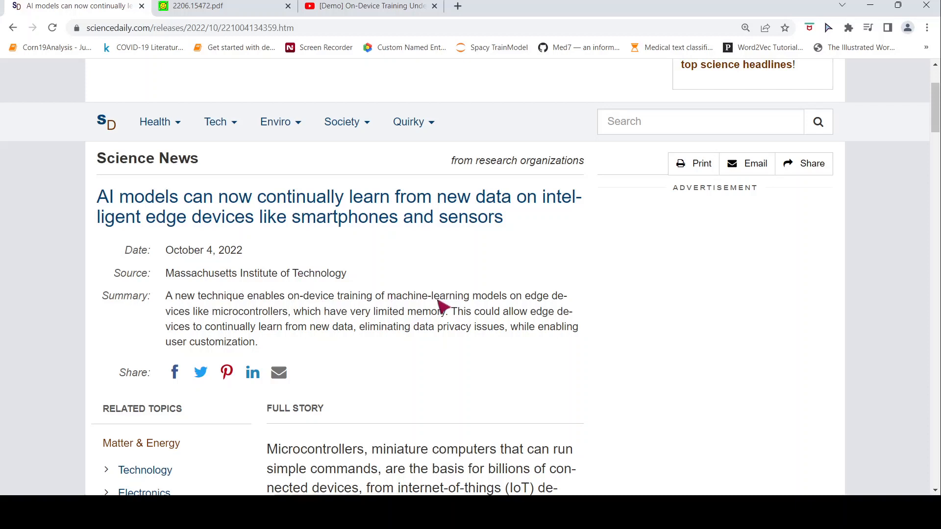
pyautogui.moveTo(276, 325)
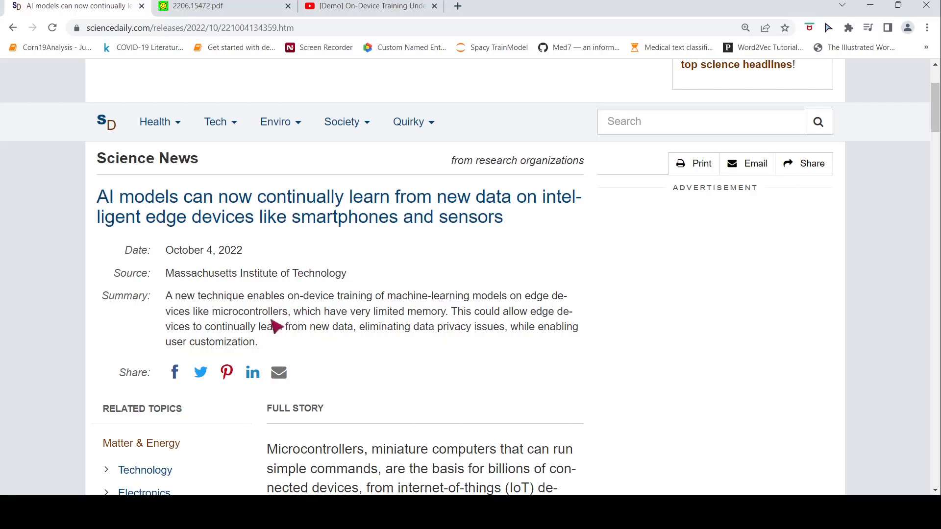
pyautogui.moveTo(403, 322)
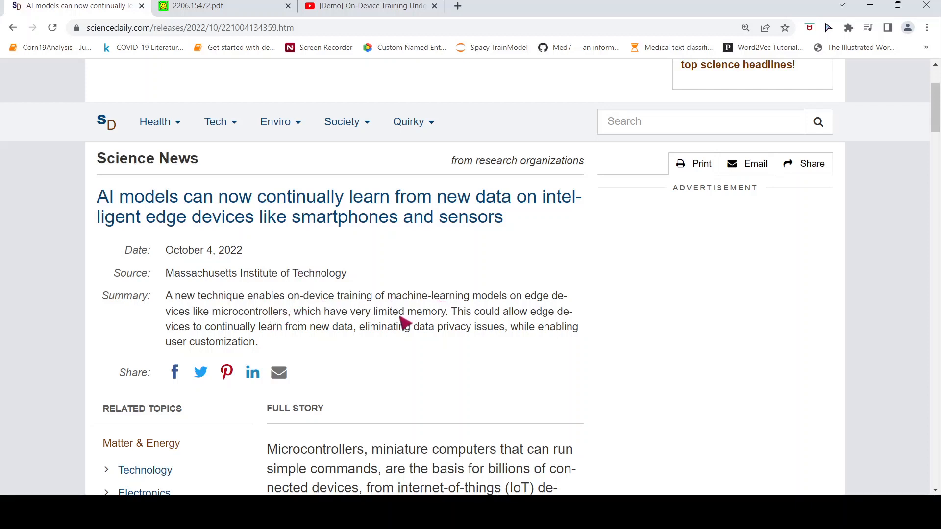
pyautogui.moveTo(353, 325)
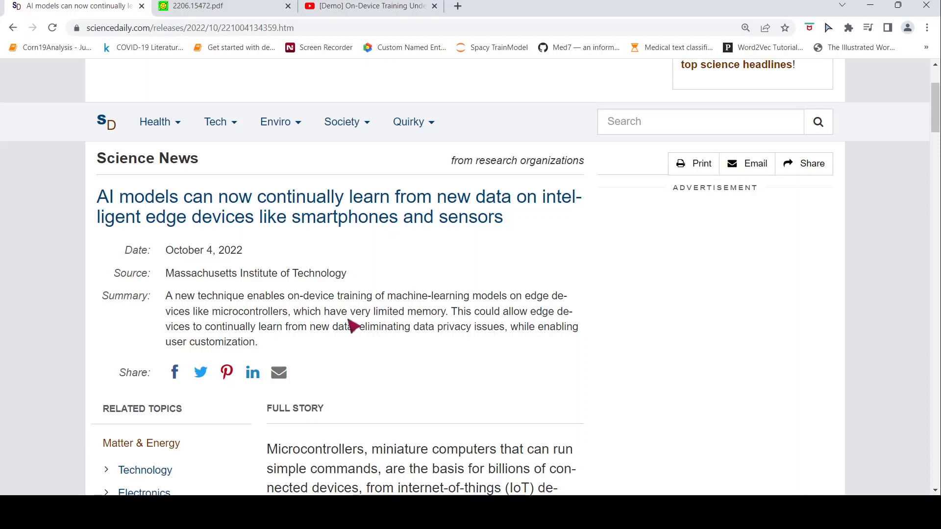
pyautogui.moveTo(324, 351)
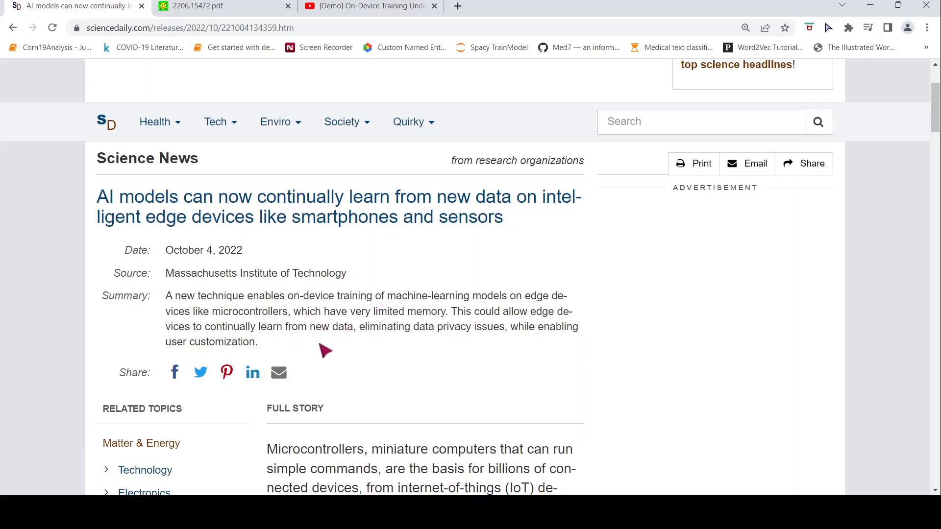
pyautogui.moveTo(405, 358)
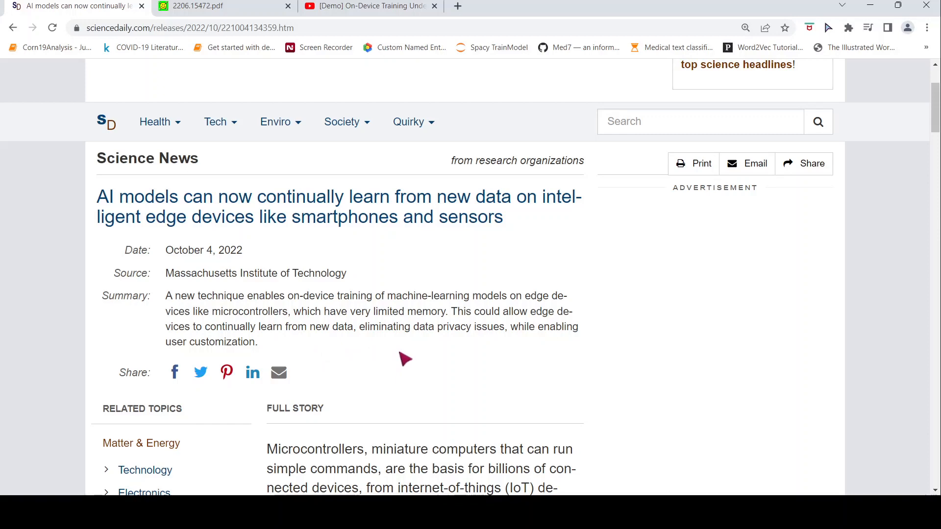
pyautogui.moveTo(267, 347)
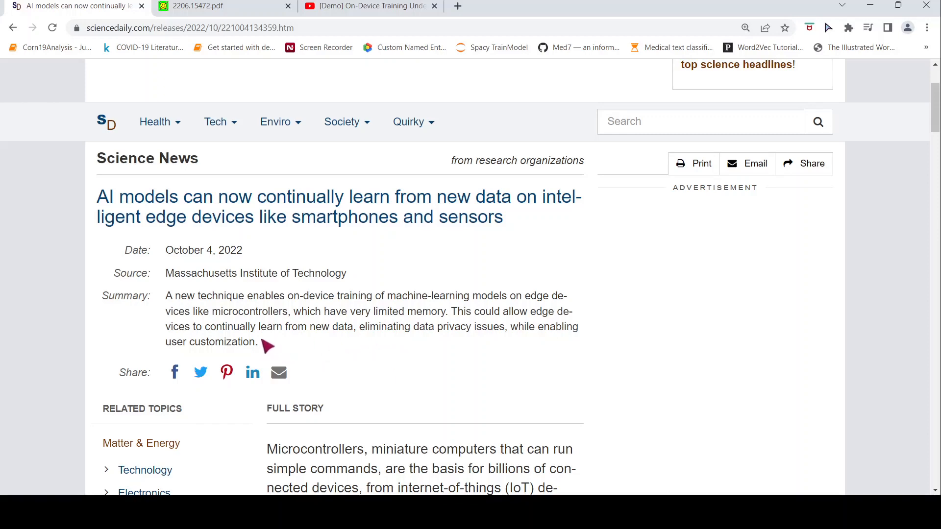
# - Scroll the ScienceDaily story to its opening paragraphs on microcontroller limits and costly central training
pyautogui.scroll(-3)
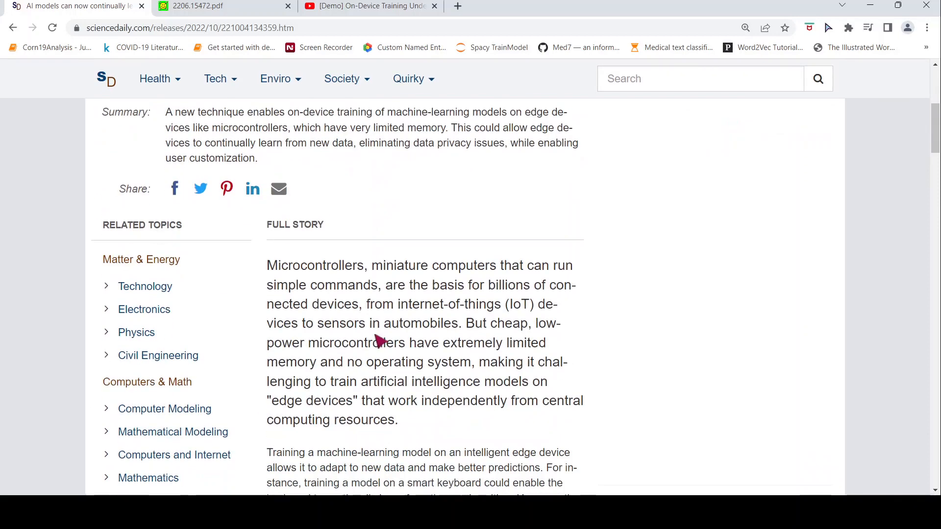
pyautogui.scroll(-3)
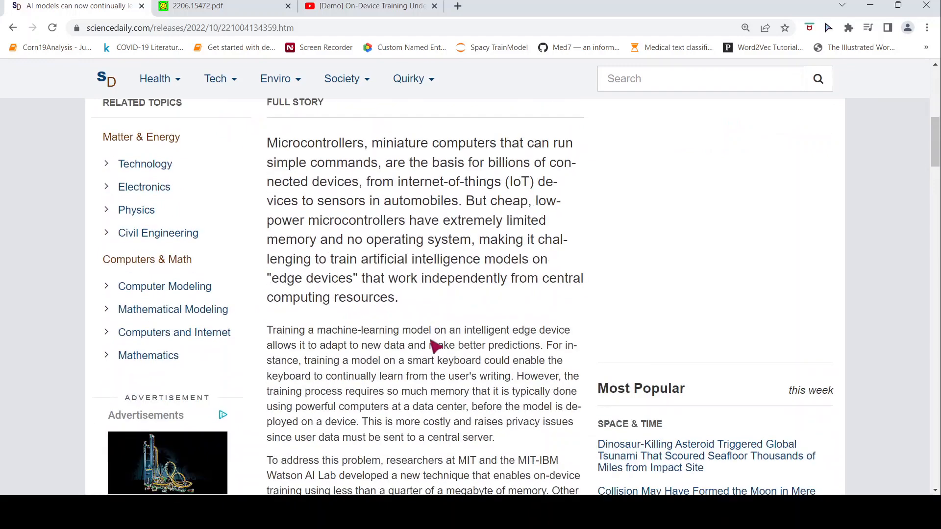
pyautogui.moveTo(434, 374)
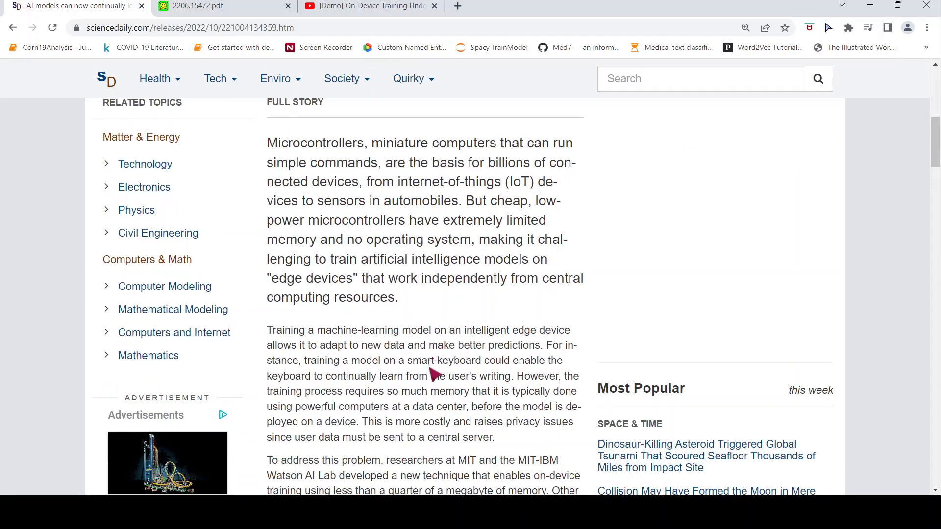
pyautogui.moveTo(421, 348)
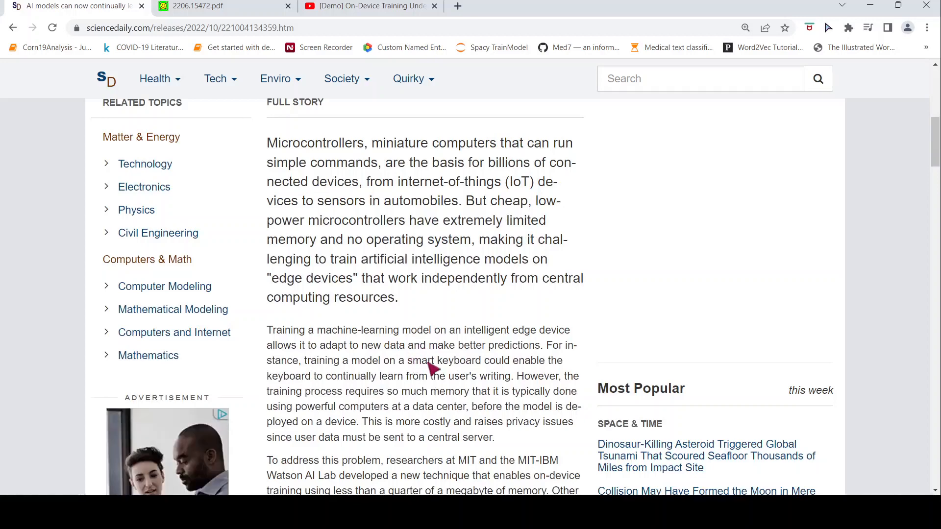
pyautogui.moveTo(405, 390)
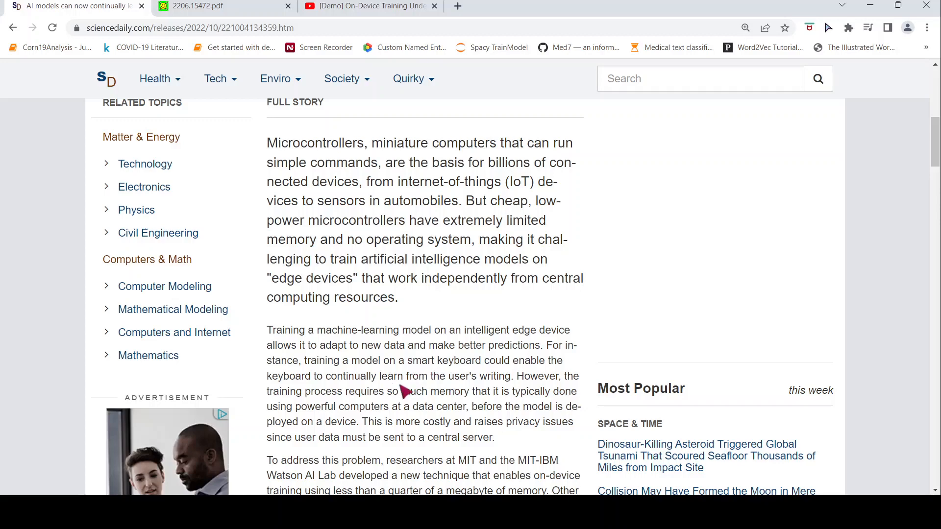
pyautogui.moveTo(458, 388)
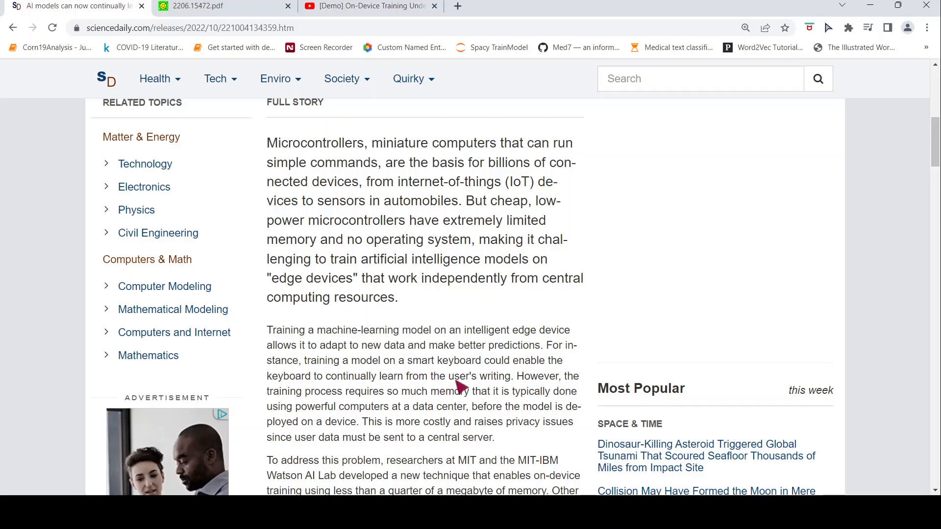
pyautogui.moveTo(408, 336)
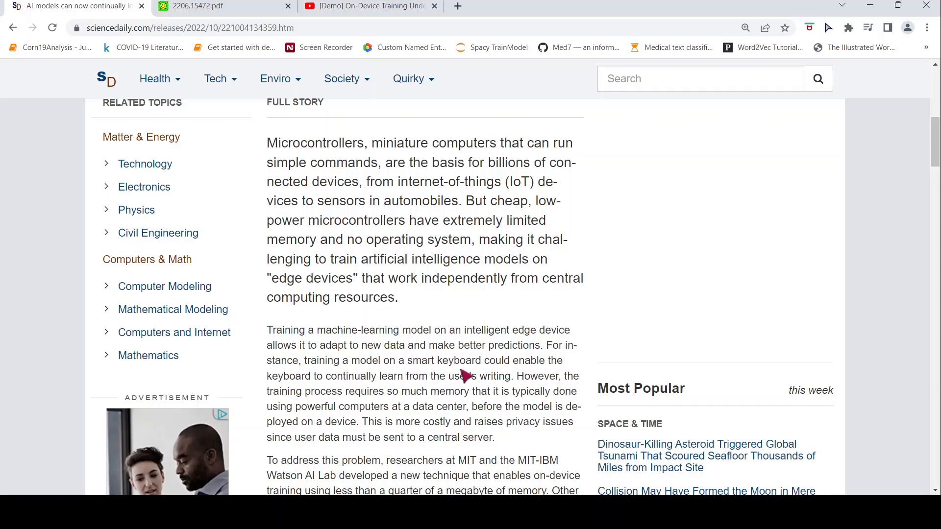
pyautogui.scroll(-3)
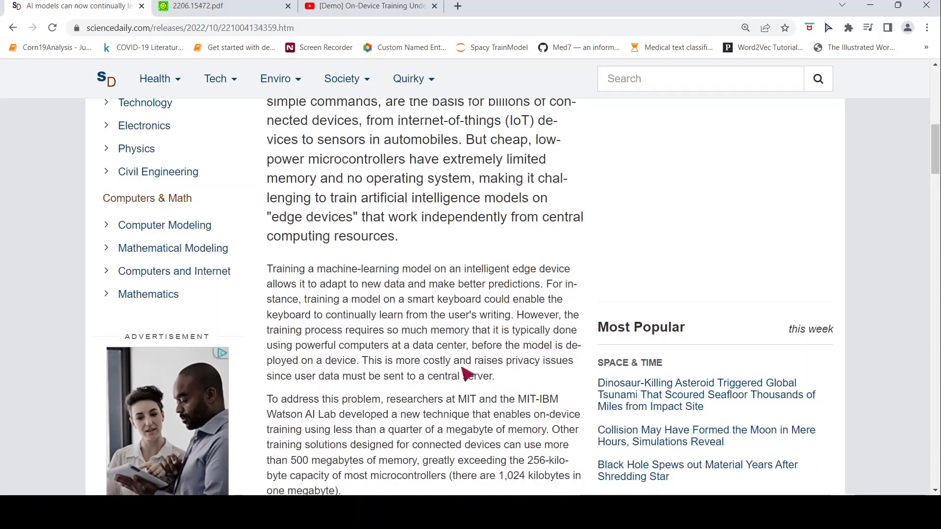
pyautogui.moveTo(405, 357)
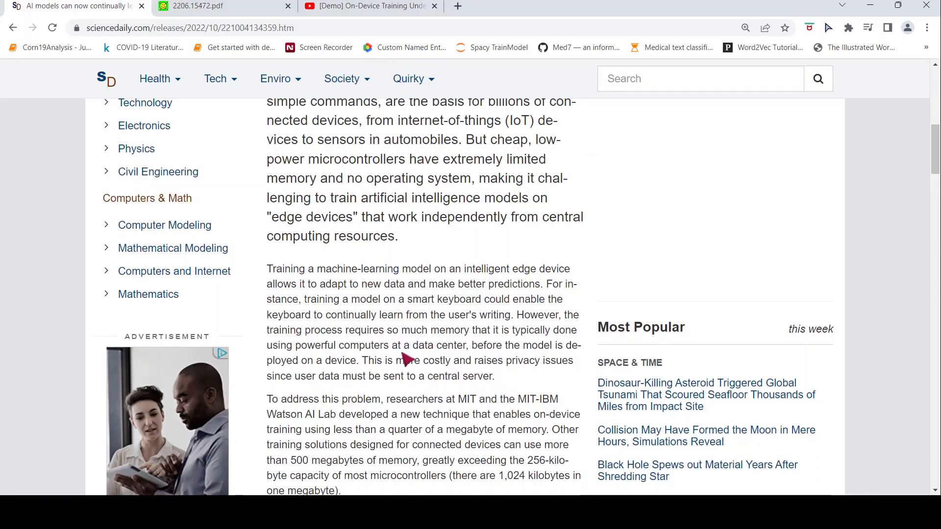
pyautogui.moveTo(421, 360)
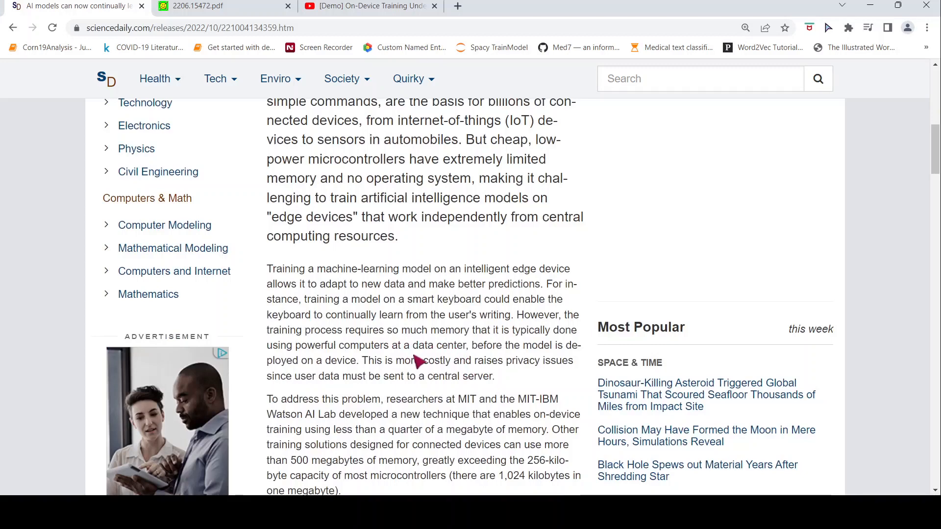
pyautogui.moveTo(367, 378)
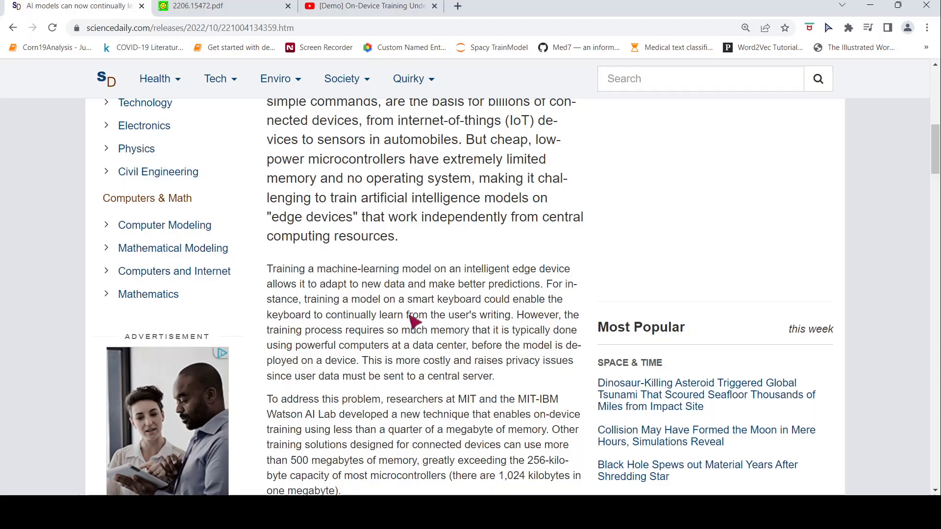
pyautogui.moveTo(434, 369)
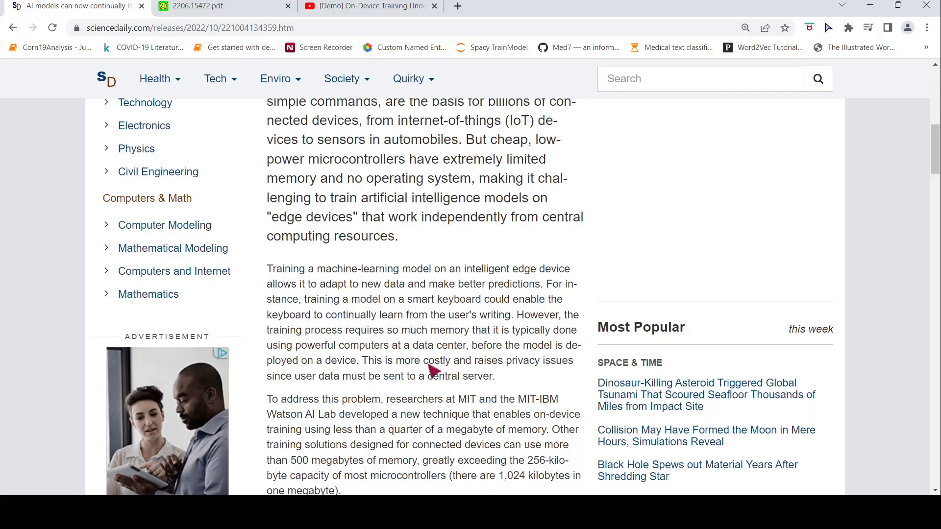
pyautogui.moveTo(465, 350)
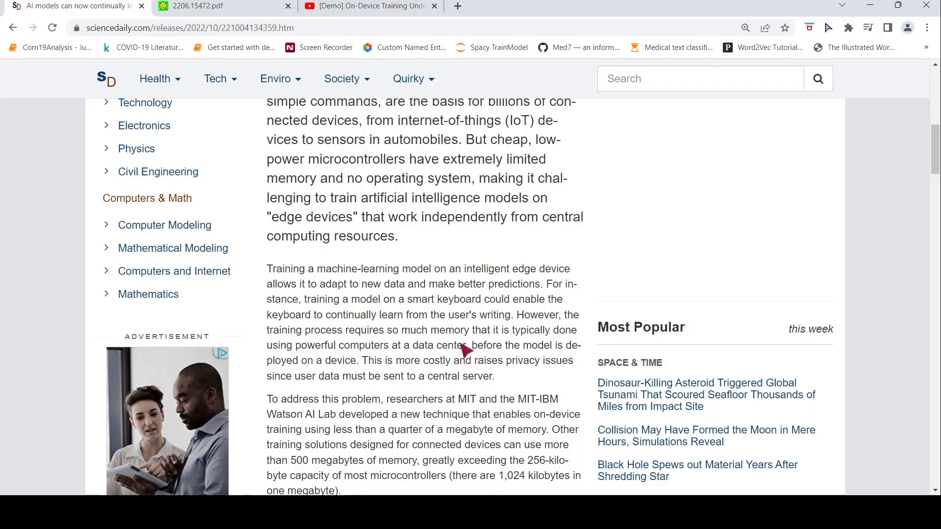
pyautogui.scroll(-3)
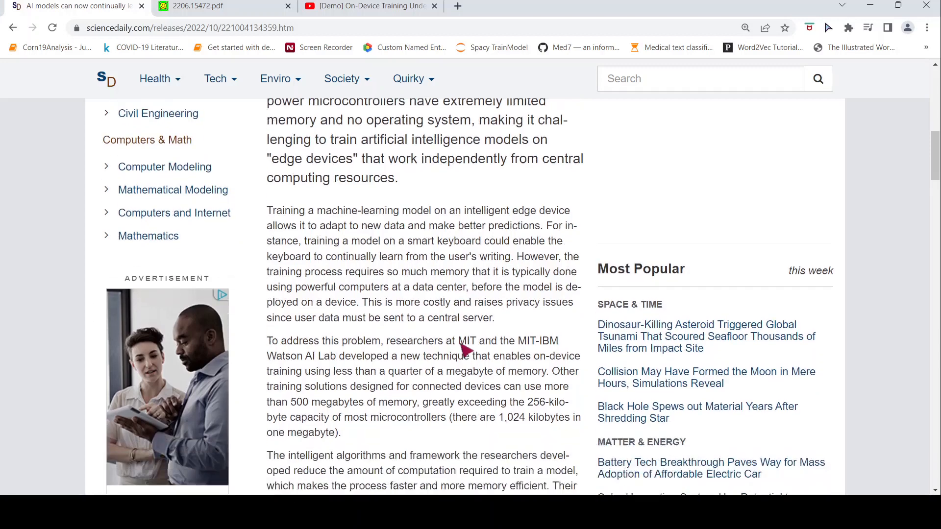
pyautogui.scroll(-3)
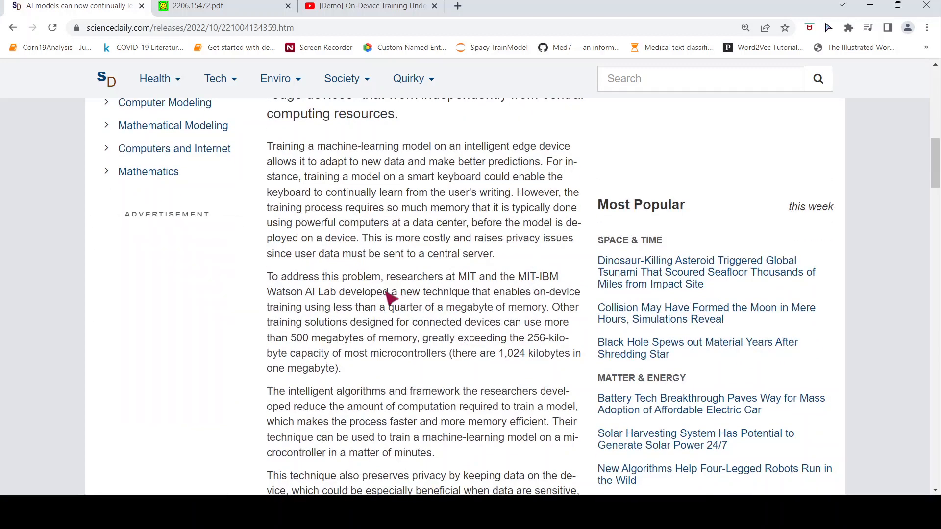
pyautogui.moveTo(486, 305)
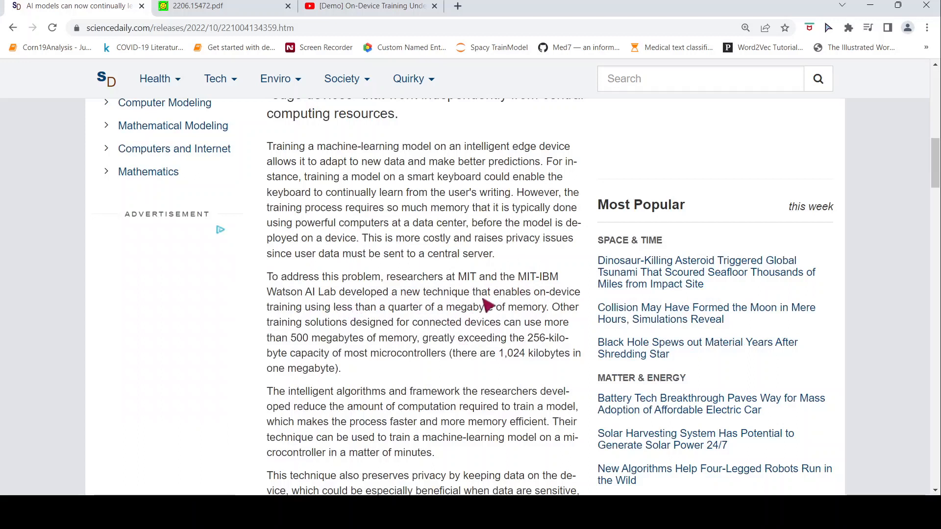
pyautogui.moveTo(519, 314)
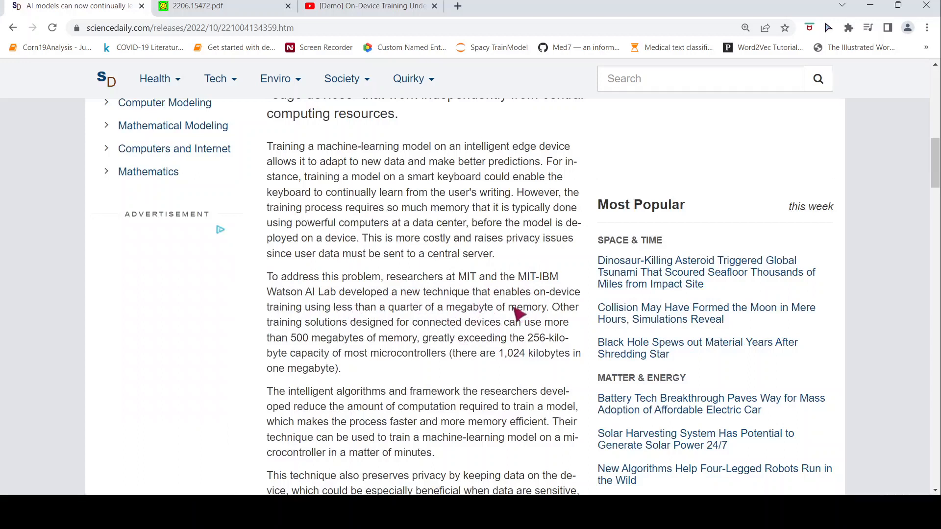
pyautogui.moveTo(390, 322)
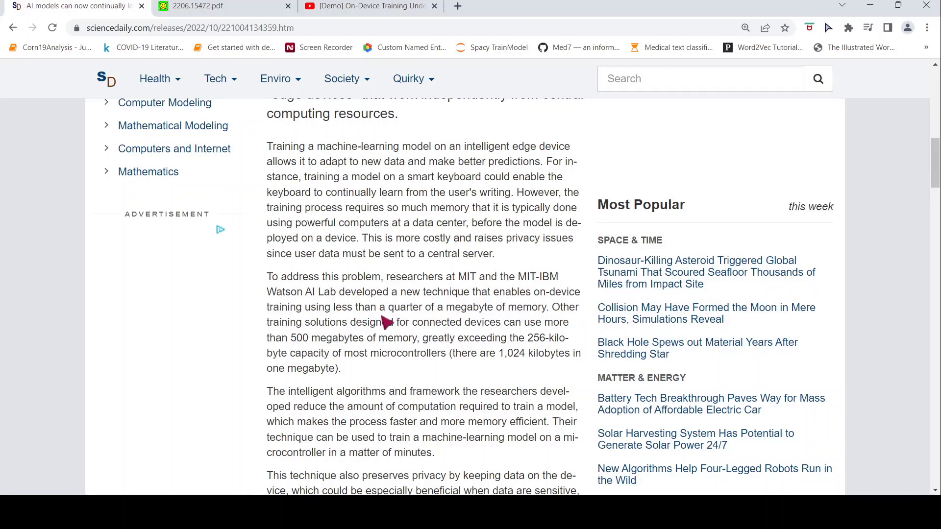
pyautogui.moveTo(450, 322)
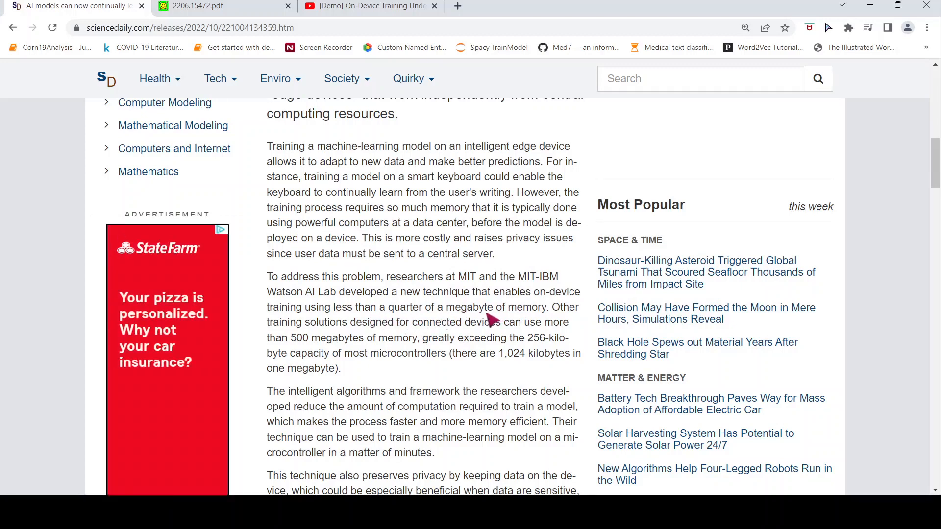
pyautogui.moveTo(402, 342)
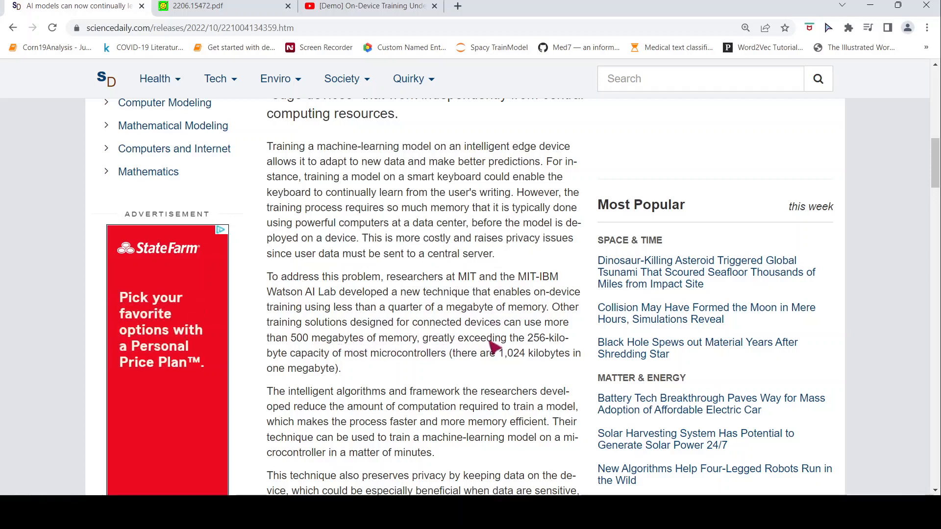
pyautogui.moveTo(522, 348)
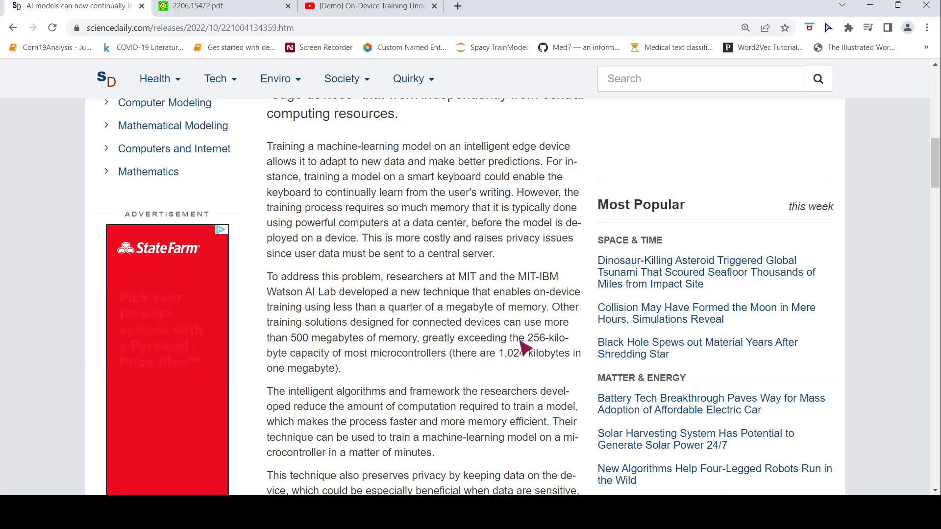
pyautogui.moveTo(399, 359)
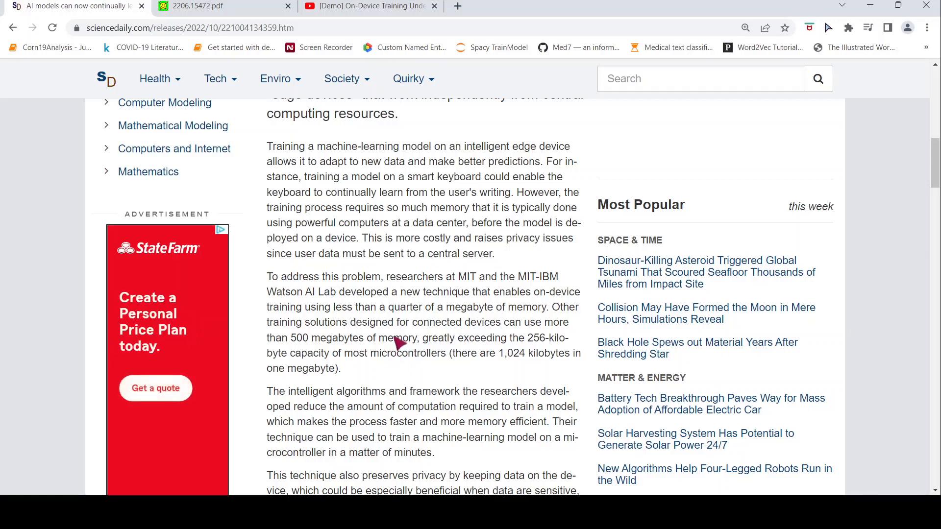
pyautogui.scroll(-3)
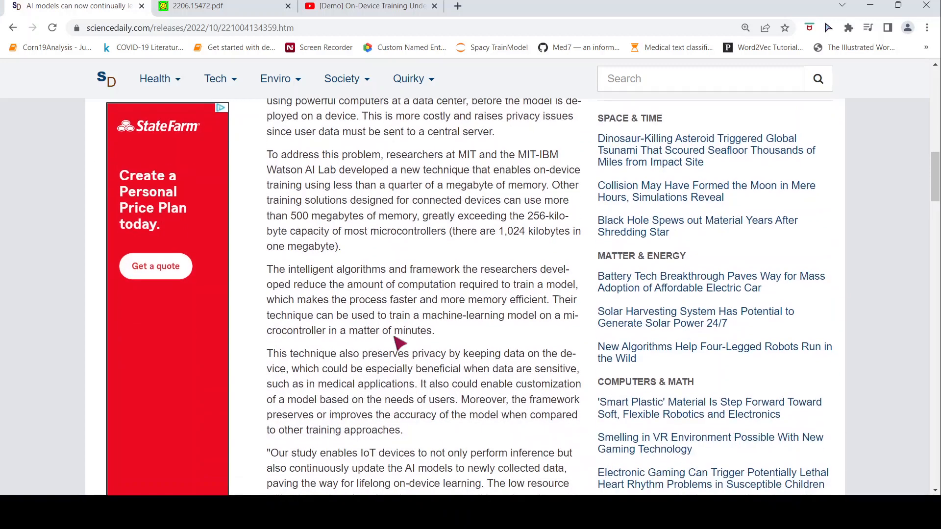
pyautogui.scroll(-3)
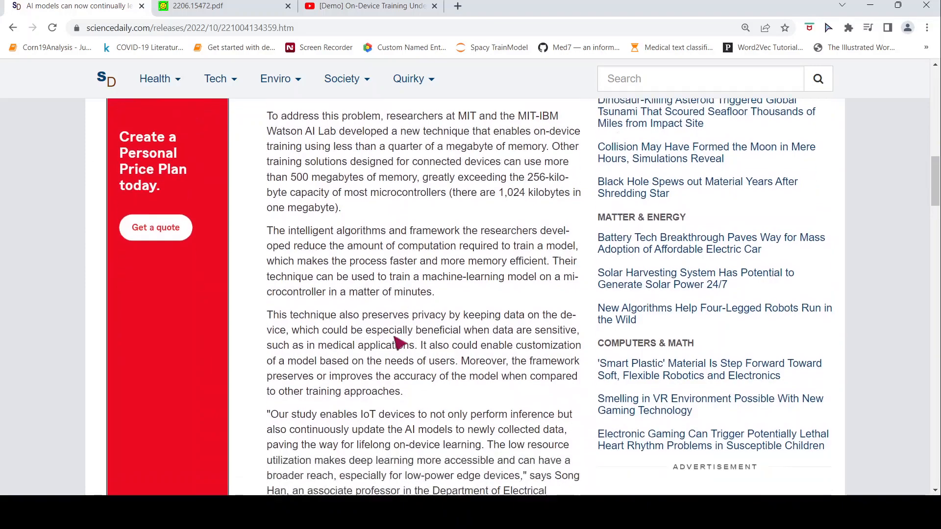
pyautogui.click(409, 78)
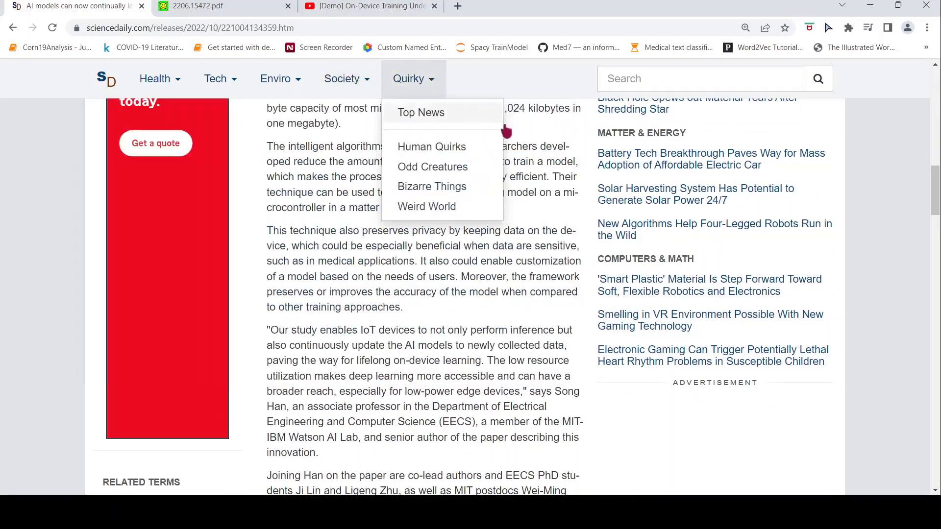
# - Switch to the 2206.15472.pdf tab and show page 1 with the paper's title and abstract
pyautogui.click(216, 6)
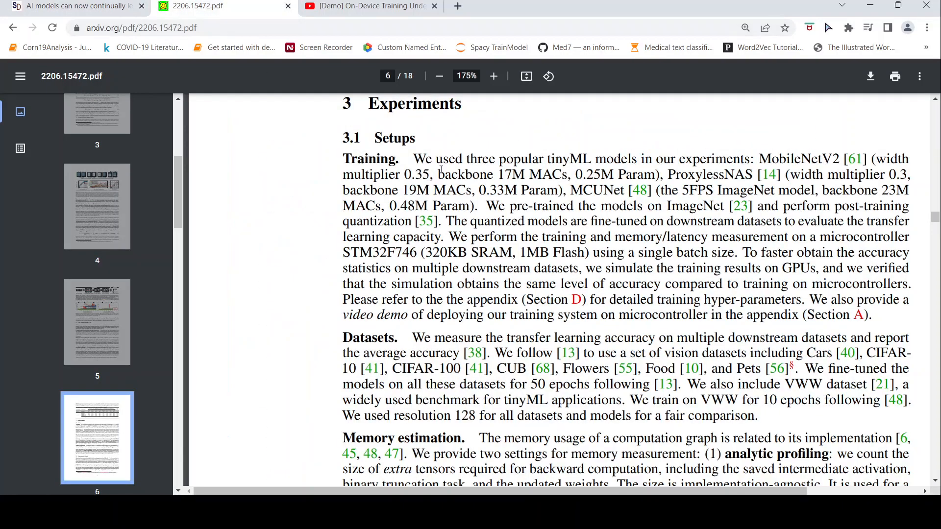
pyautogui.scroll(3)
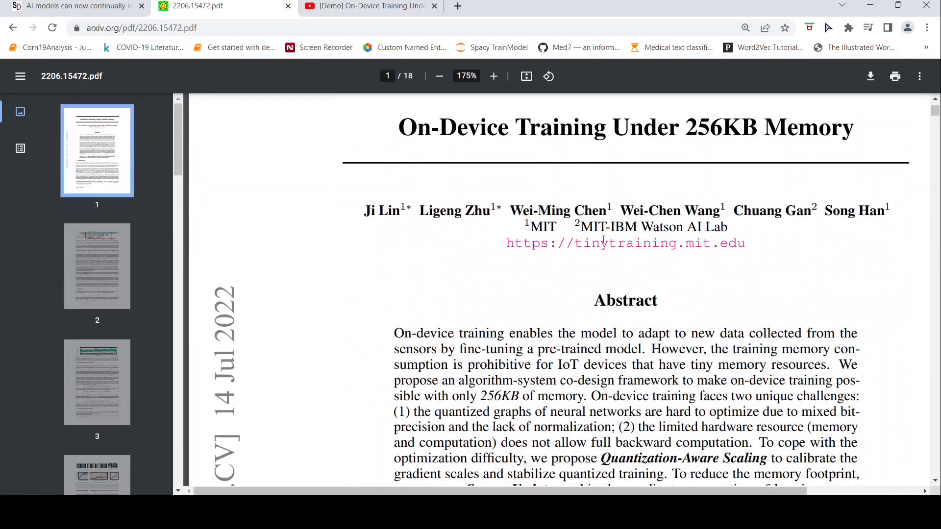
pyautogui.scroll(-3)
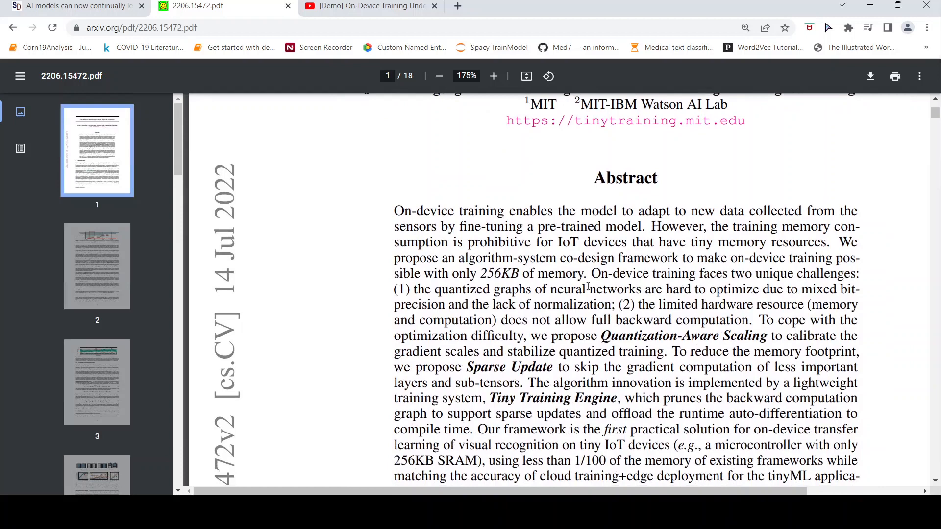
pyautogui.moveTo(588, 287)
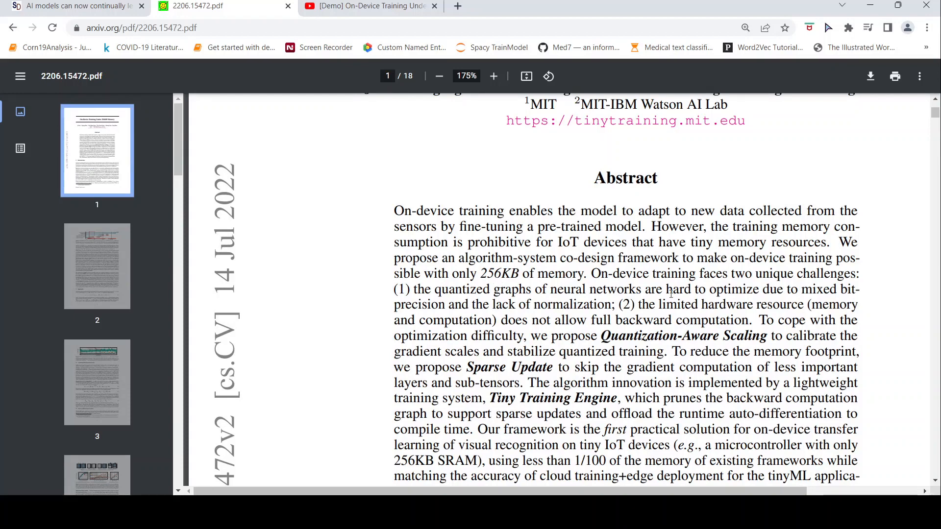
pyautogui.scroll(-3)
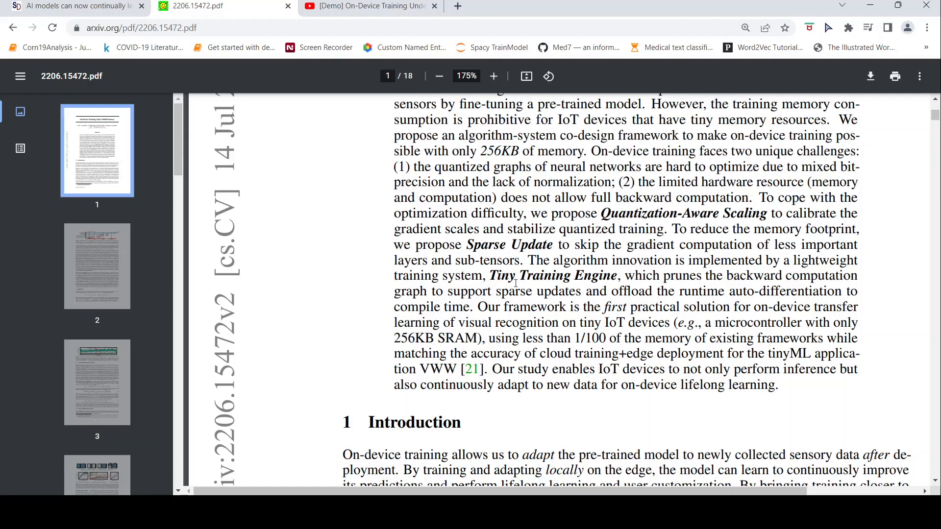
pyautogui.scroll(3)
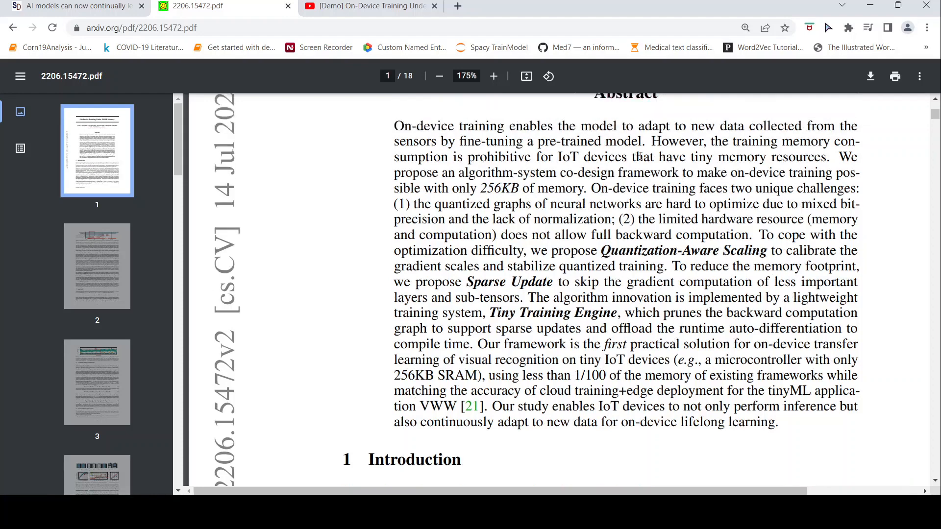
pyautogui.scroll(3)
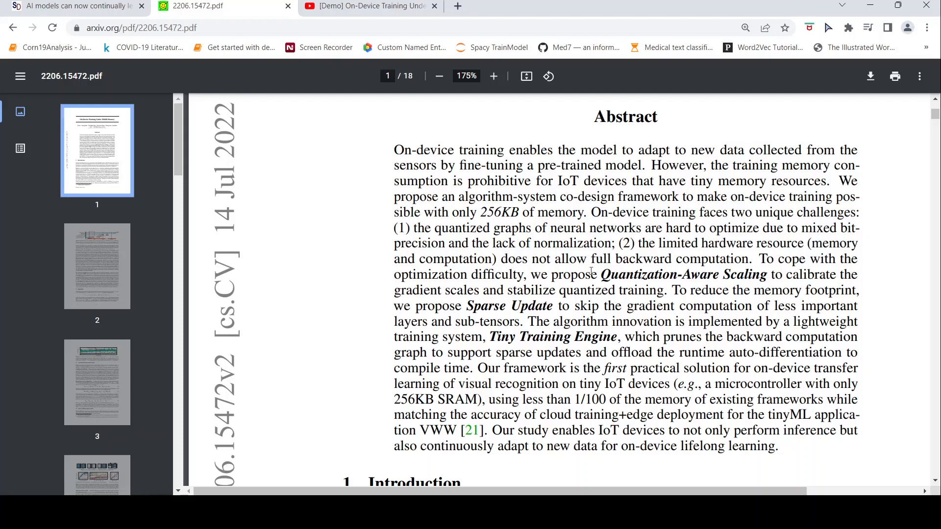
pyautogui.moveTo(731, 258)
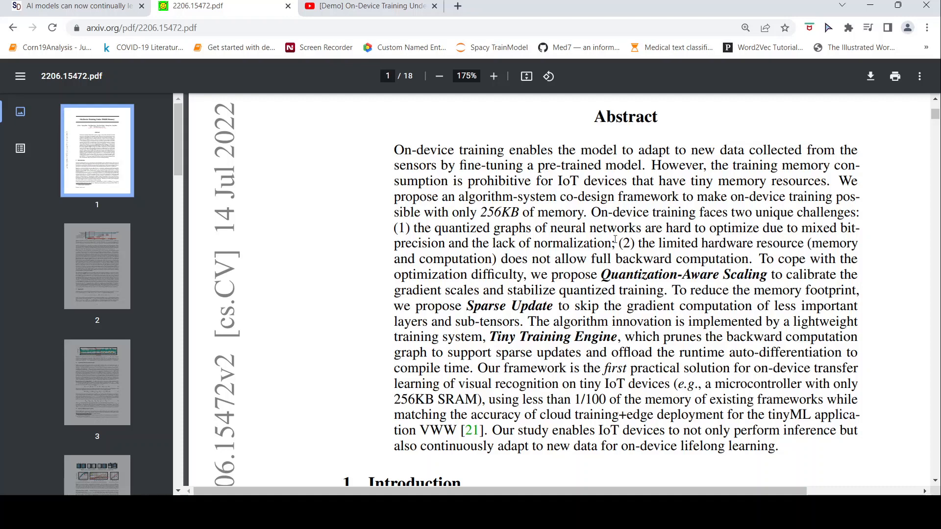
pyautogui.moveTo(657, 288)
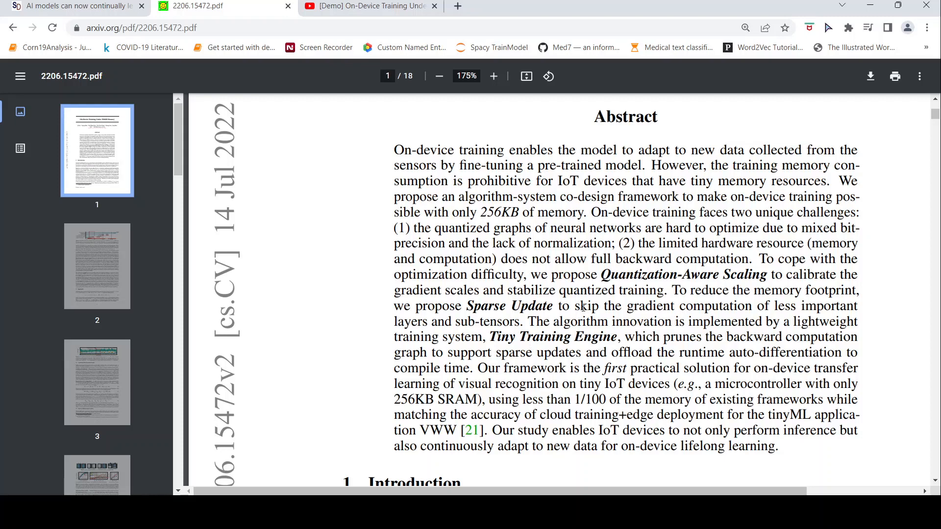
# - Scroll past the introduction and Figure 1 to the Approach section's int8 quantization equation
pyautogui.scroll(-3)
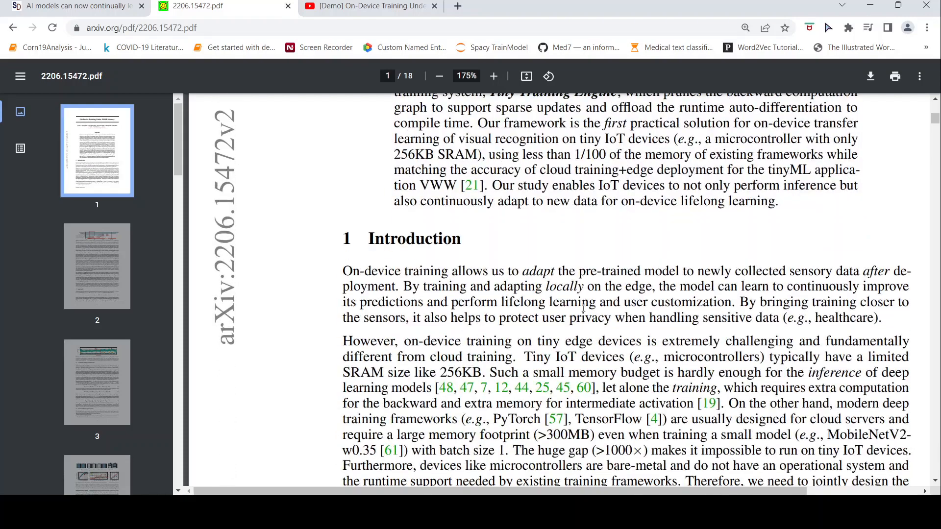
pyautogui.scroll(-3)
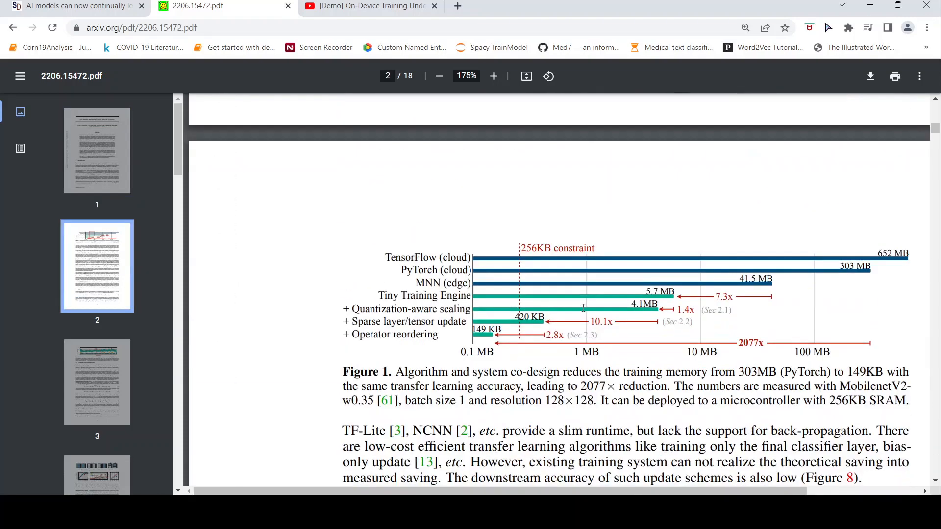
pyautogui.scroll(-3)
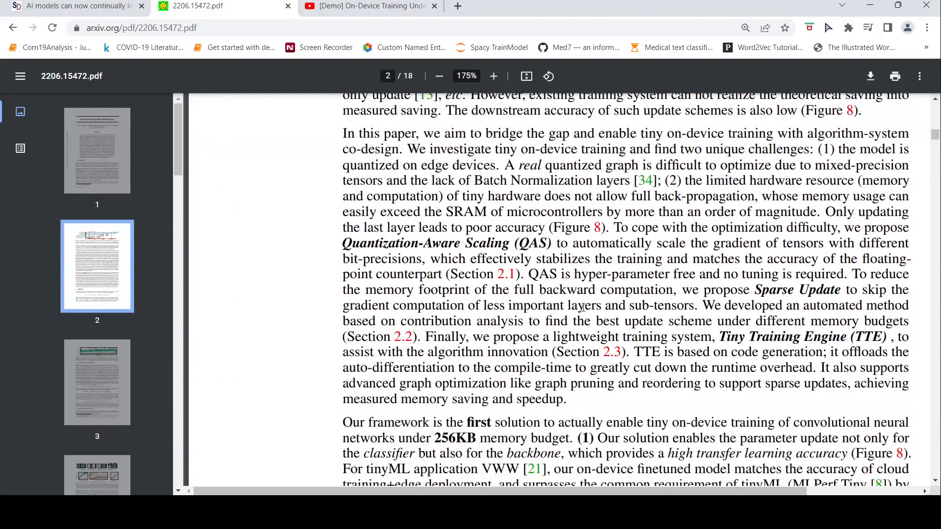
pyautogui.scroll(-3)
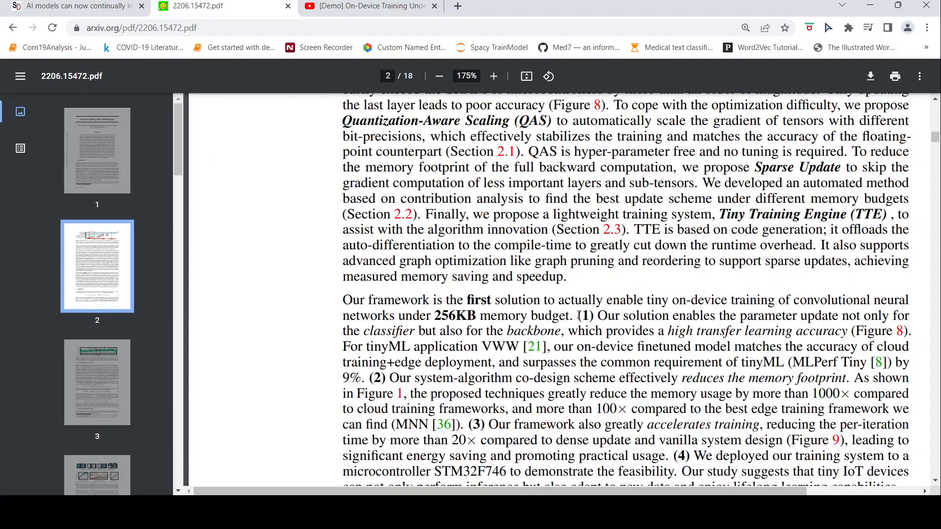
pyautogui.scroll(-3)
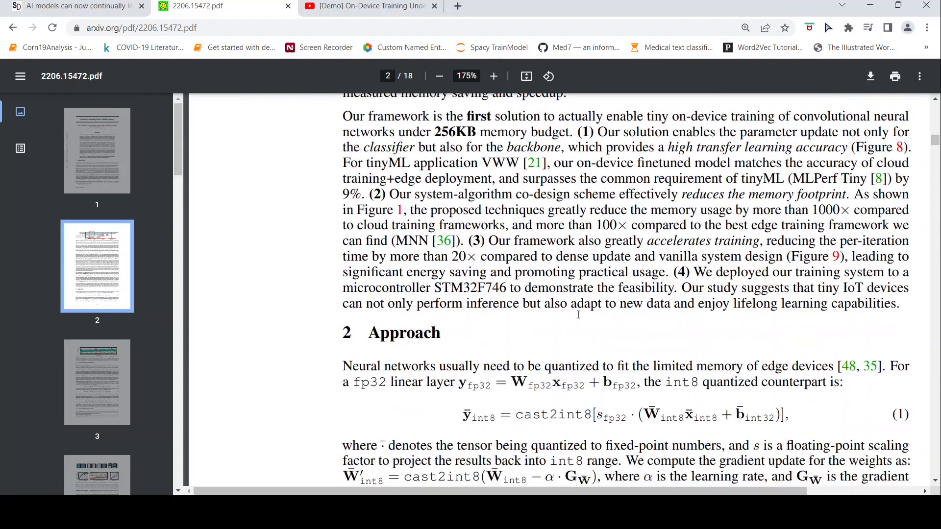
pyautogui.scroll(-3)
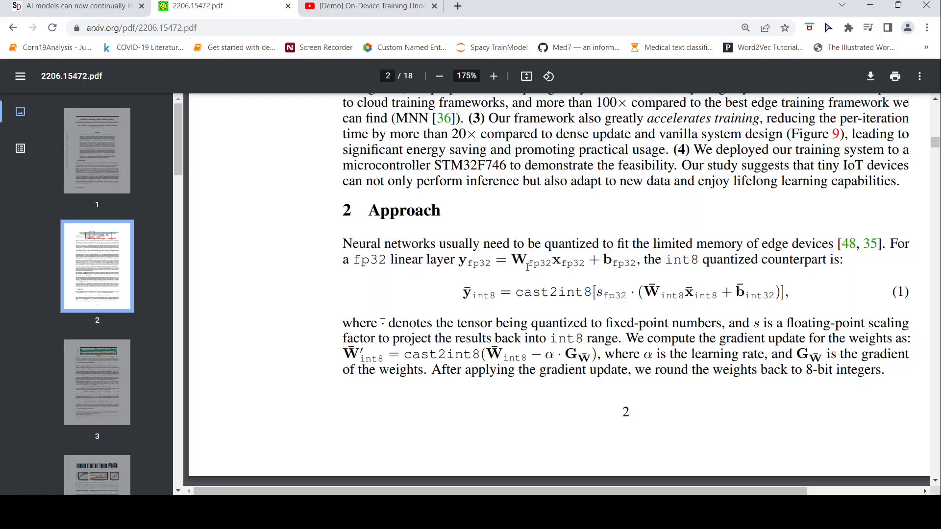
pyautogui.moveTo(606, 293)
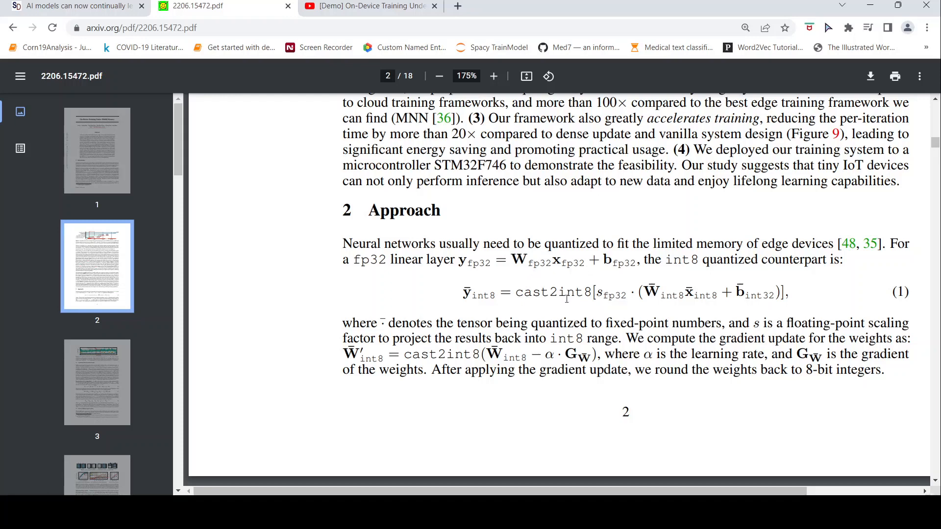
pyautogui.moveTo(466, 265)
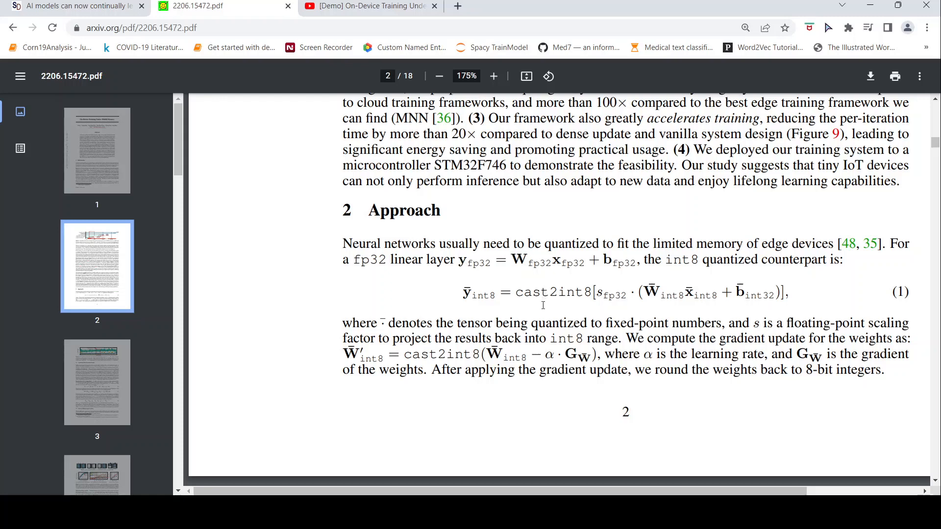
pyautogui.moveTo(616, 304)
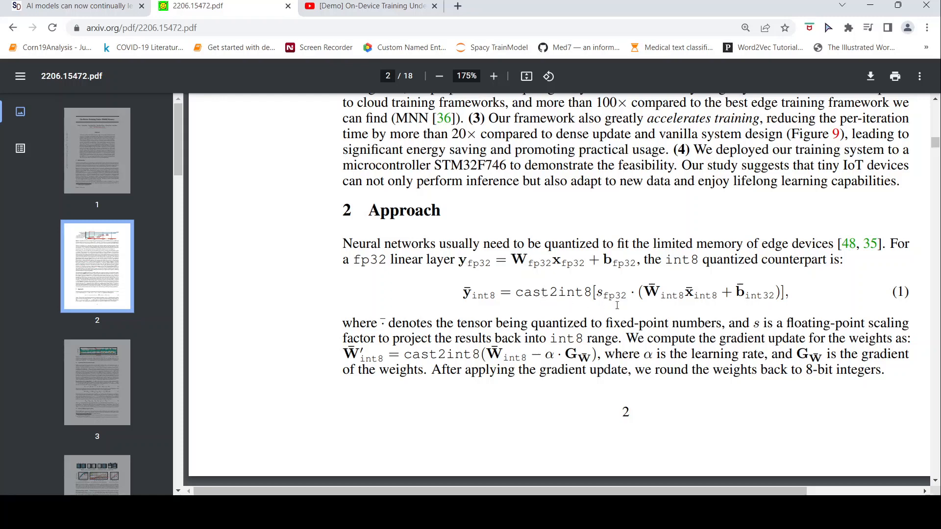
pyautogui.moveTo(539, 266)
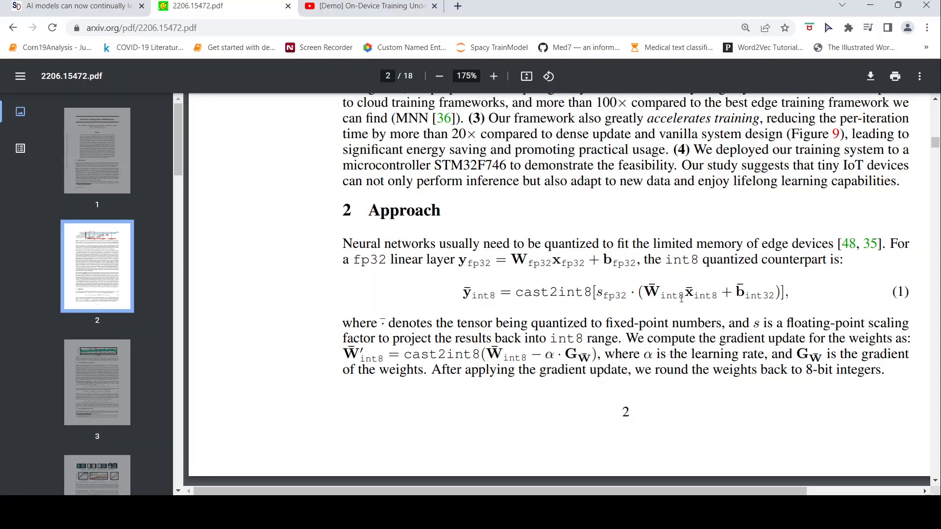
pyautogui.moveTo(759, 303)
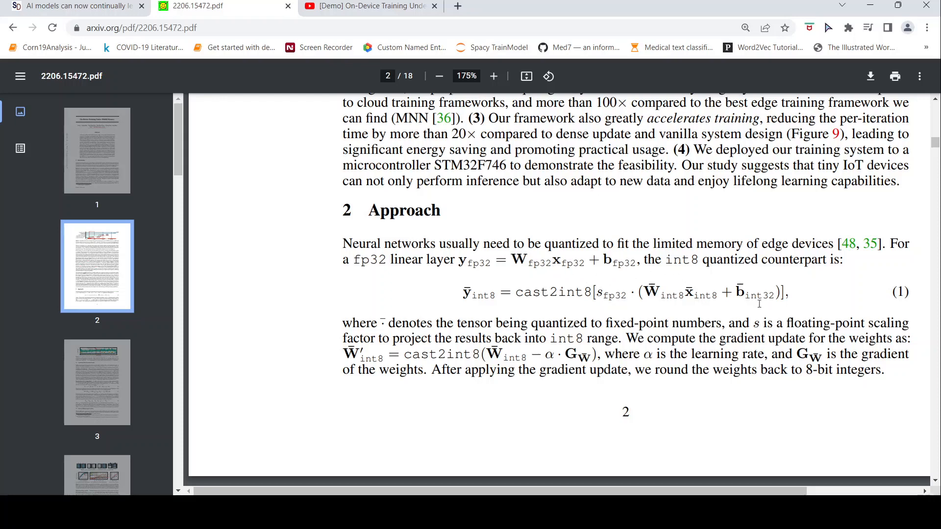
pyautogui.moveTo(597, 295)
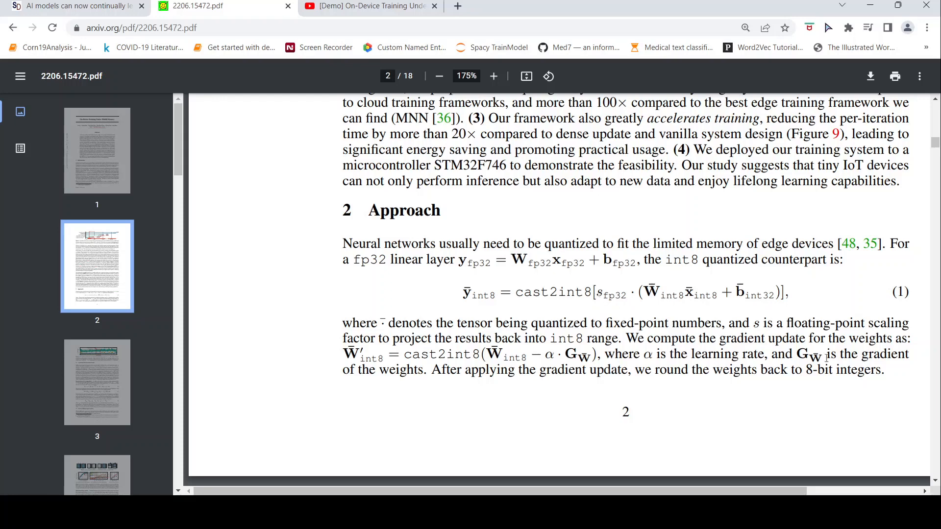
pyautogui.moveTo(607, 267)
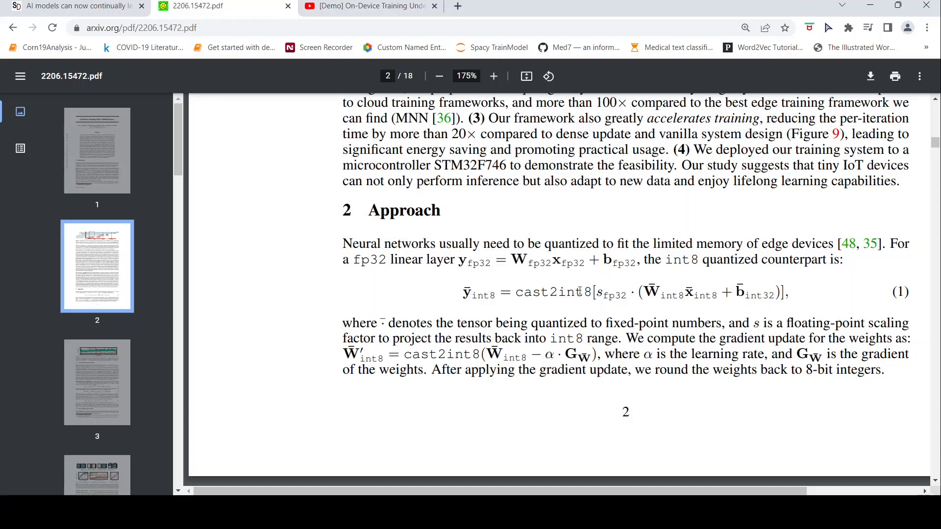
pyautogui.moveTo(815, 332)
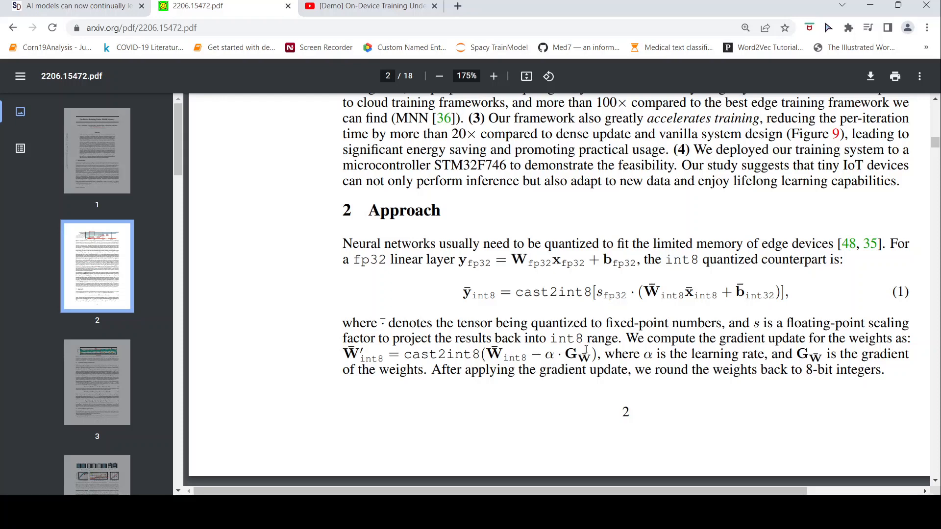
pyautogui.moveTo(512, 307)
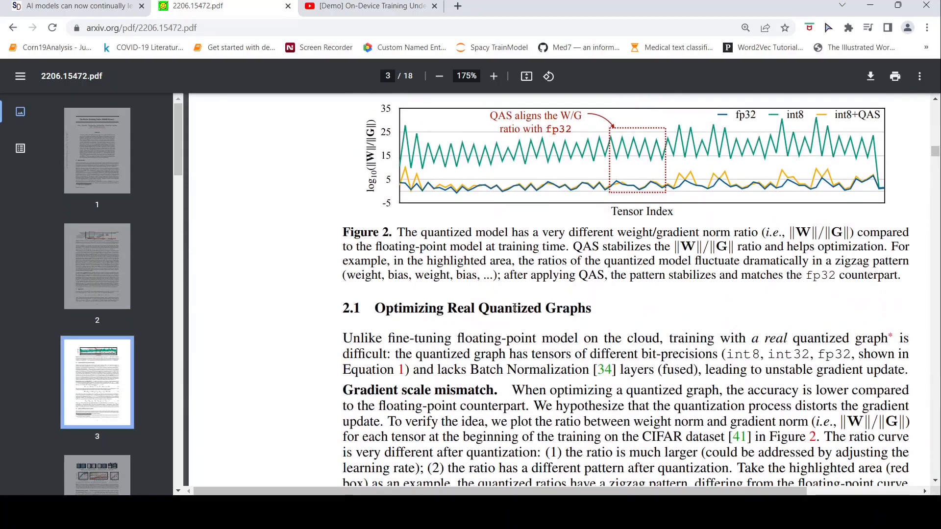
# - Revisit the Section 2 Approach equations, then move down through the Gradient scale mismatch subsection
pyautogui.scroll(-3)
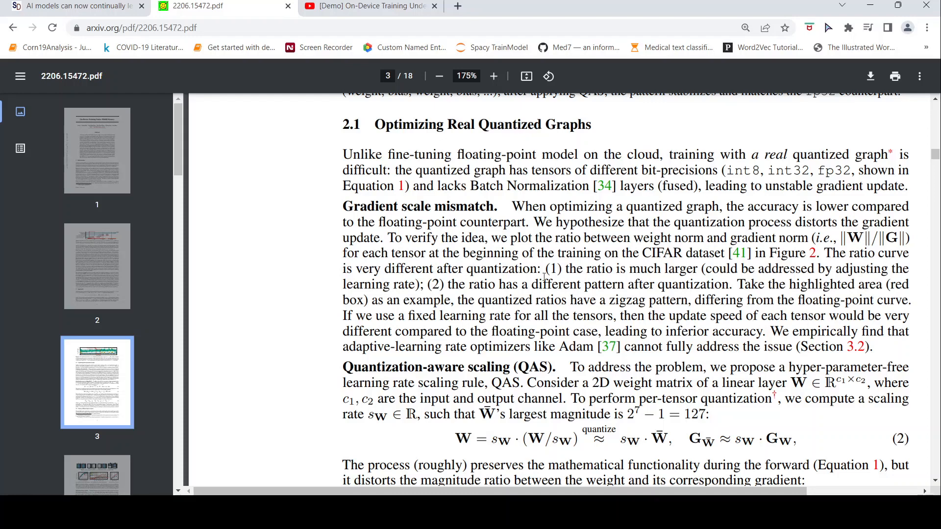
pyautogui.scroll(3)
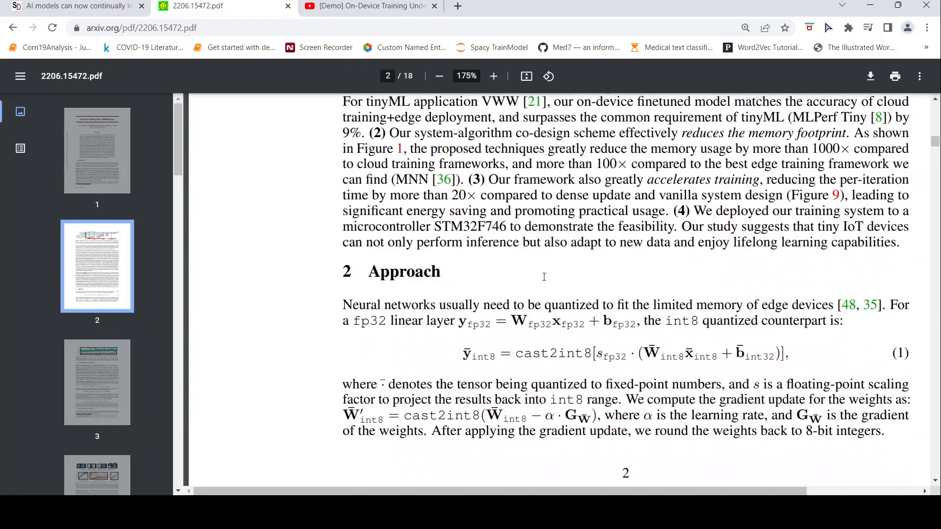
pyautogui.moveTo(576, 344)
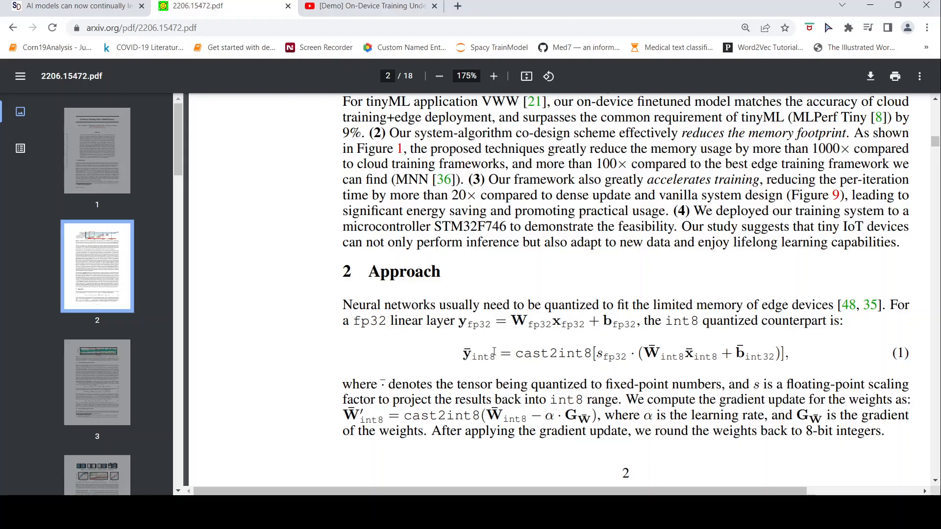
pyautogui.scroll(-3)
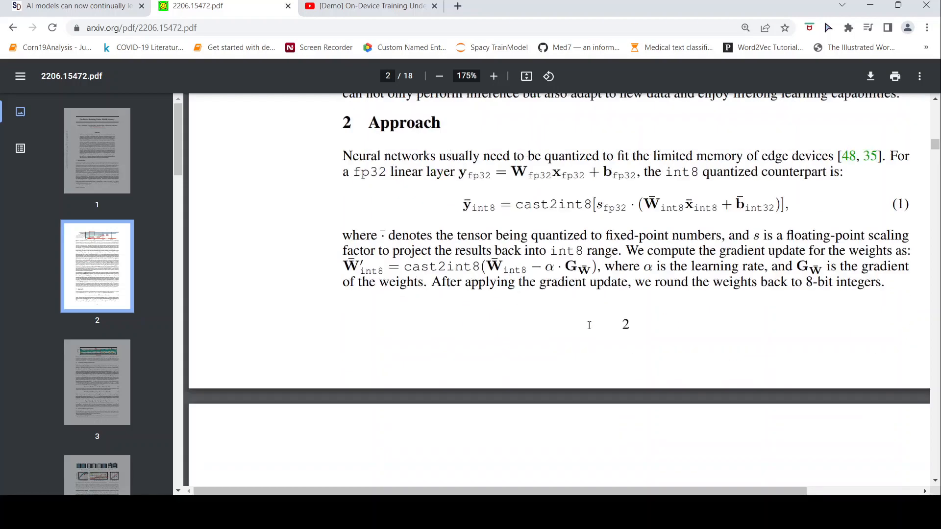
pyautogui.scroll(-3)
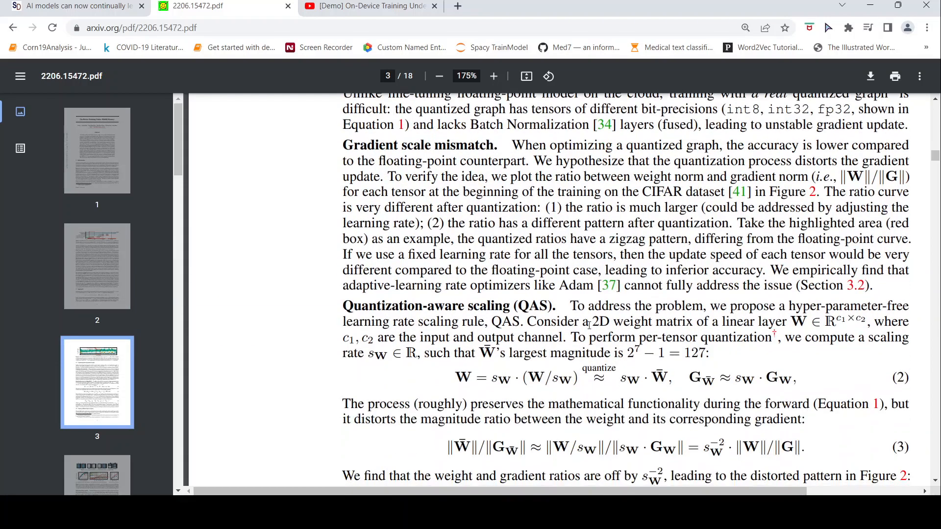
pyautogui.scroll(-3)
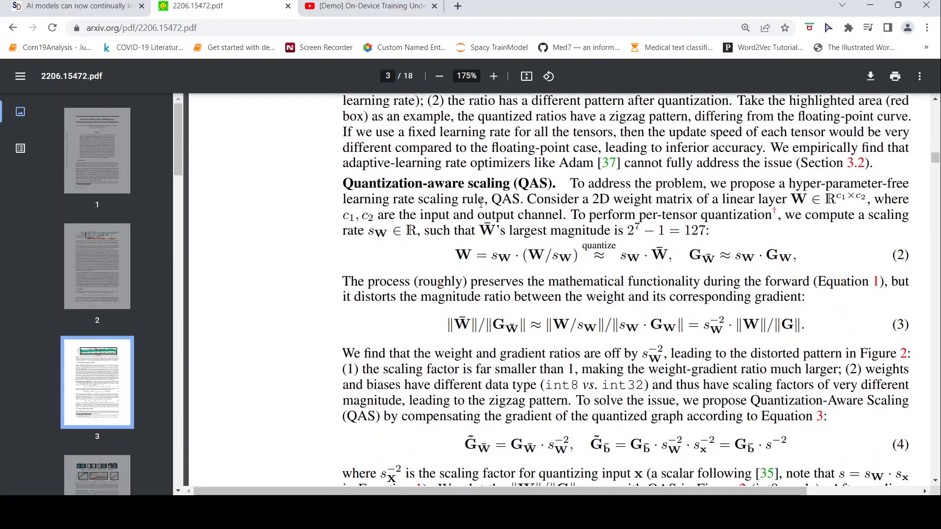
pyautogui.scroll(-3)
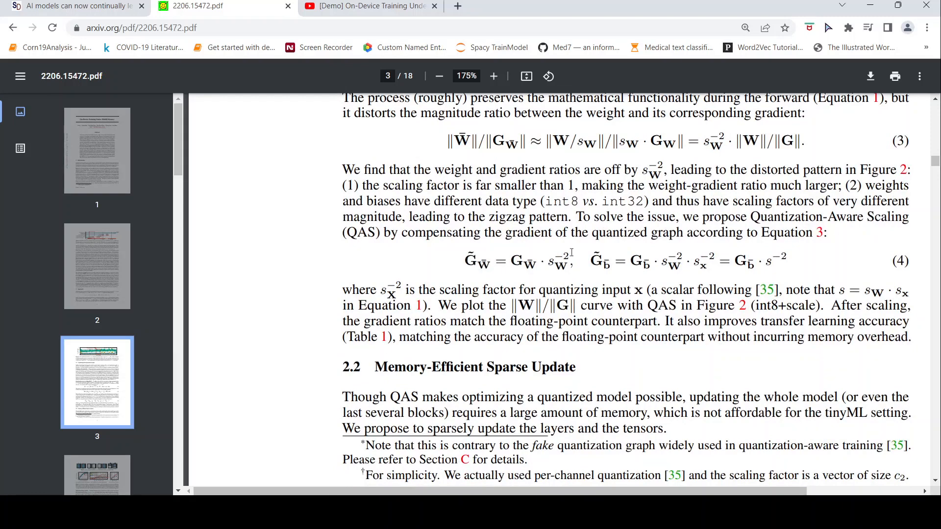
pyautogui.moveTo(725, 255)
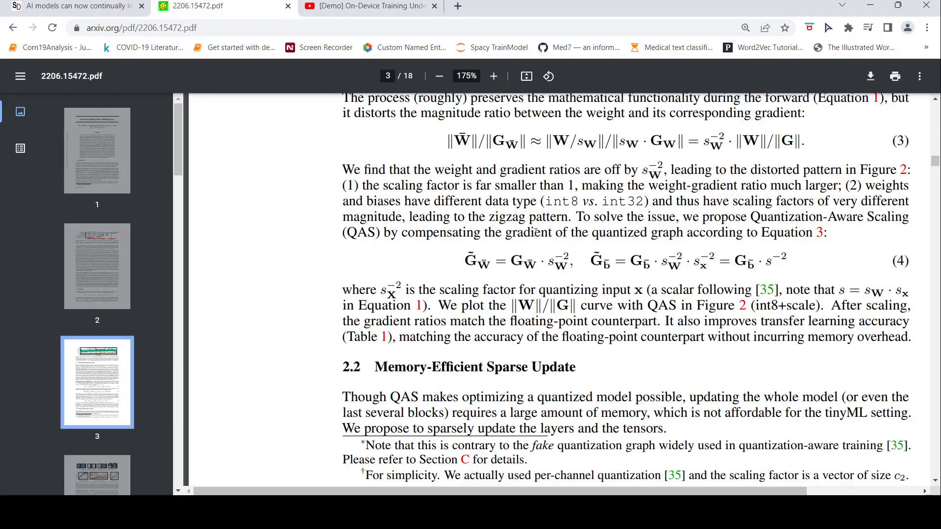
# - Settle on the Quantization-Aware Scaling paragraph with Equations 2–4 in view
pyautogui.scroll(3)
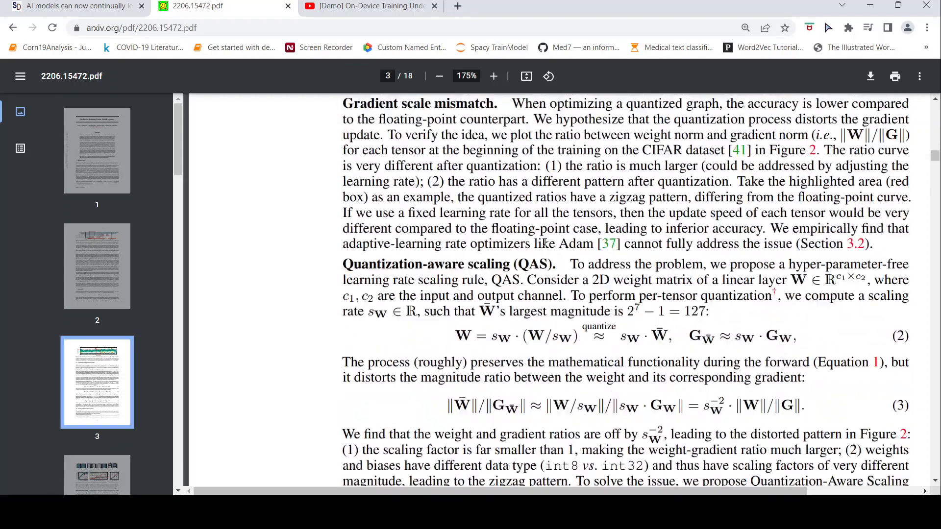
pyautogui.scroll(3)
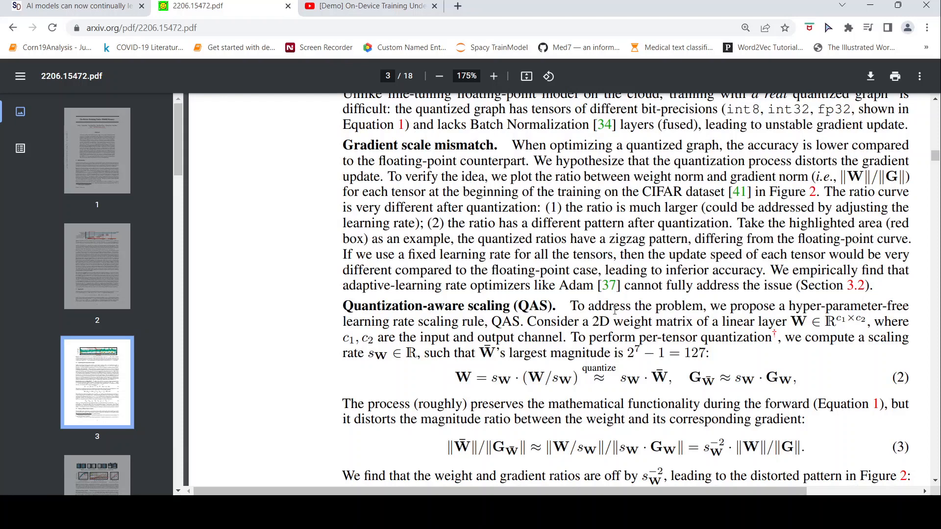
pyautogui.scroll(-3)
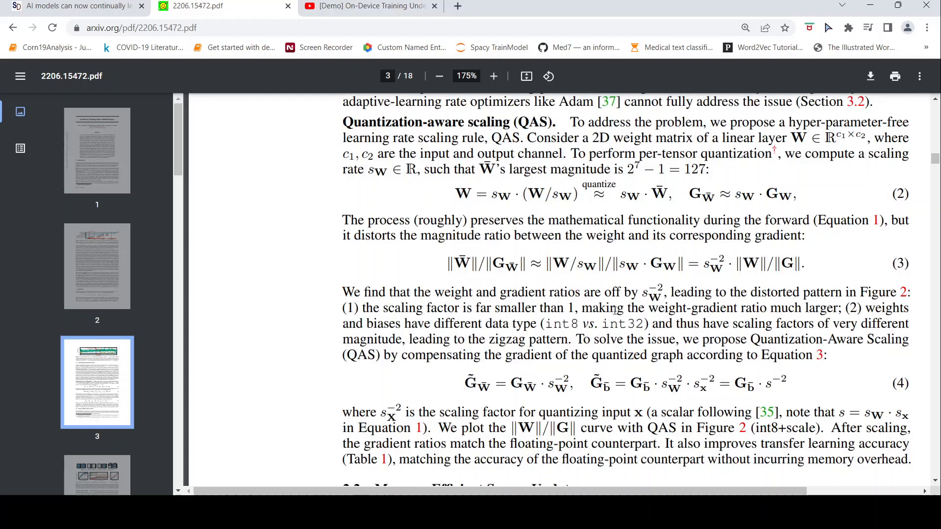
# - Scroll past Section 2.2 onto page 4 showing Figure 3's update paradigms and Figure 4's contribution plots
pyautogui.scroll(-3)
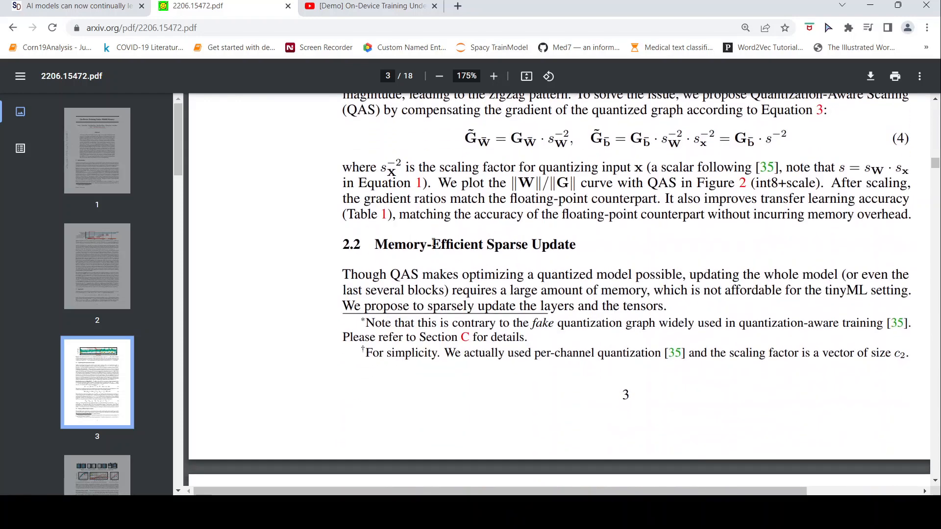
pyautogui.moveTo(535, 255)
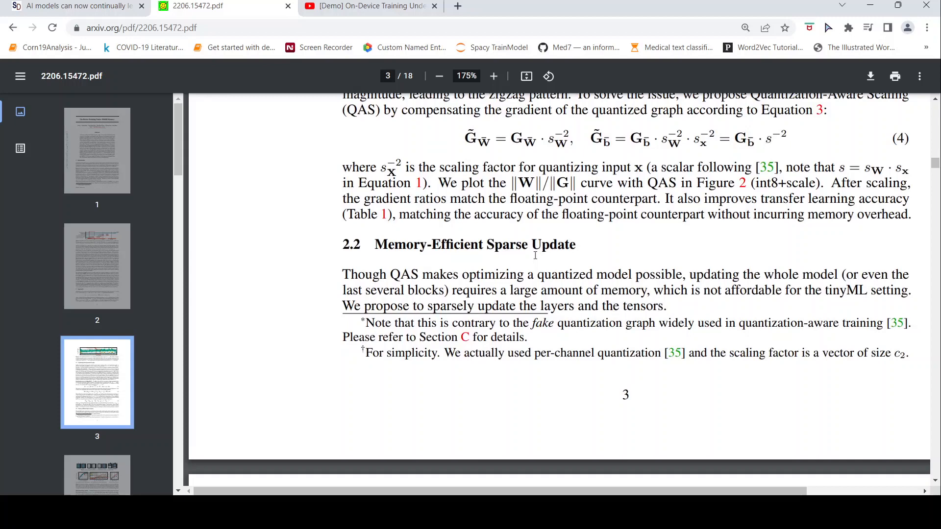
pyautogui.scroll(-3)
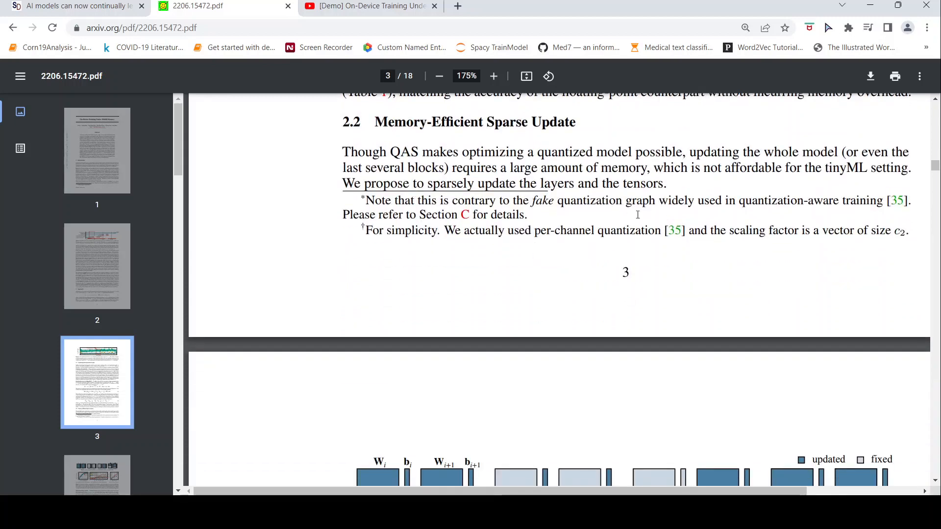
pyautogui.scroll(-3)
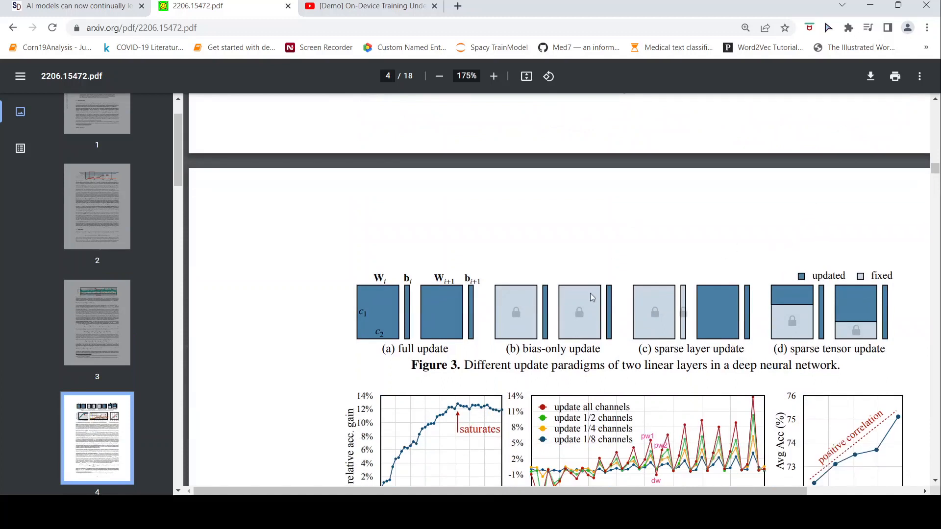
pyautogui.moveTo(707, 303)
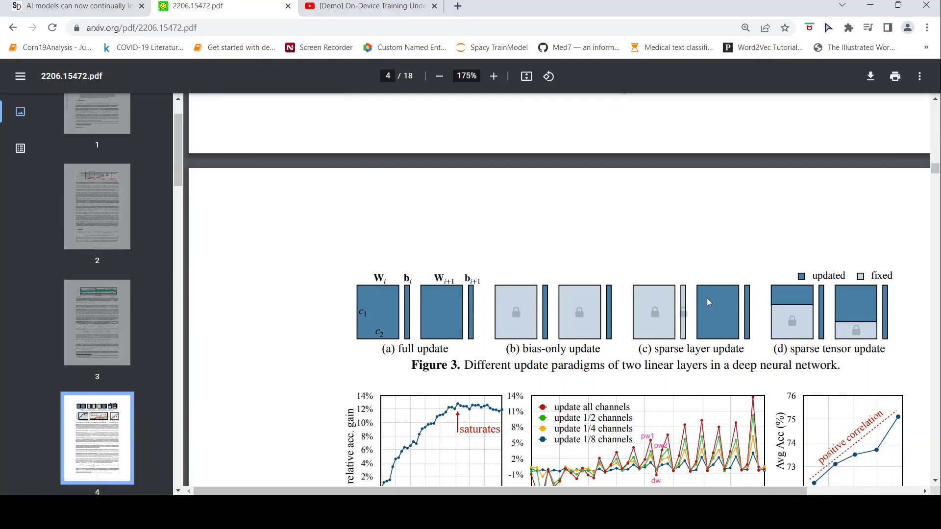
pyautogui.moveTo(642, 311)
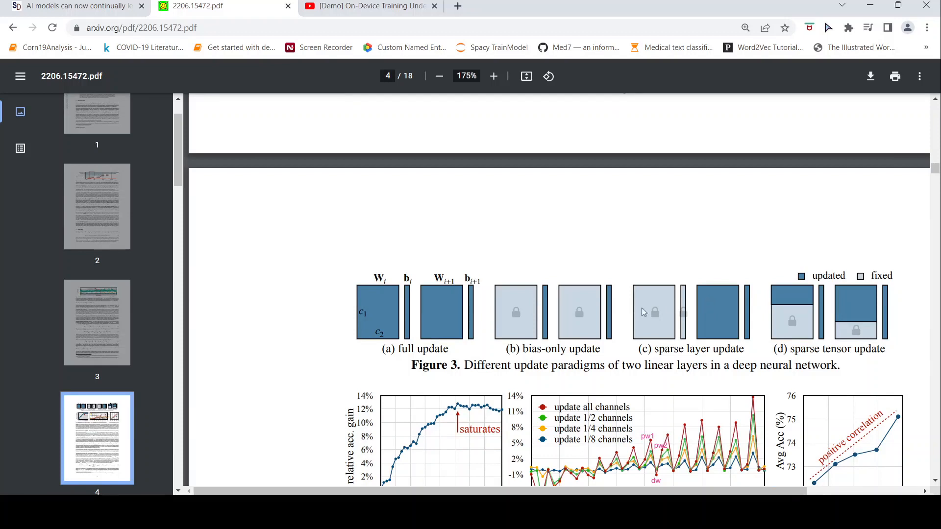
pyautogui.moveTo(639, 332)
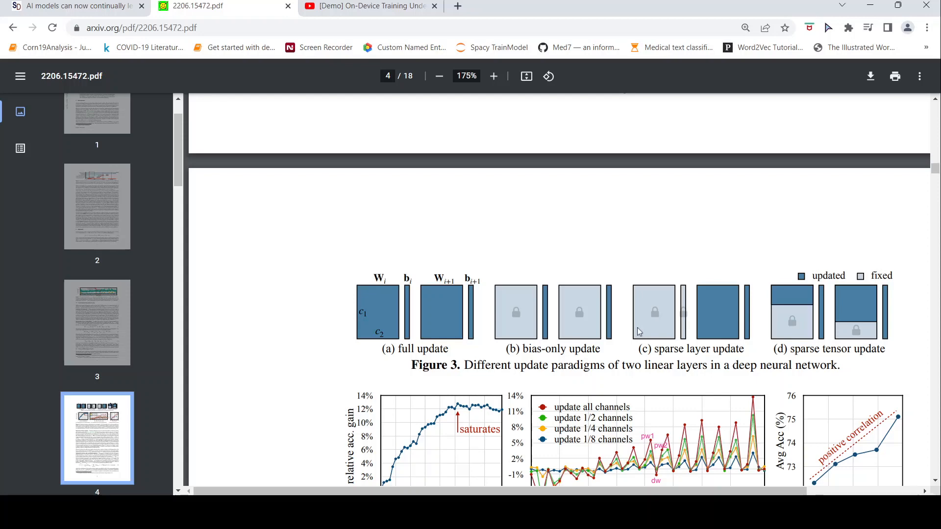
pyautogui.moveTo(613, 328)
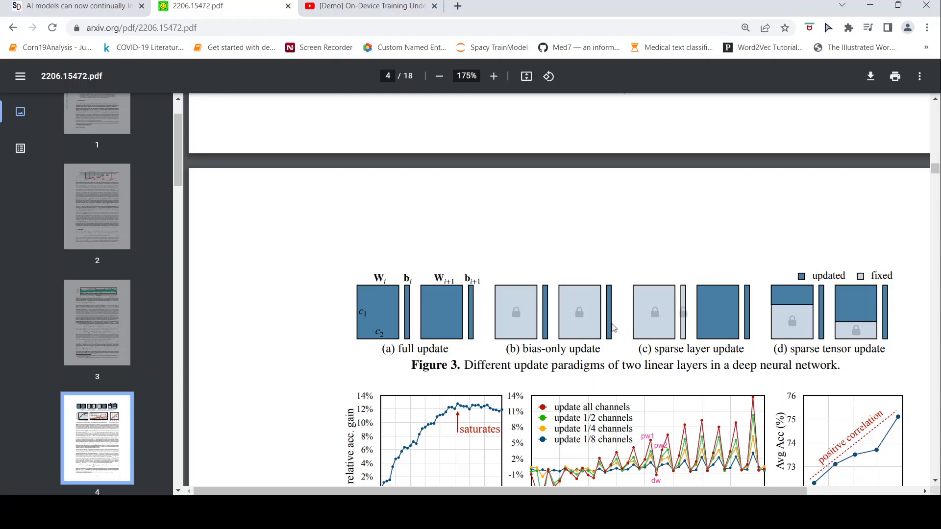
pyautogui.scroll(-3)
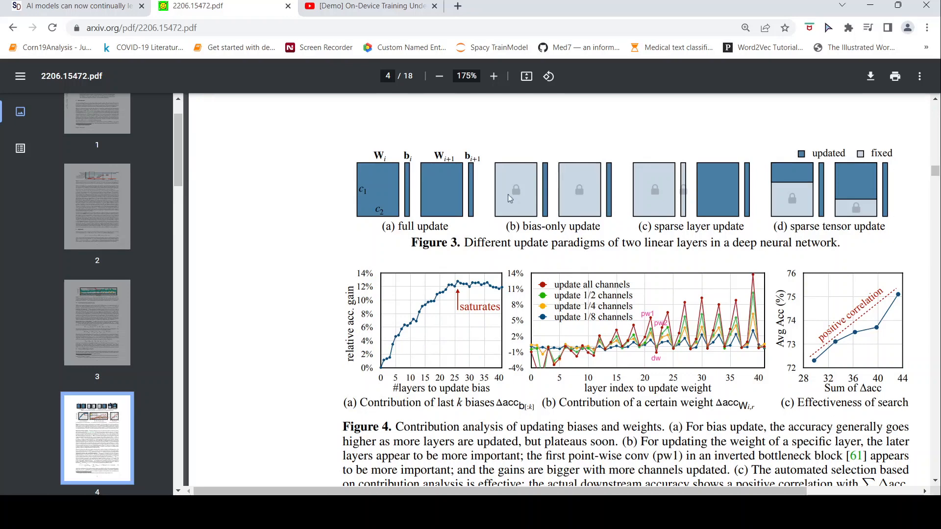
pyautogui.moveTo(677, 230)
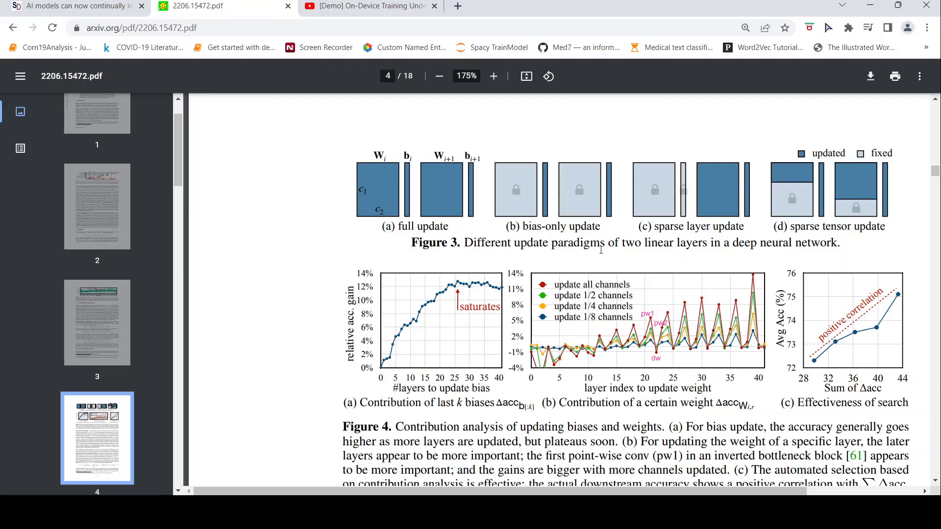
# - Adjust the view around Figures 3 and 4 to land on Figure 4's caption and the Sparse layer/tensor update text
pyautogui.scroll(-3)
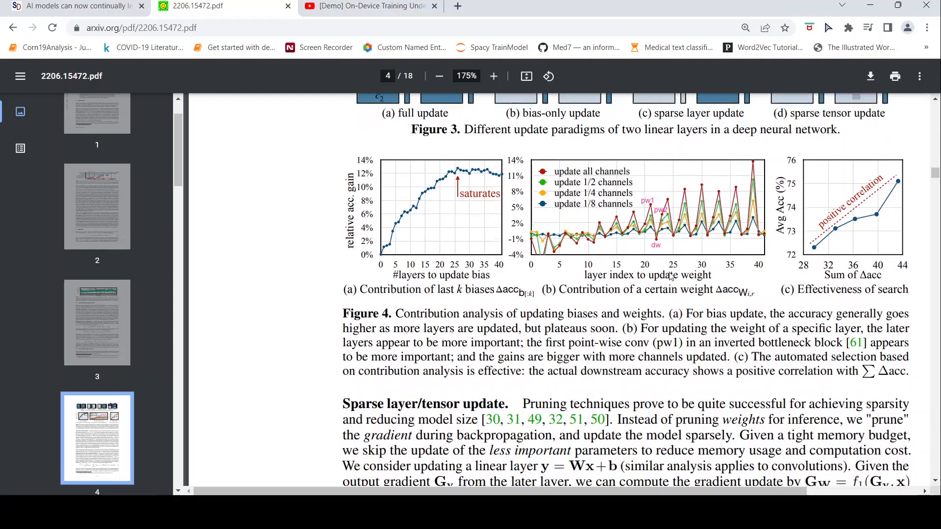
pyautogui.scroll(-3)
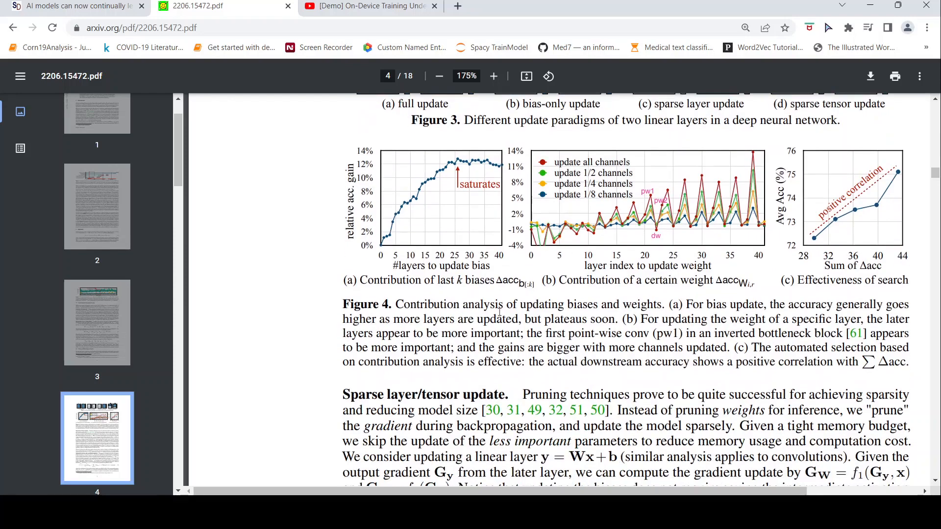
pyautogui.scroll(3)
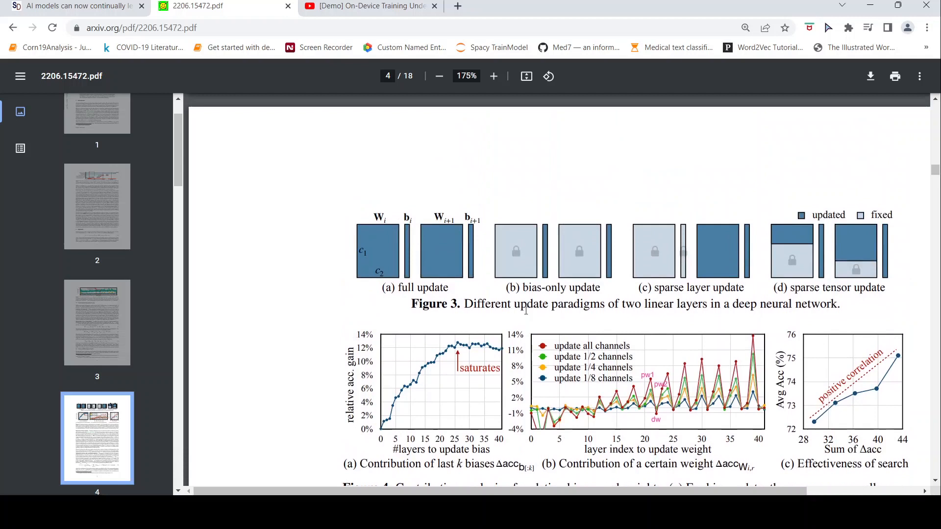
pyautogui.moveTo(446, 261)
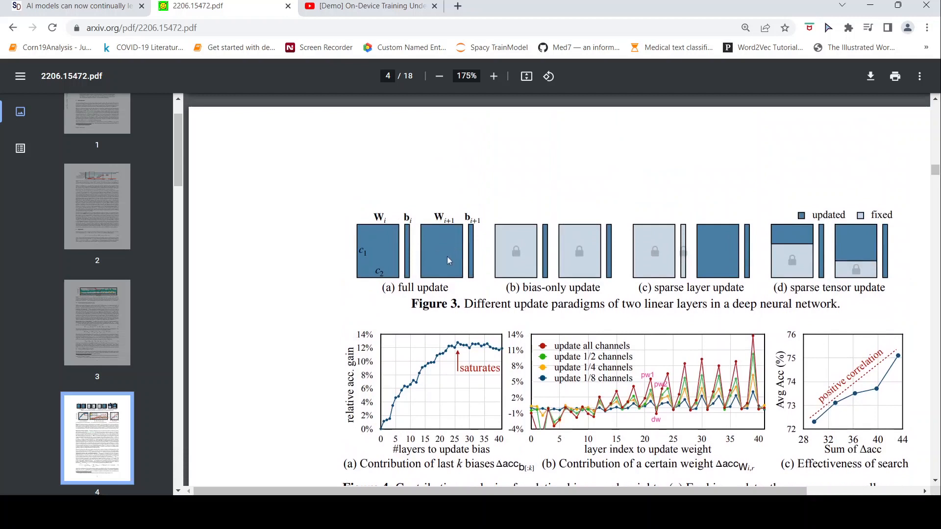
pyautogui.moveTo(441, 271)
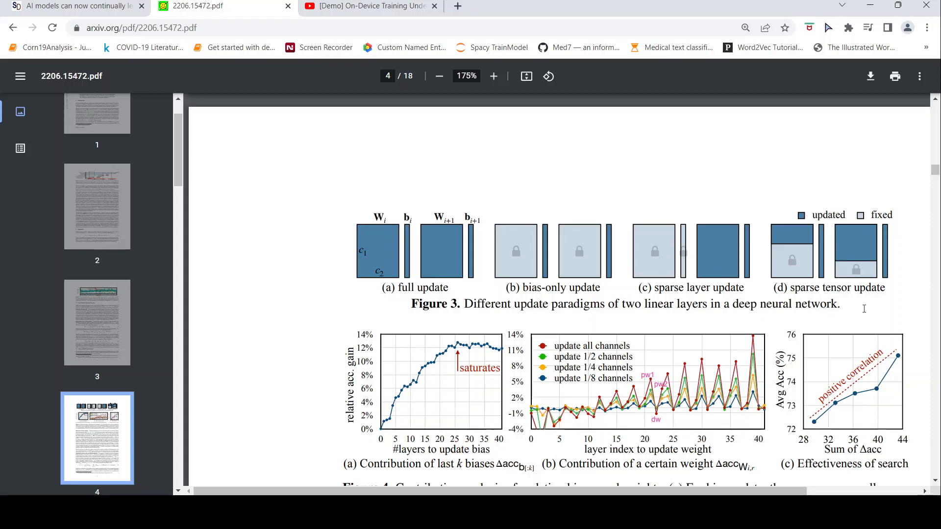
pyautogui.scroll(-3)
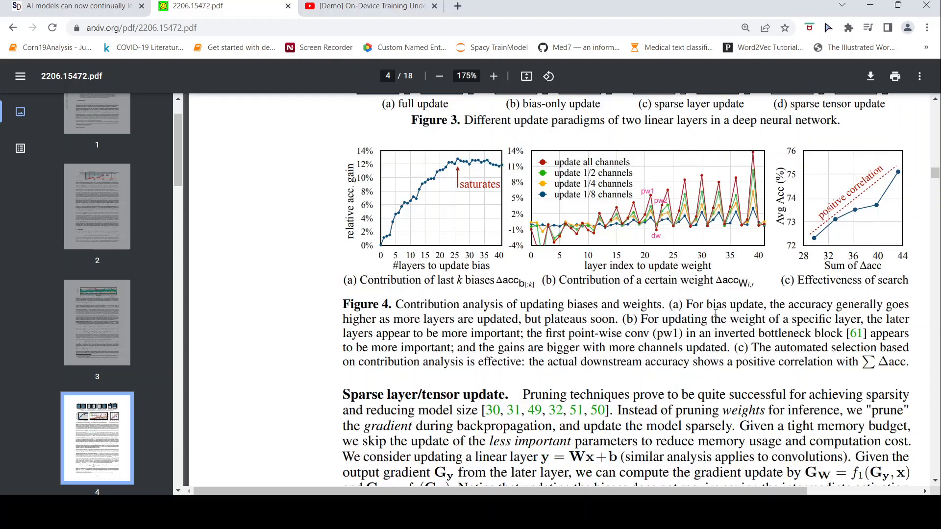
pyautogui.moveTo(477, 357)
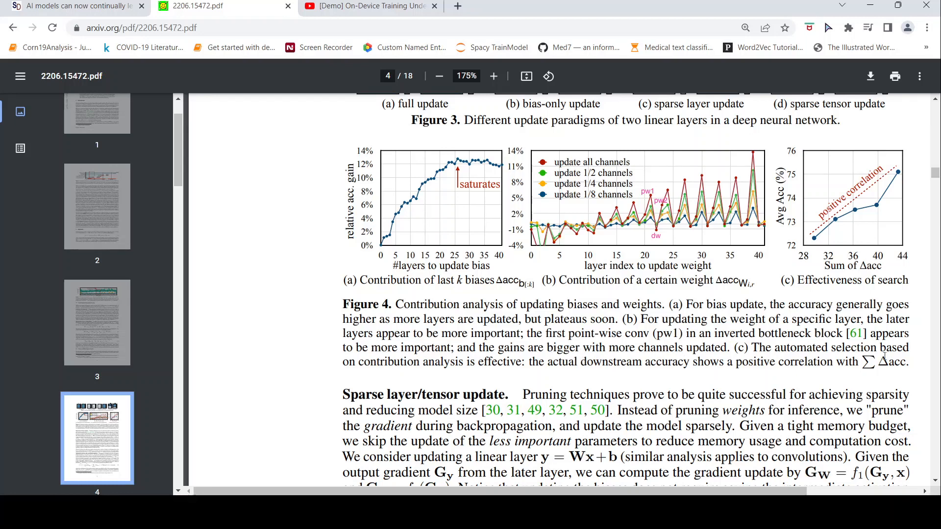
pyautogui.moveTo(471, 373)
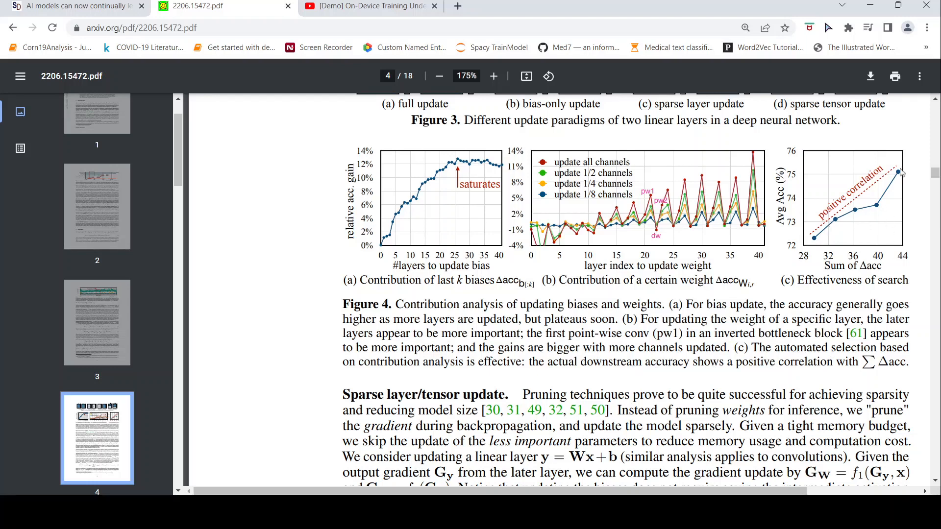
# - Glance back at Figure 3's update paradigms, then return to the Sparse layer/tensor update paragraph
pyautogui.scroll(3)
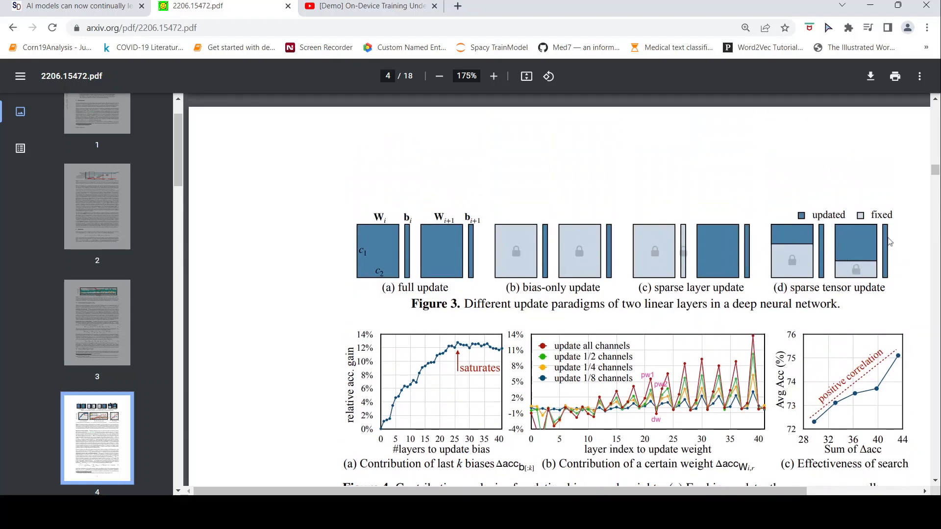
pyautogui.moveTo(814, 243)
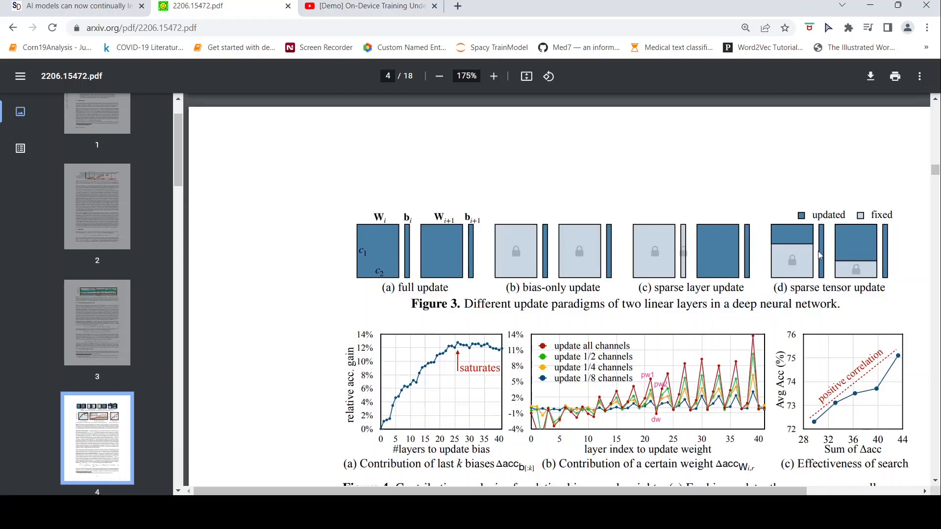
pyautogui.moveTo(469, 267)
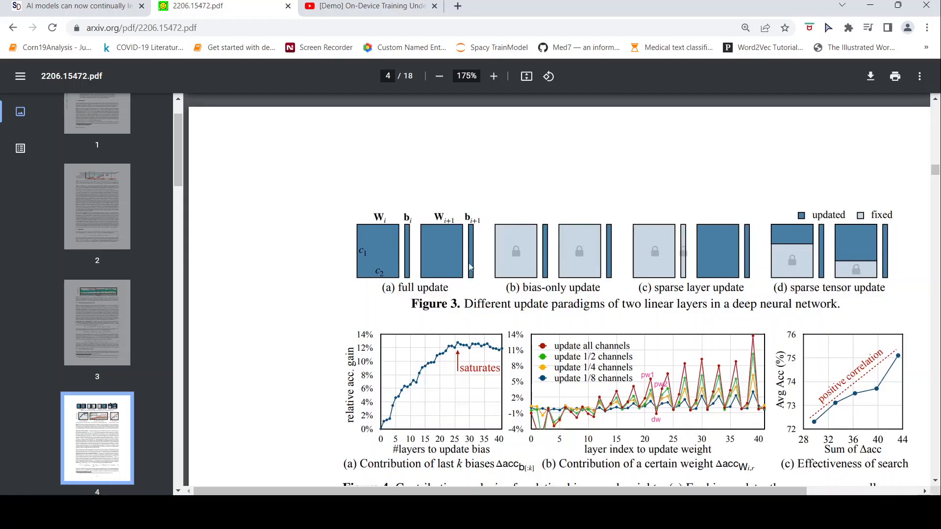
pyautogui.moveTo(437, 275)
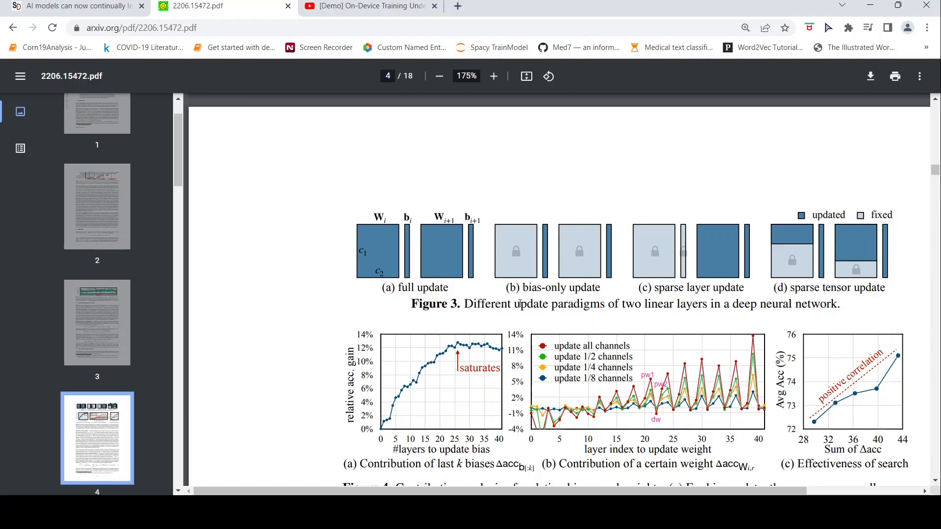
pyautogui.scroll(-3)
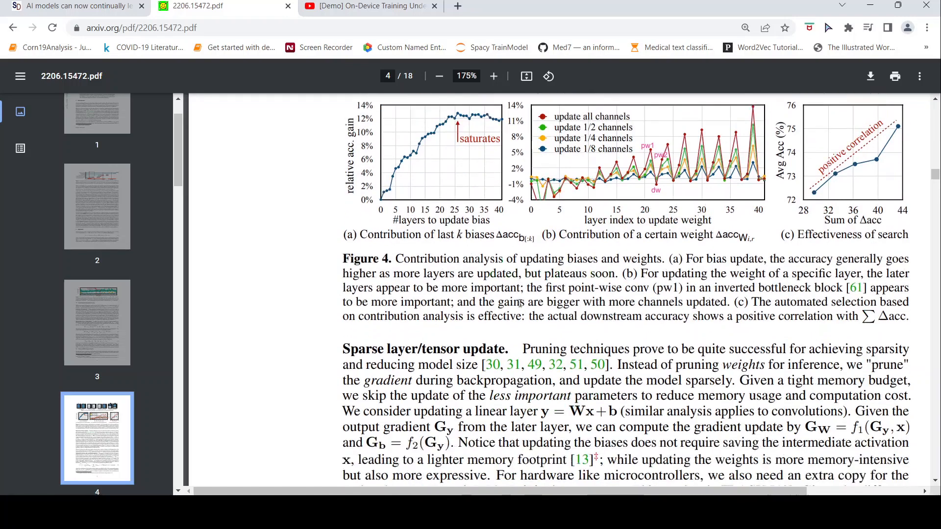
# - Scroll to the Automated selection with contribution analysis subsection and its Equation 5
pyautogui.scroll(-3)
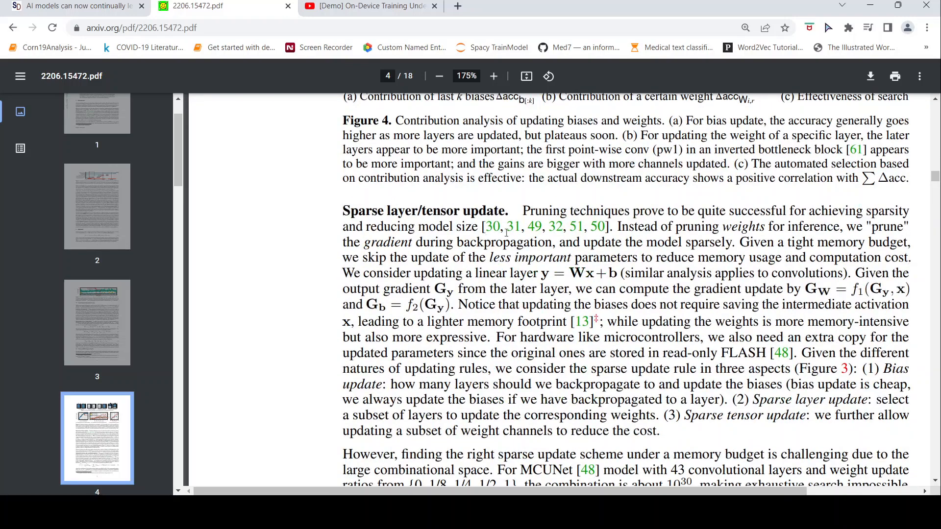
pyautogui.moveTo(429, 222)
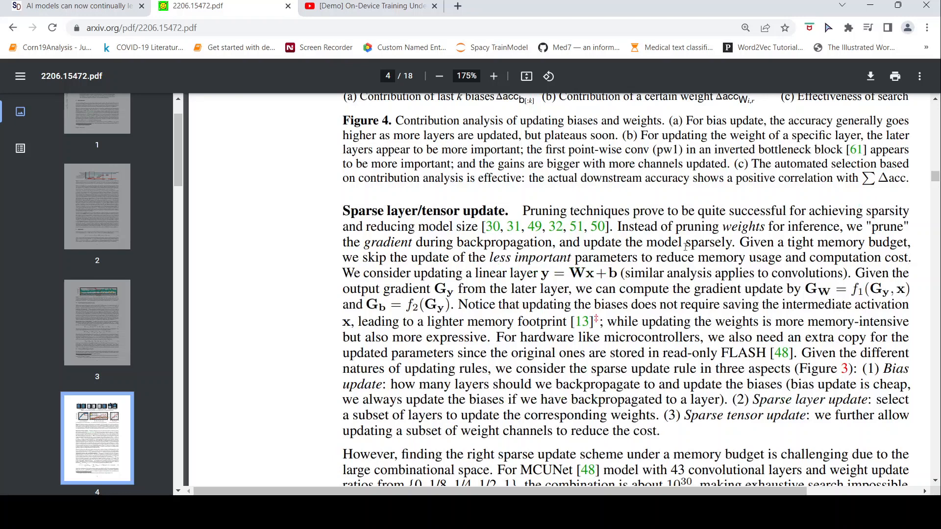
pyautogui.moveTo(795, 199)
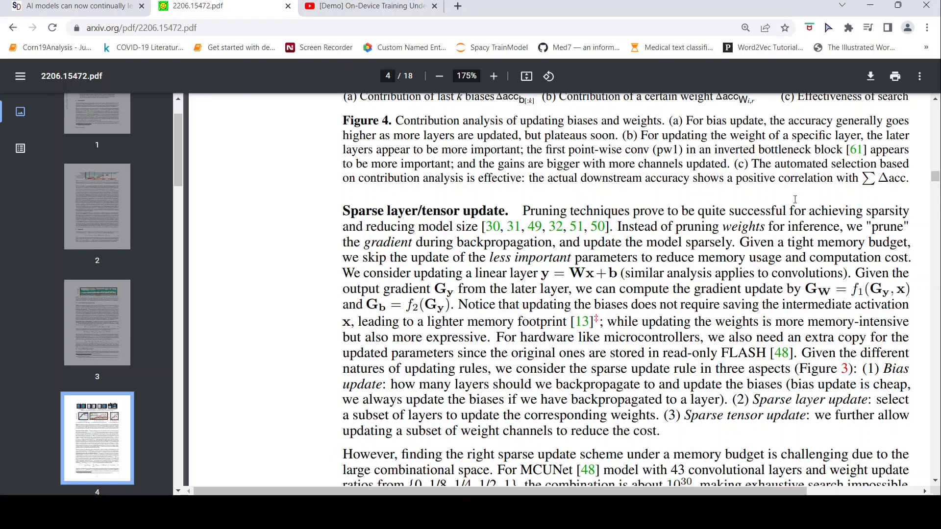
pyautogui.moveTo(519, 241)
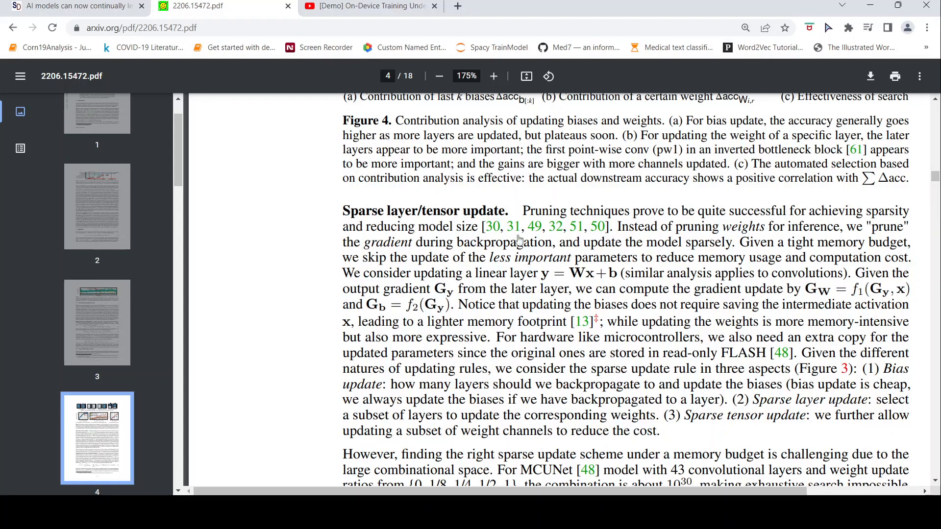
pyautogui.moveTo(604, 232)
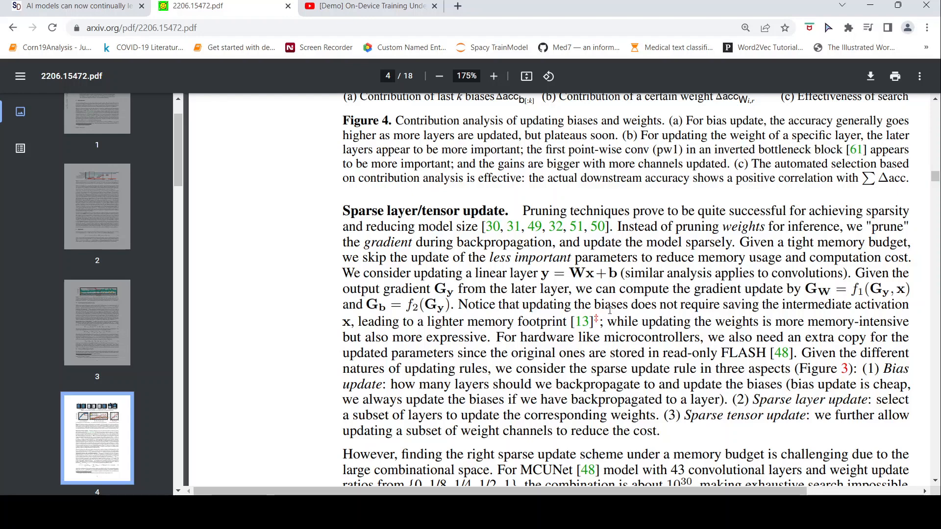
pyautogui.scroll(-3)
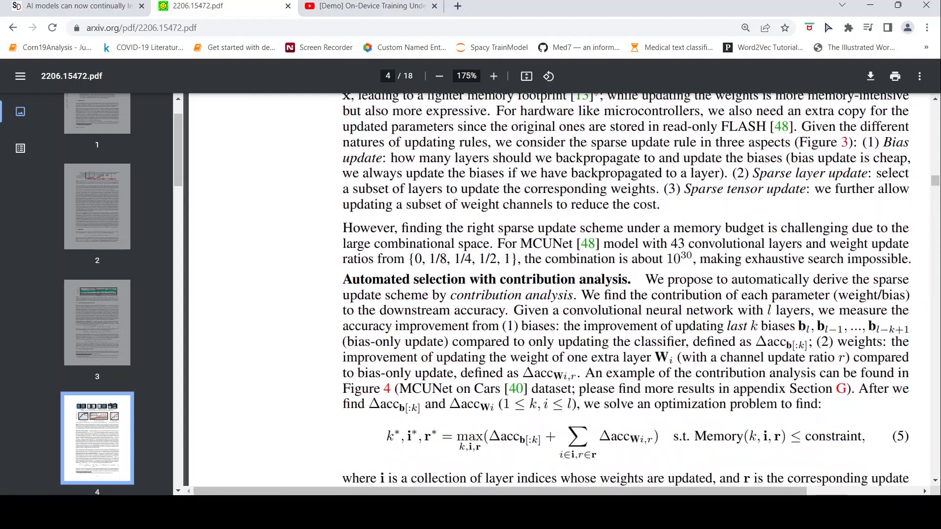
# - Read down past Equation 5's explanation to the footnote on intermediate activation memory at the bottom of page 4
pyautogui.scroll(-3)
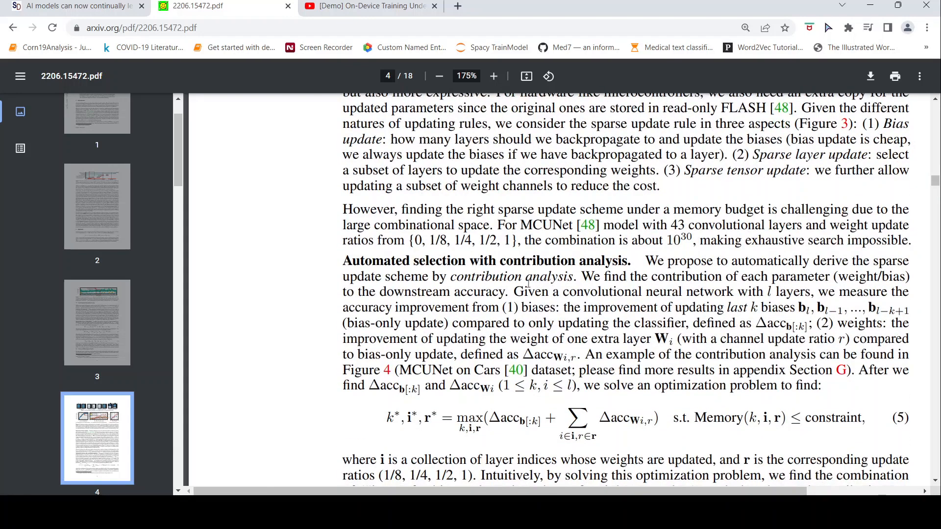
pyautogui.moveTo(694, 283)
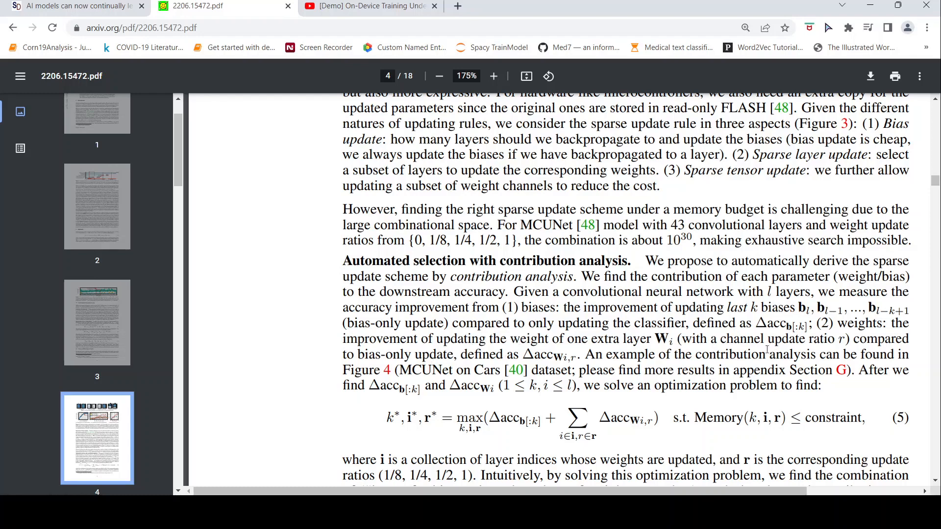
pyautogui.scroll(-3)
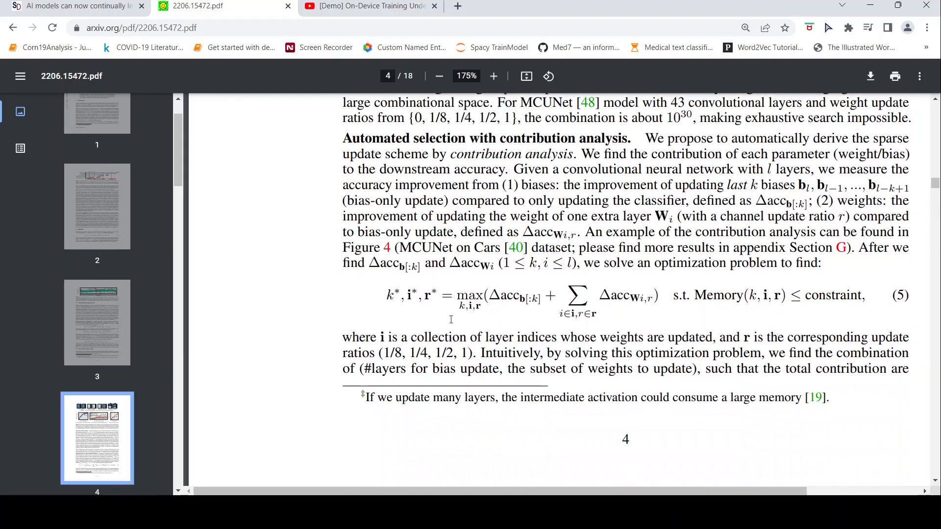
pyautogui.moveTo(378, 245)
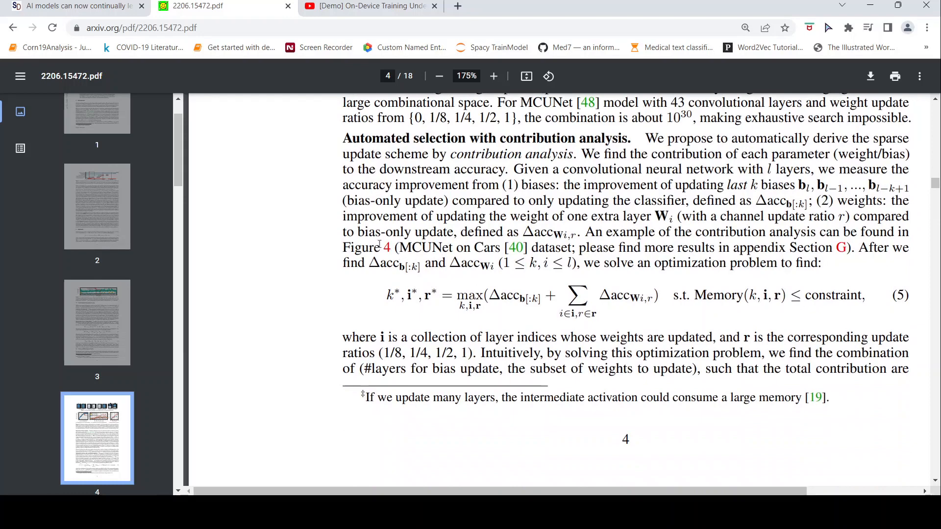
pyautogui.scroll(-3)
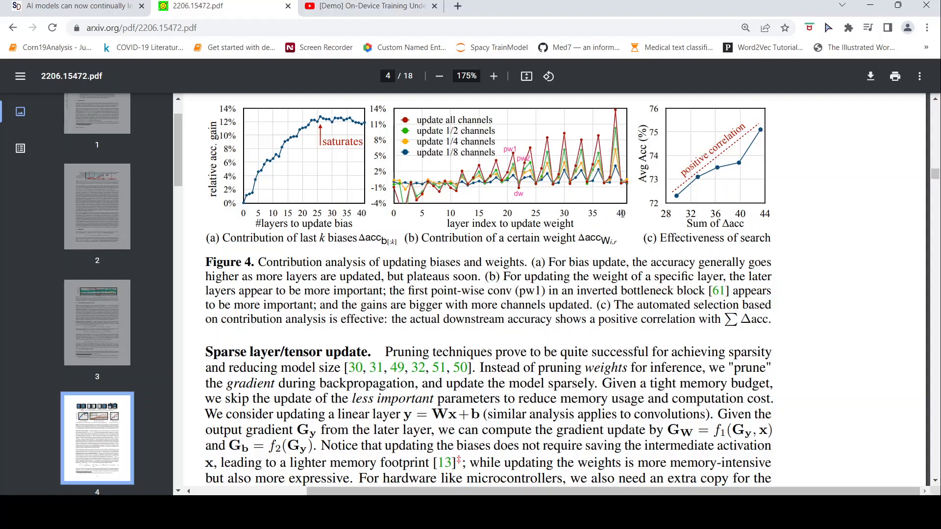
pyautogui.scroll(-3)
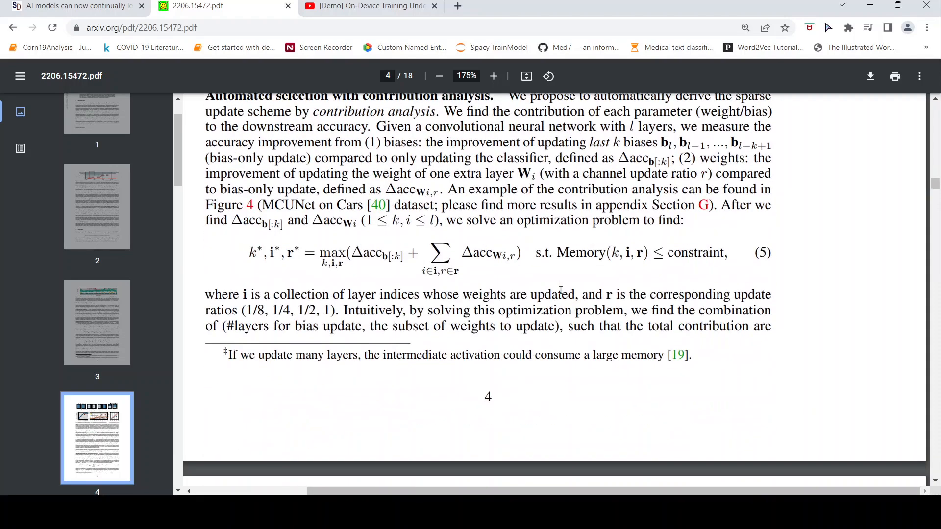
pyautogui.moveTo(513, 239)
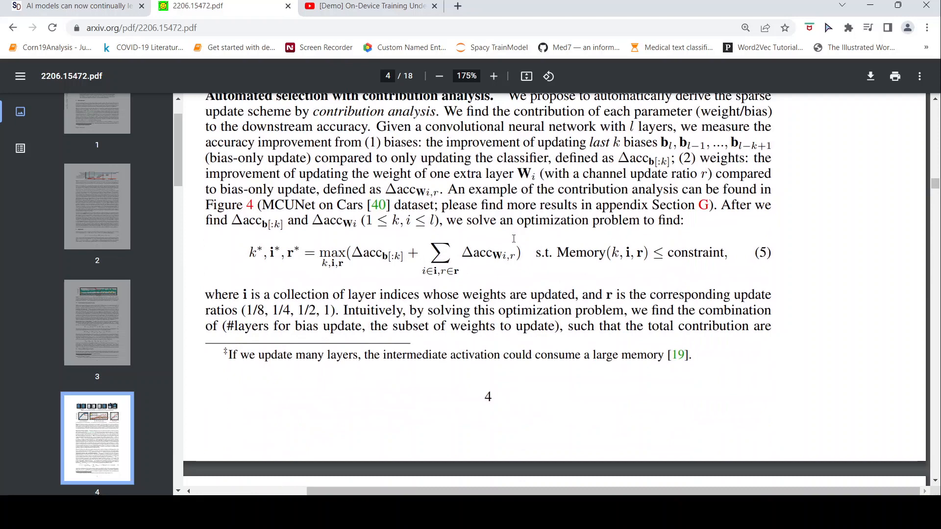
pyautogui.moveTo(296, 259)
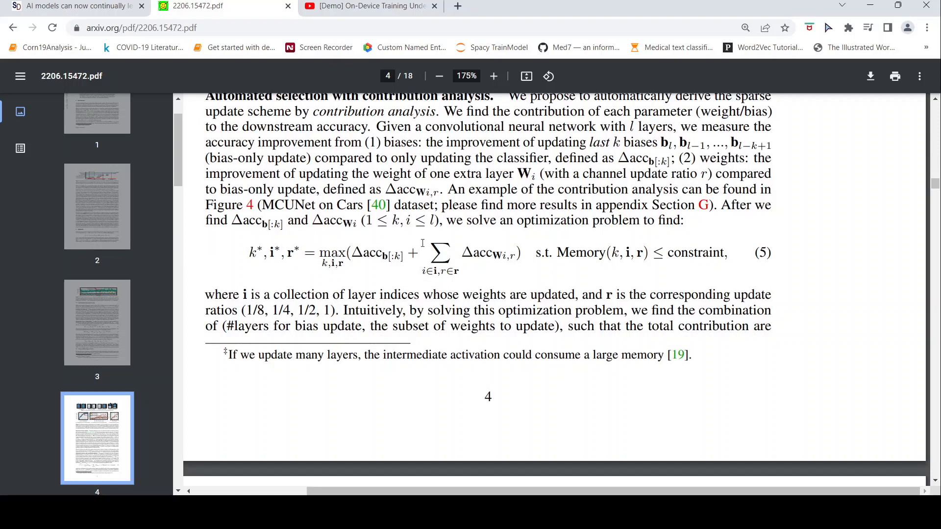
pyautogui.moveTo(560, 279)
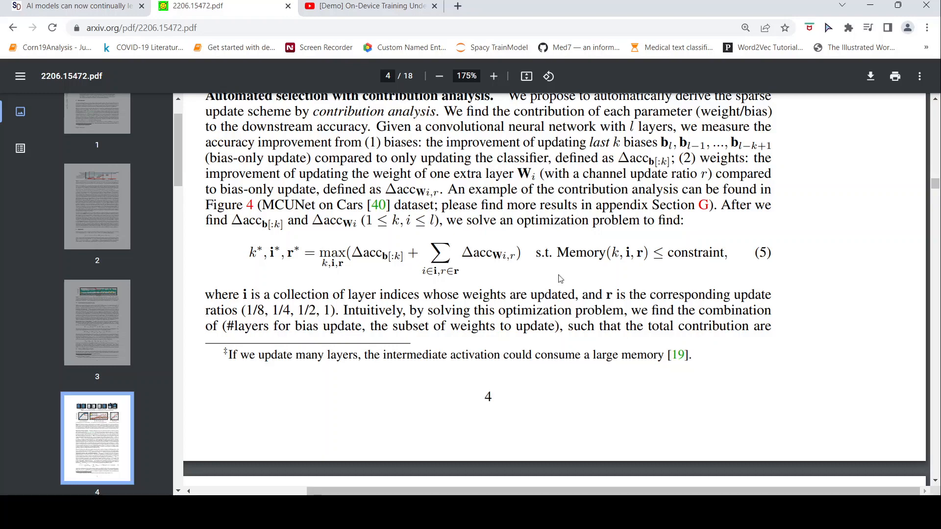
# - Scroll onto page 5 to show Figure 5's Tiny Training Engine workflow and caption
pyautogui.scroll(-3)
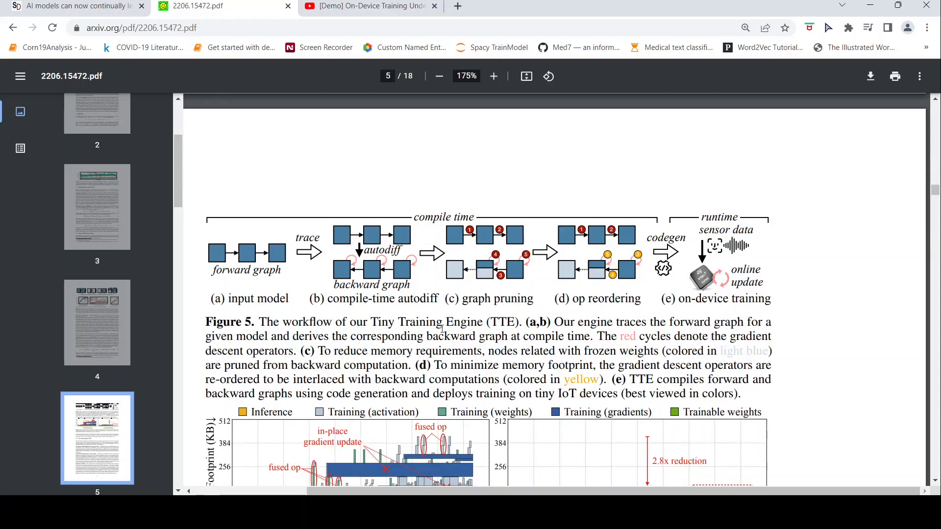
pyautogui.moveTo(460, 336)
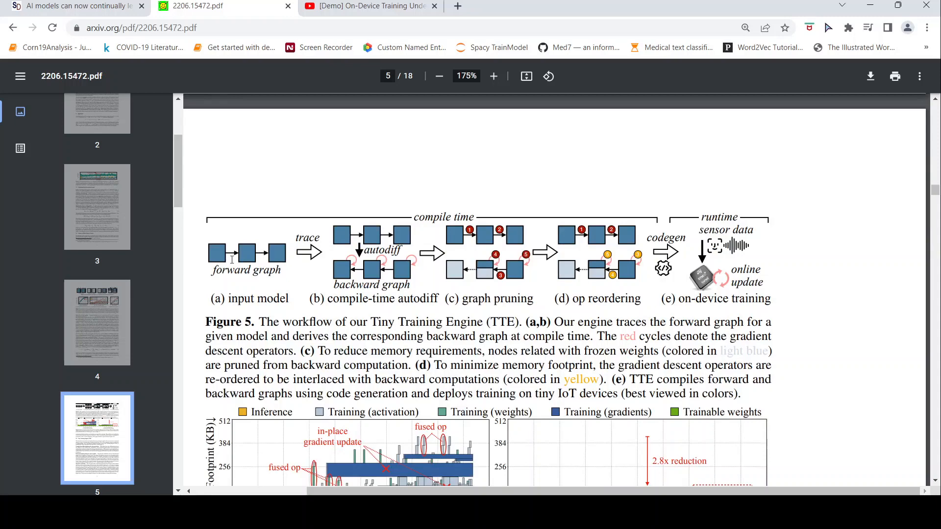
pyautogui.moveTo(260, 269)
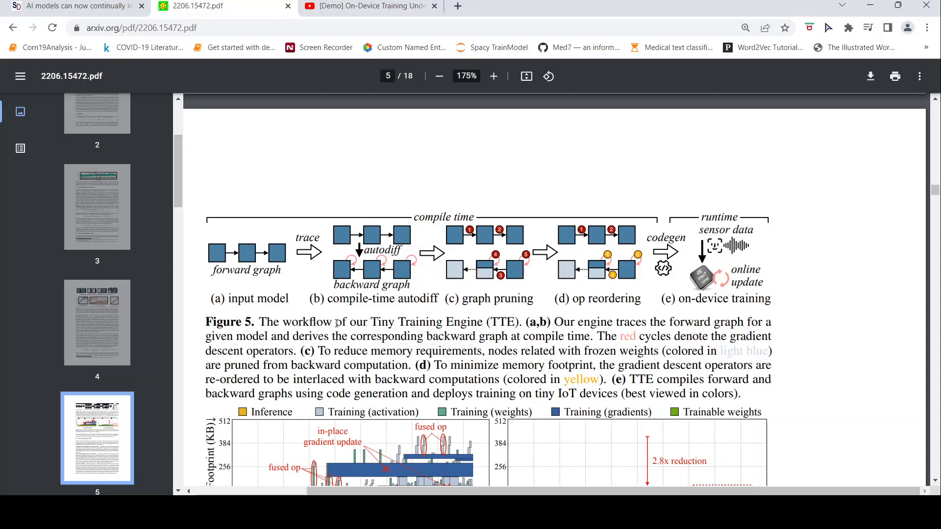
pyautogui.moveTo(499, 311)
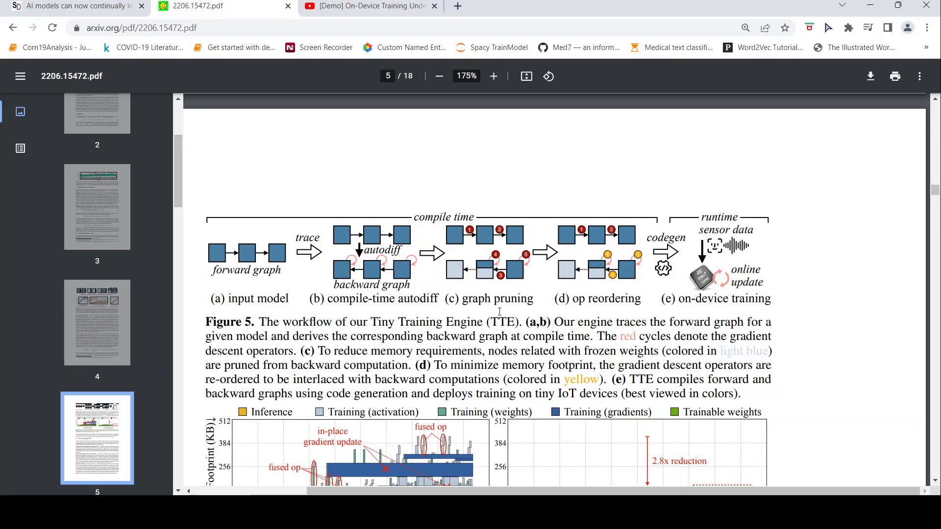
pyautogui.moveTo(630, 351)
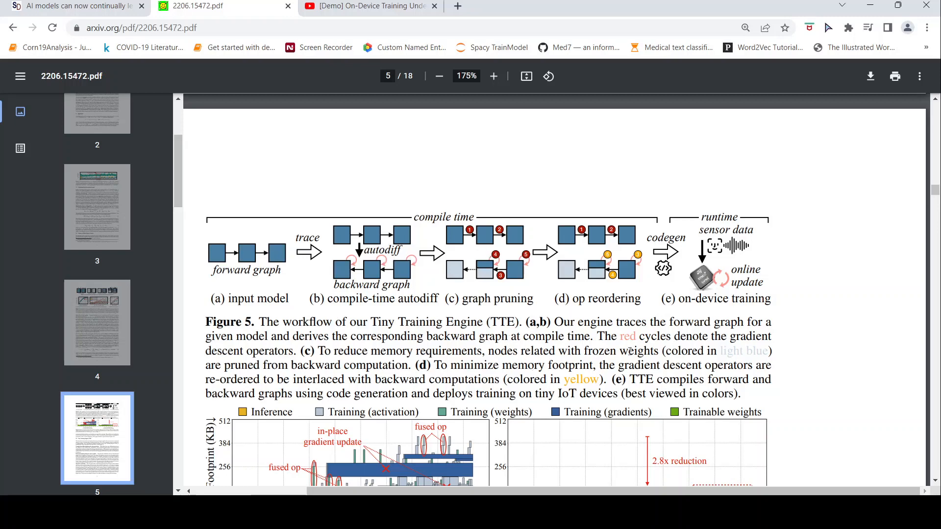
pyautogui.moveTo(486, 278)
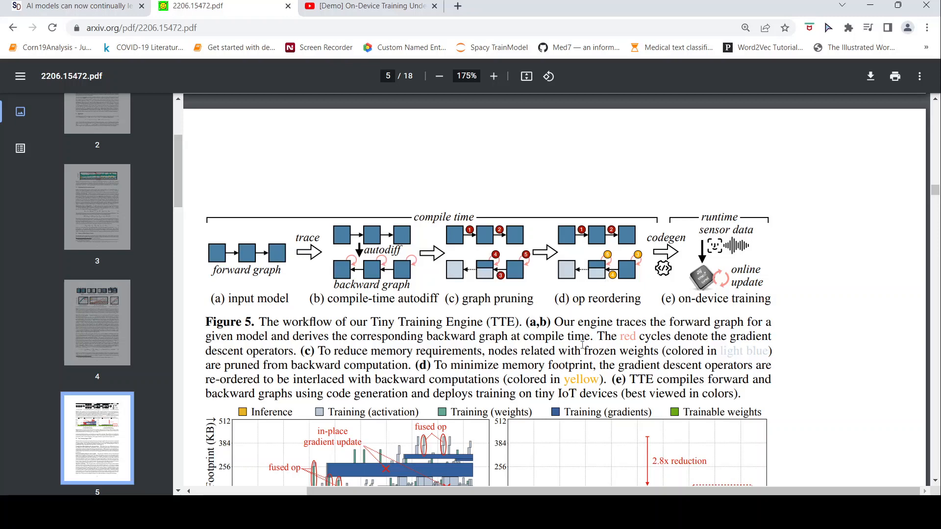
pyautogui.moveTo(594, 256)
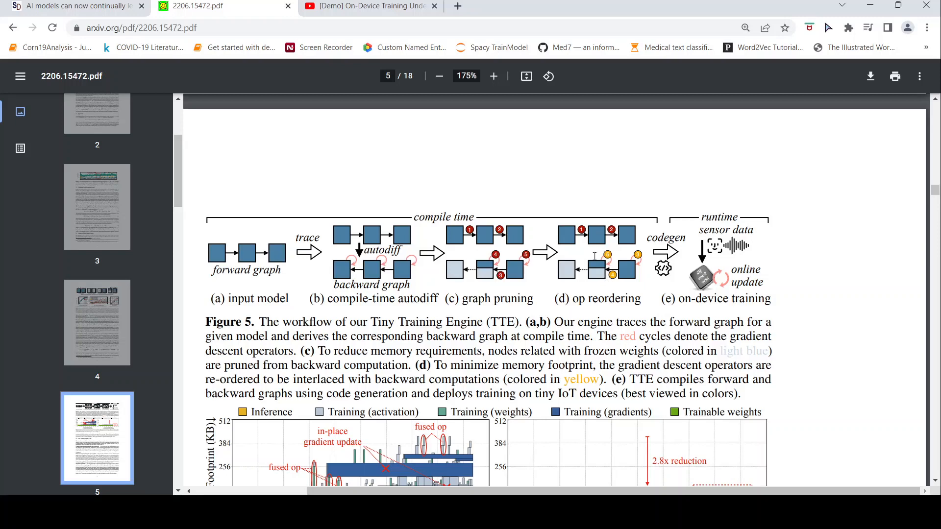
pyautogui.moveTo(593, 272)
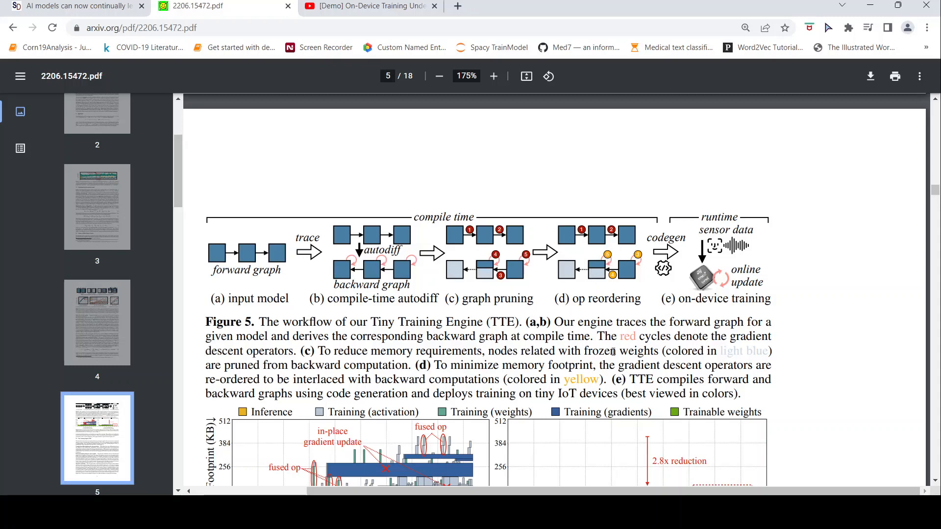
pyautogui.moveTo(475, 310)
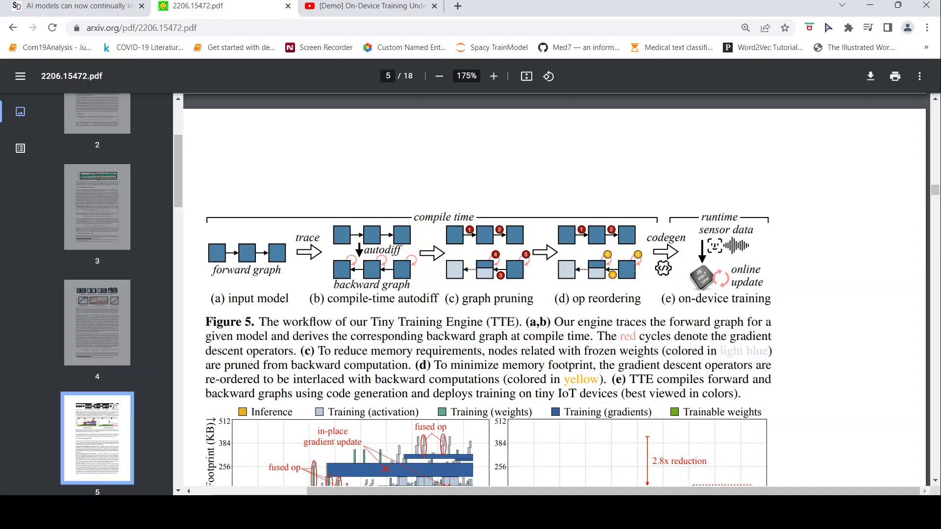
pyautogui.moveTo(555, 258)
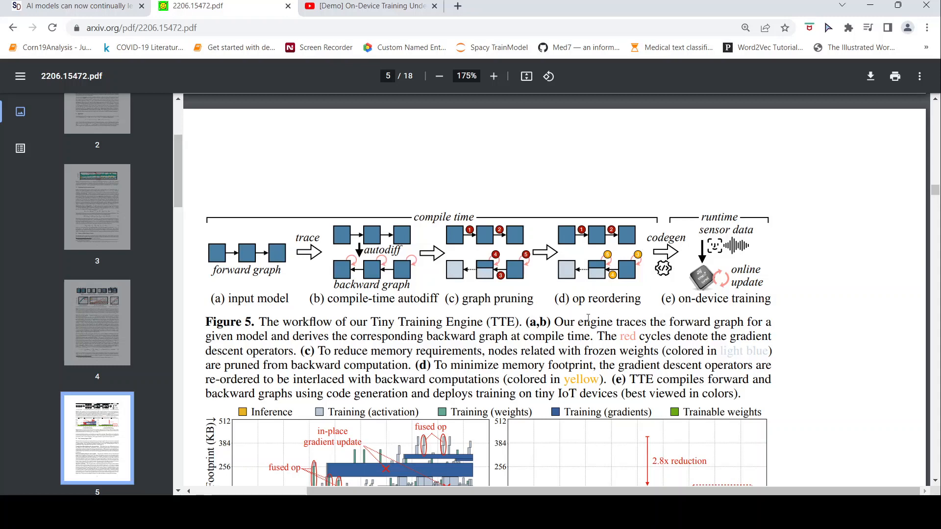
# - Scroll down the PDF from Figure 6 through section 2.3's operator reordering to Table 1 on page 6
pyautogui.scroll(-3)
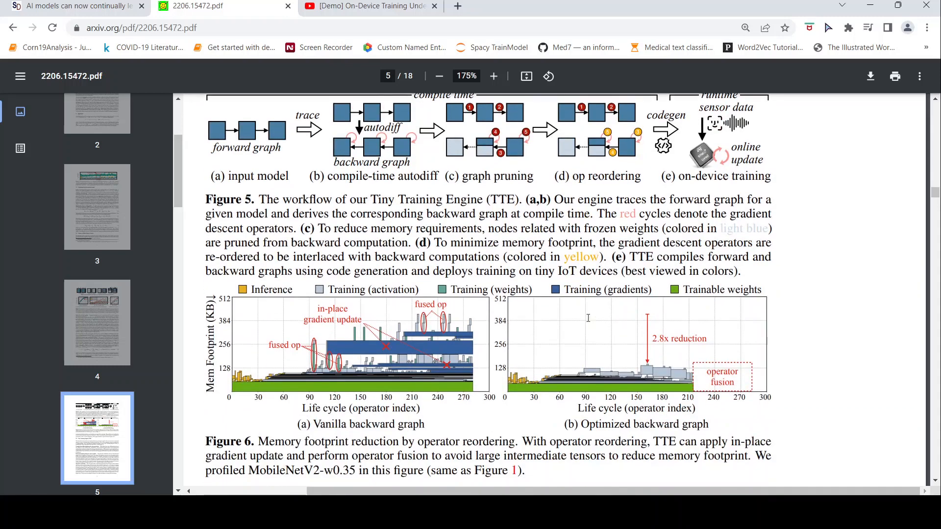
pyautogui.scroll(-3)
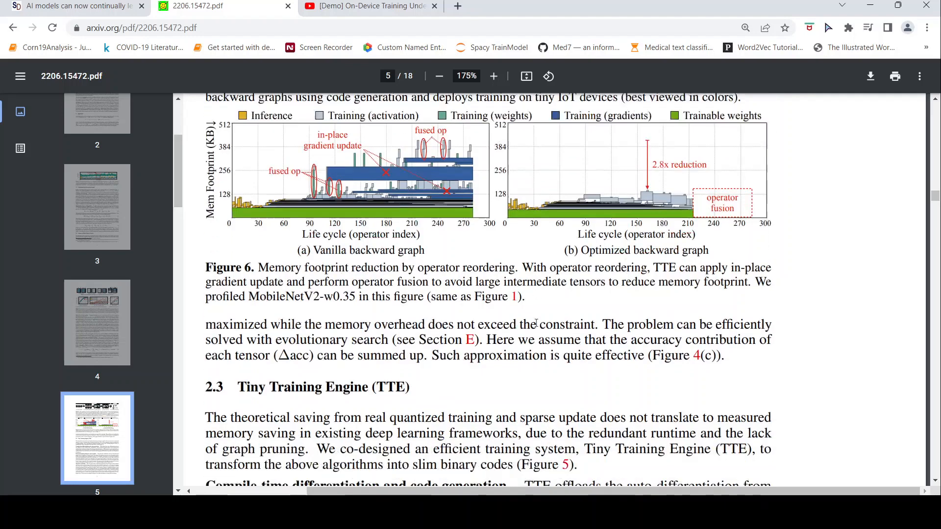
pyautogui.scroll(-3)
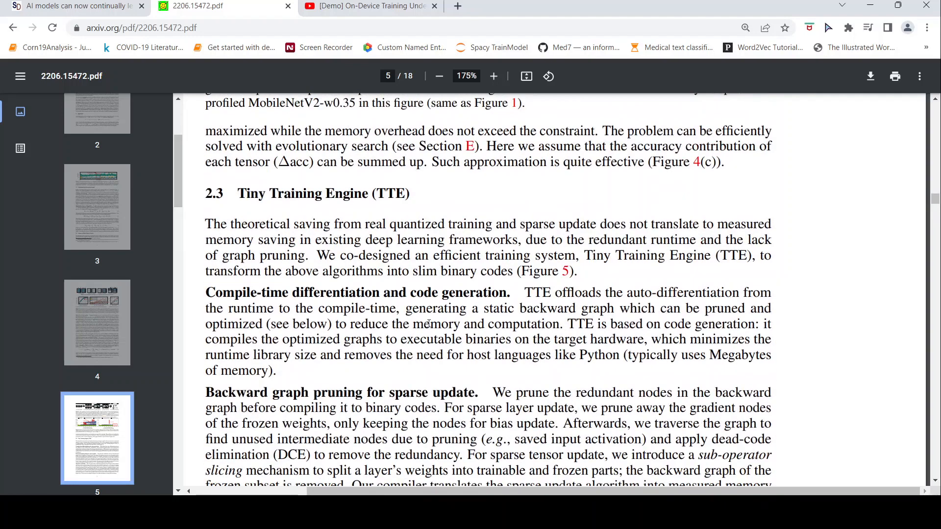
pyautogui.moveTo(520, 302)
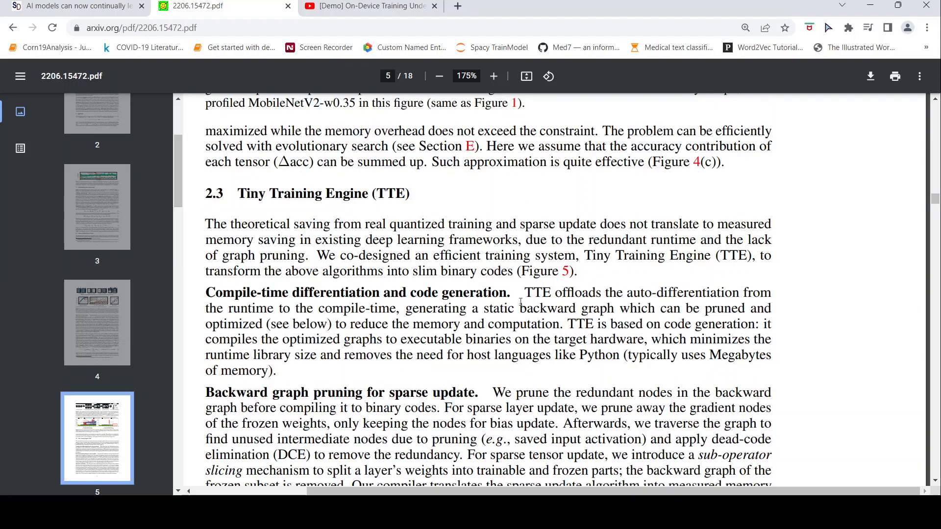
pyautogui.moveTo(692, 292)
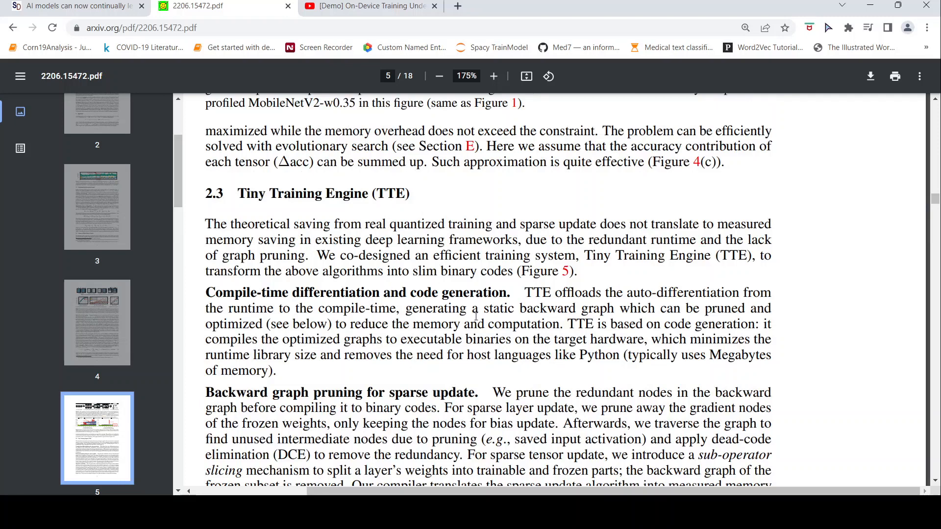
pyautogui.scroll(3)
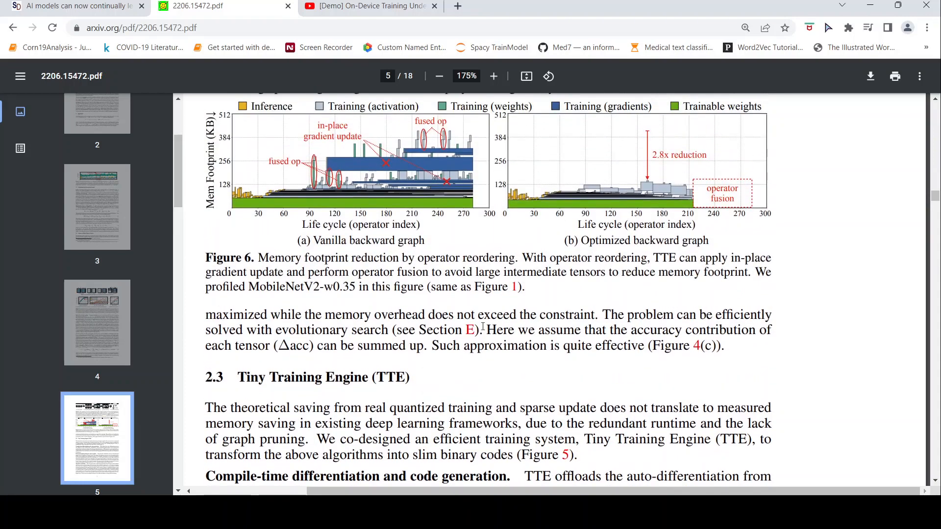
pyautogui.scroll(-3)
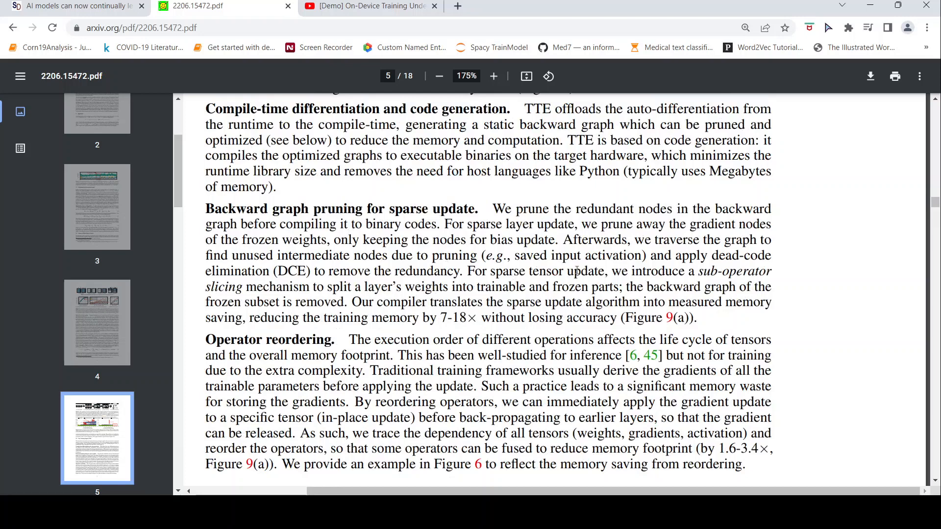
pyautogui.scroll(-3)
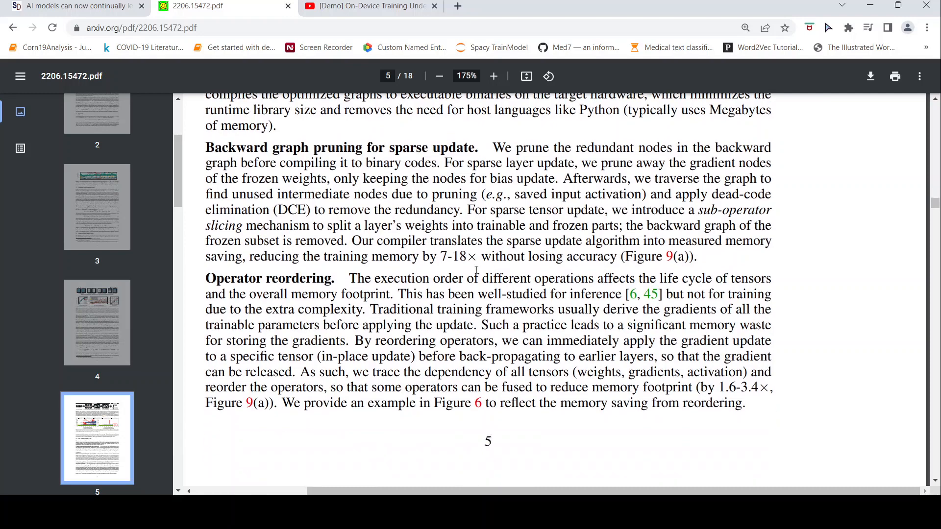
pyautogui.scroll(-3)
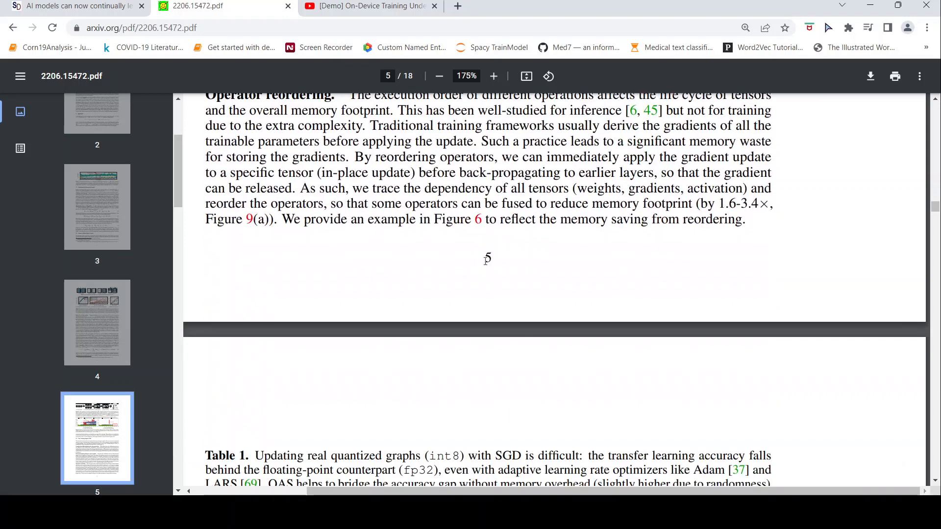
pyautogui.scroll(-3)
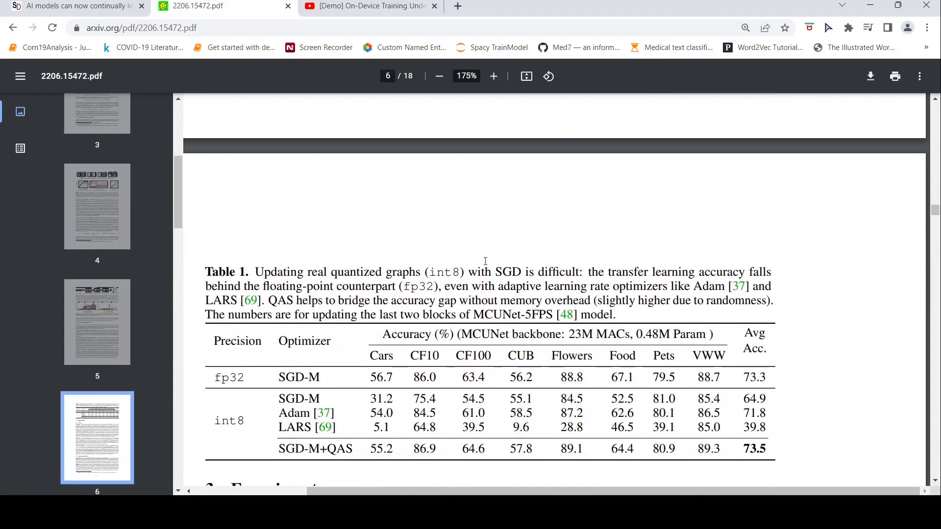
# - Scroll through Section 3's setup and QAS results on page 6, then switch to the YouTube demo tab
pyautogui.scroll(-3)
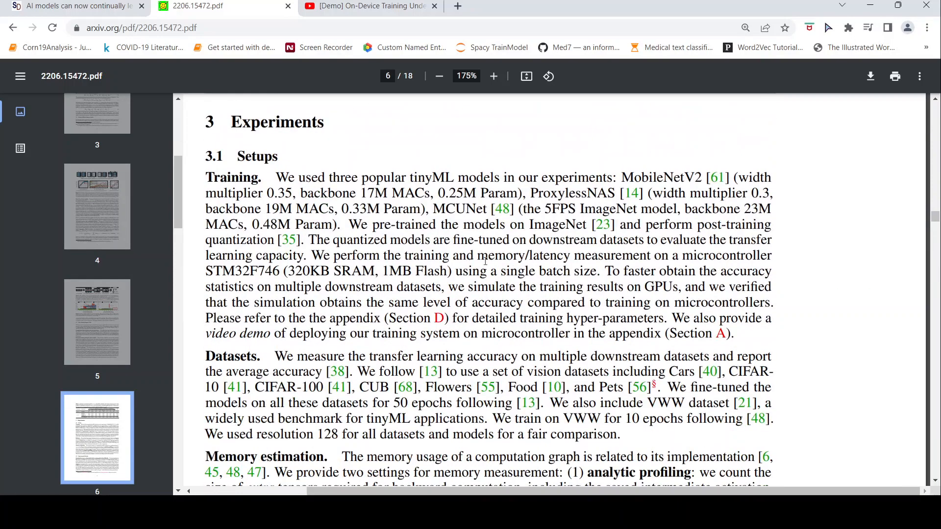
pyautogui.scroll(-3)
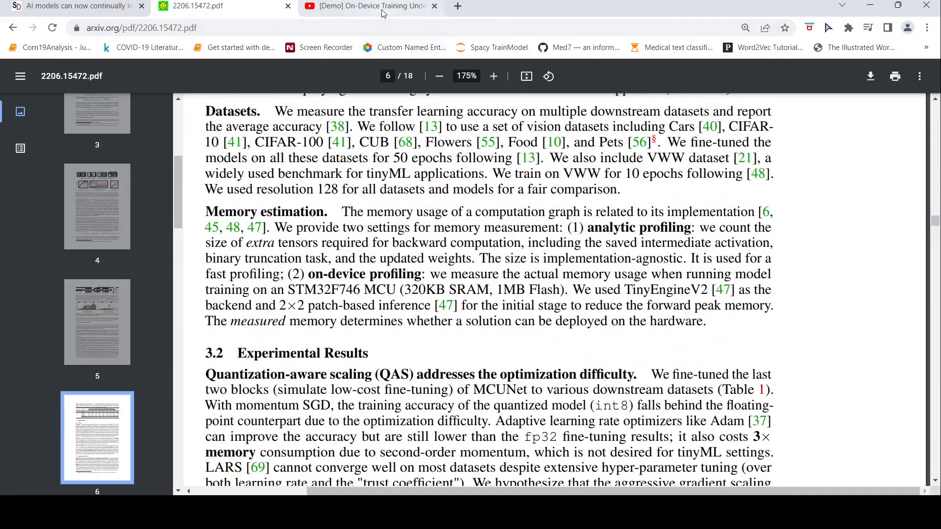
pyautogui.scroll(-3)
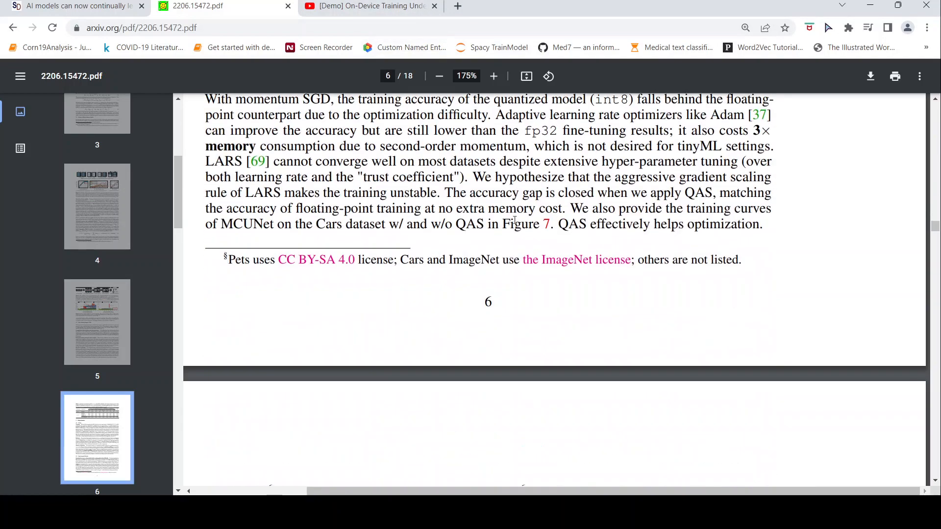
pyautogui.scroll(3)
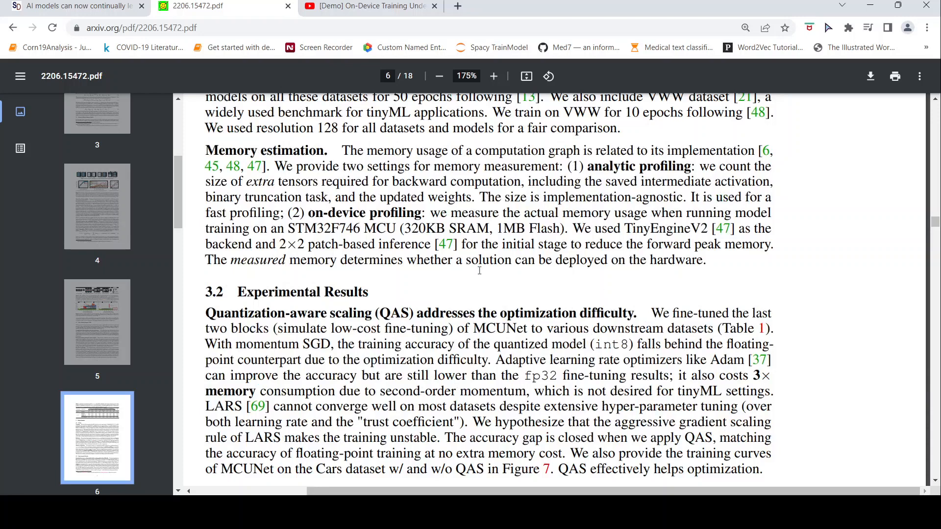
pyautogui.moveTo(428, 100)
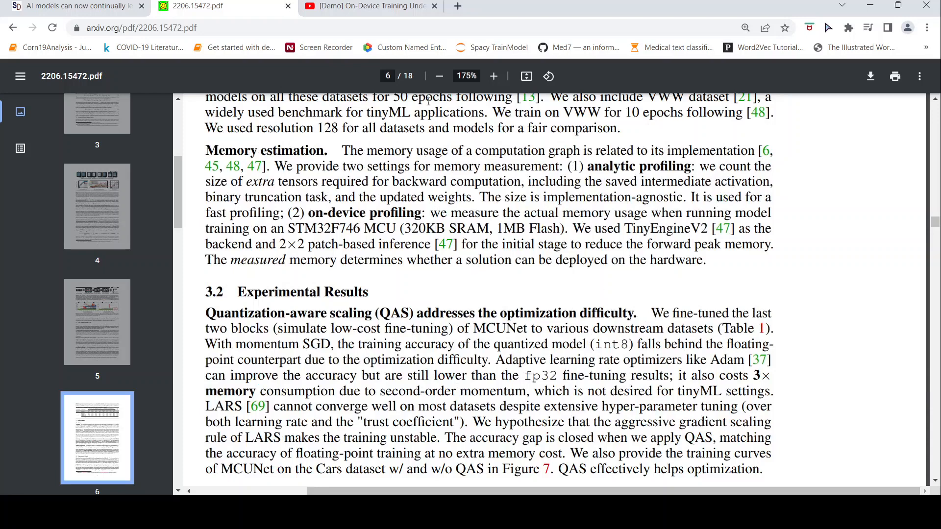
pyautogui.click(369, 6)
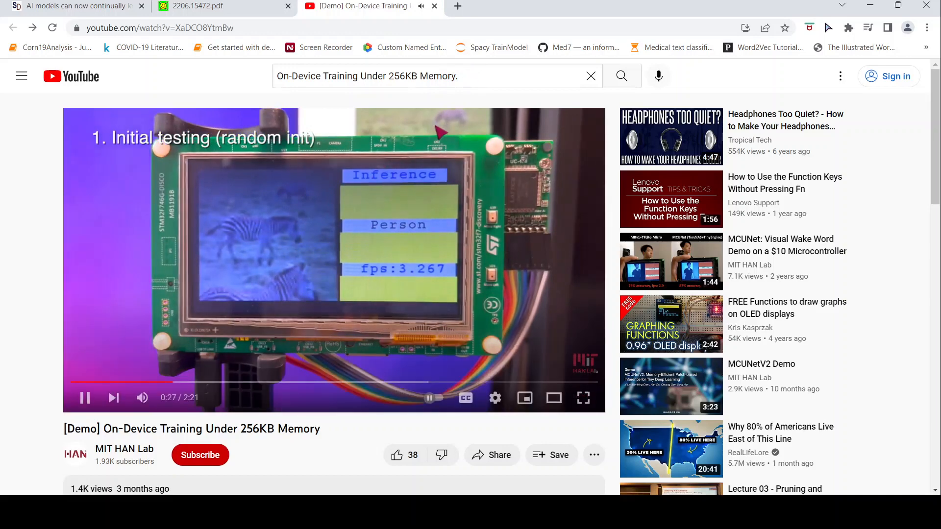
pyautogui.moveTo(241, 382)
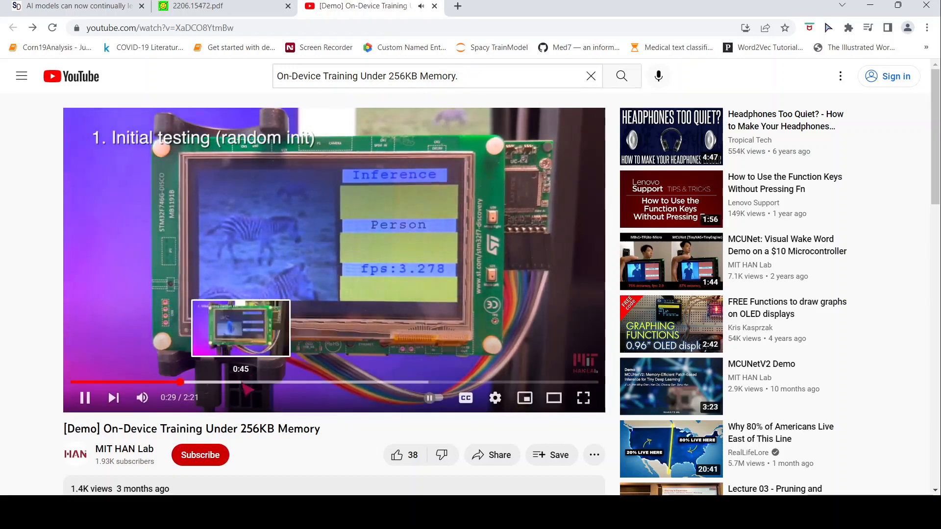
# - Jump ahead in the demo video, watch to the post-training test at 2:02 of 2:21, and pause
pyautogui.click(243, 381)
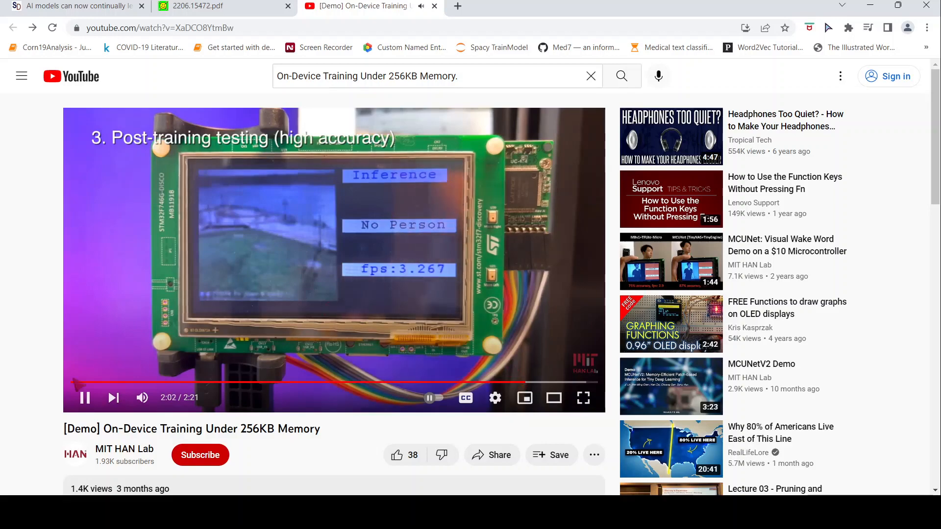
pyautogui.scroll(-3)
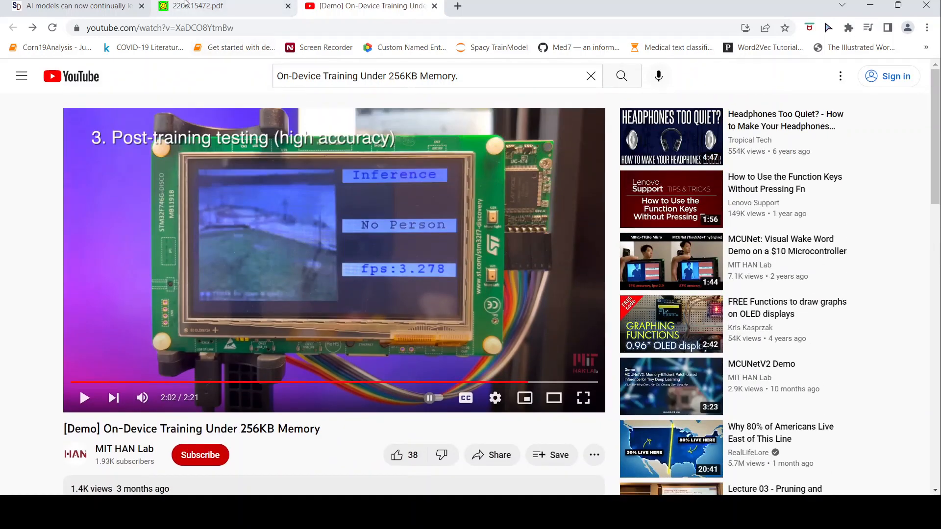
# - Return to the 2206.15472.pdf tab and scroll through Figures 7 and 8's sparse-update results to page 8
pyautogui.click(198, 6)
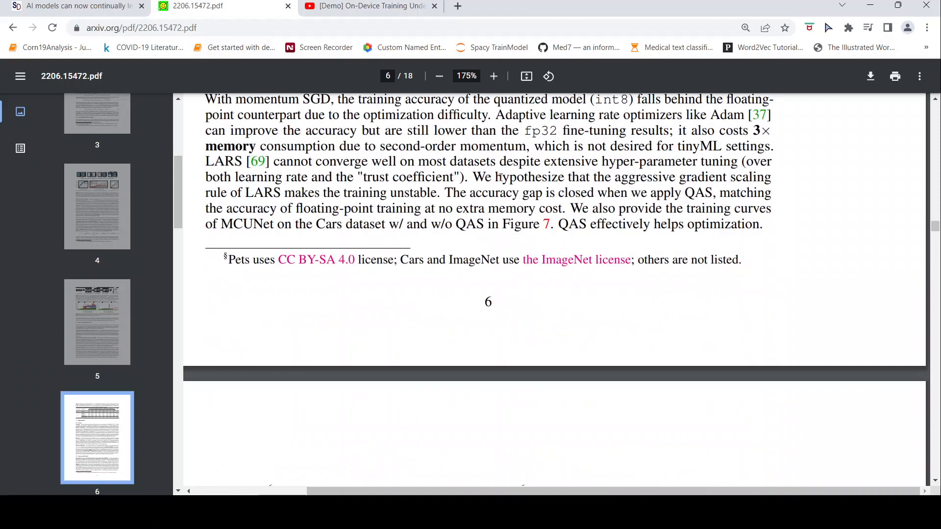
pyautogui.scroll(-3)
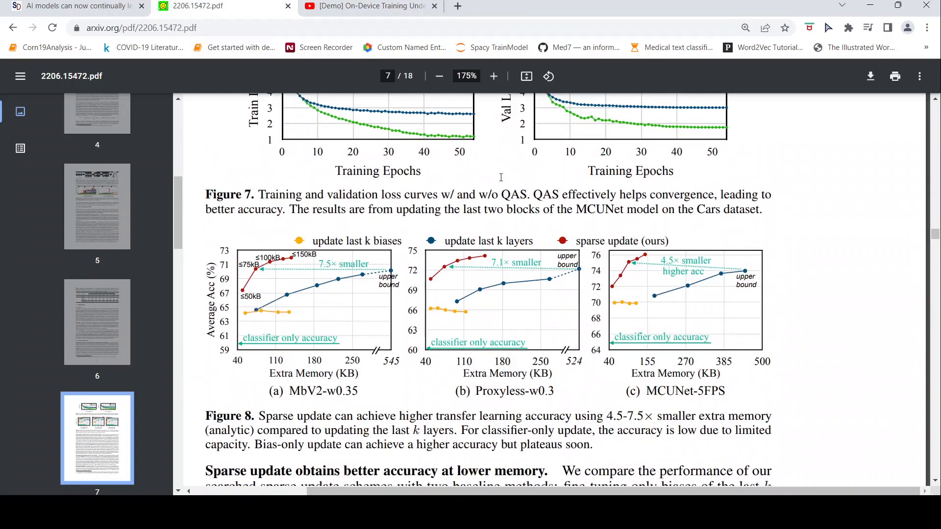
pyautogui.scroll(-3)
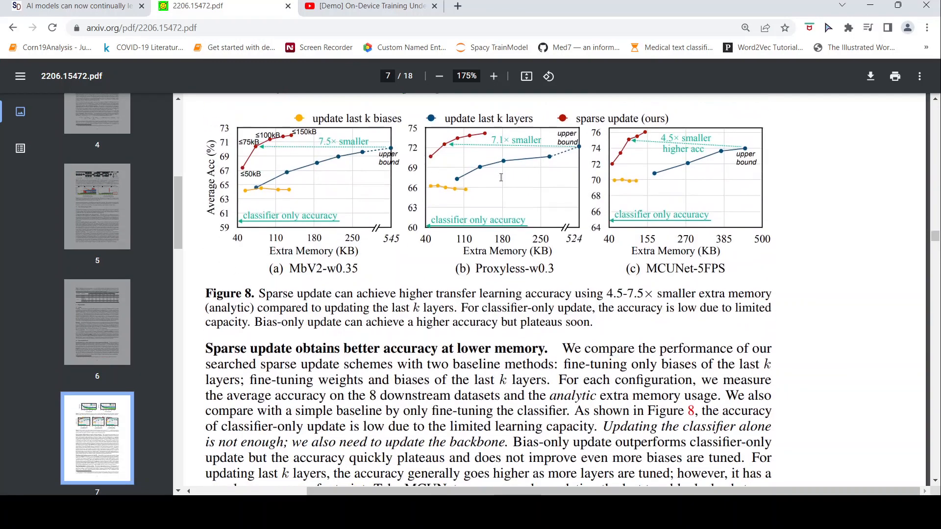
pyautogui.moveTo(545, 391)
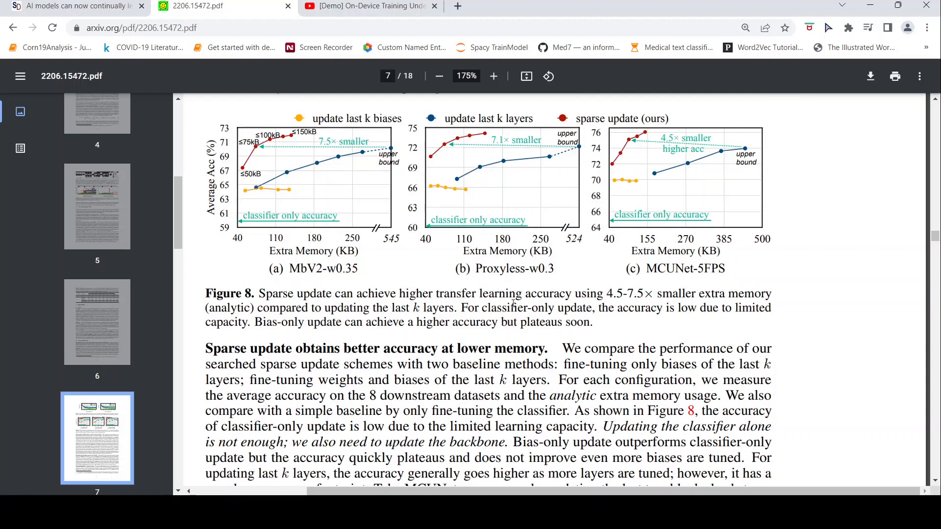
pyautogui.moveTo(359, 339)
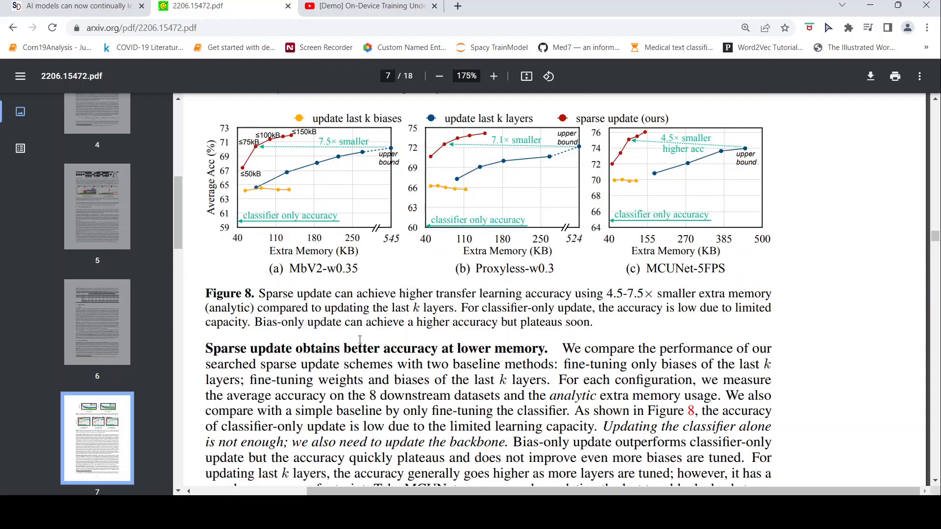
pyautogui.moveTo(464, 236)
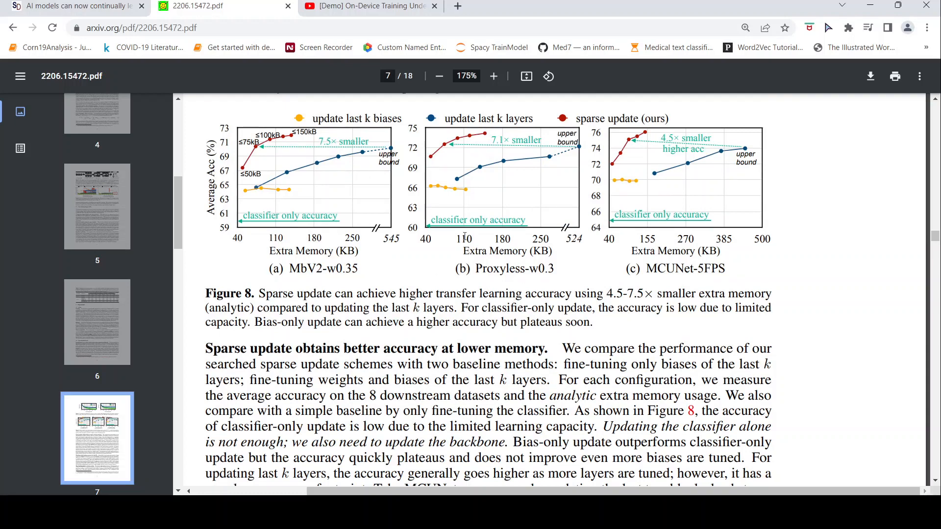
pyautogui.scroll(-3)
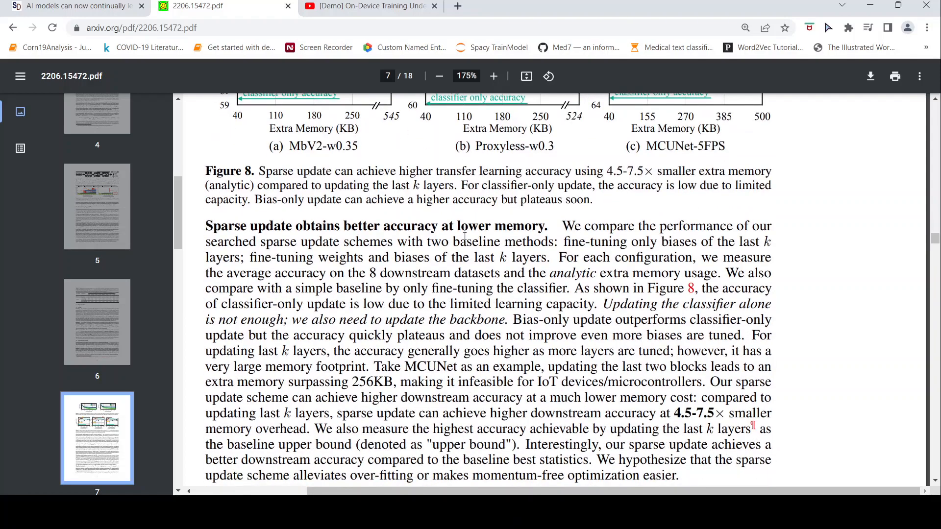
pyautogui.scroll(-3)
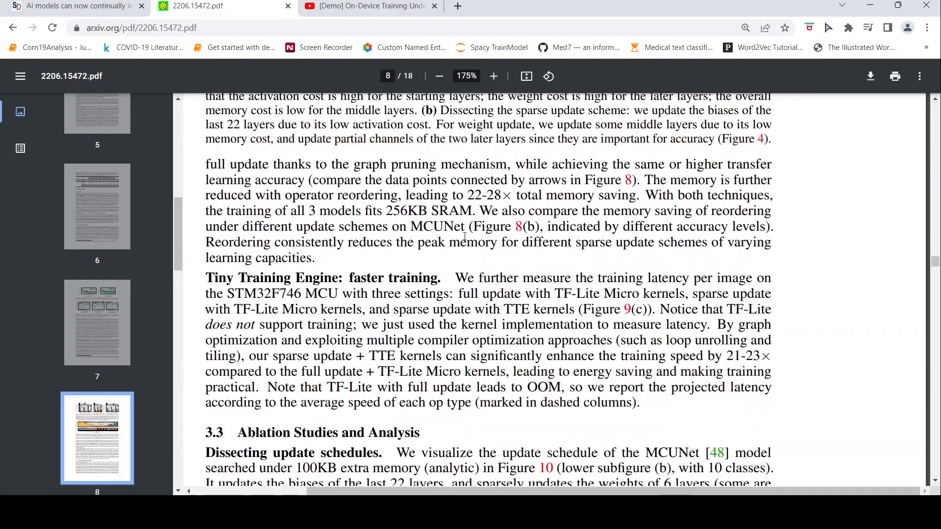
# - Scroll down through page 9's ablation studies and Related Work to section 5 Conclusion
pyautogui.scroll(-3)
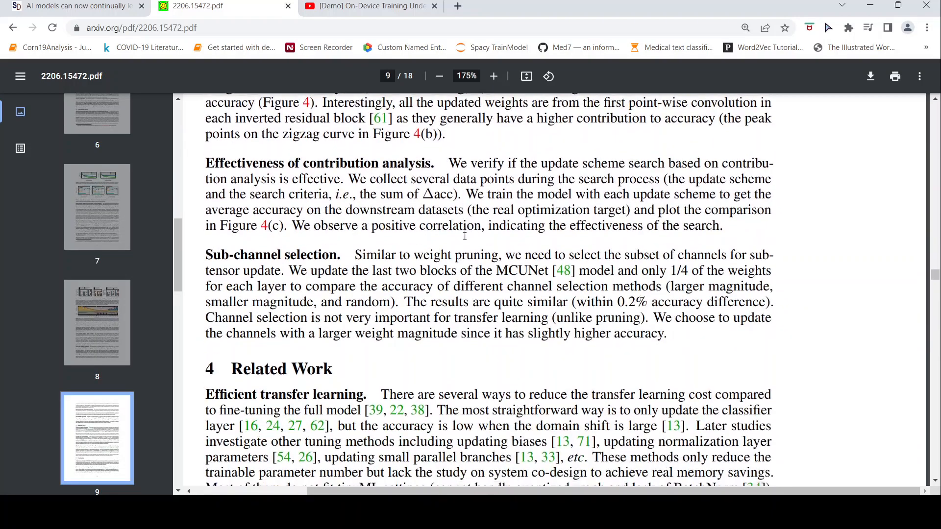
pyautogui.scroll(-3)
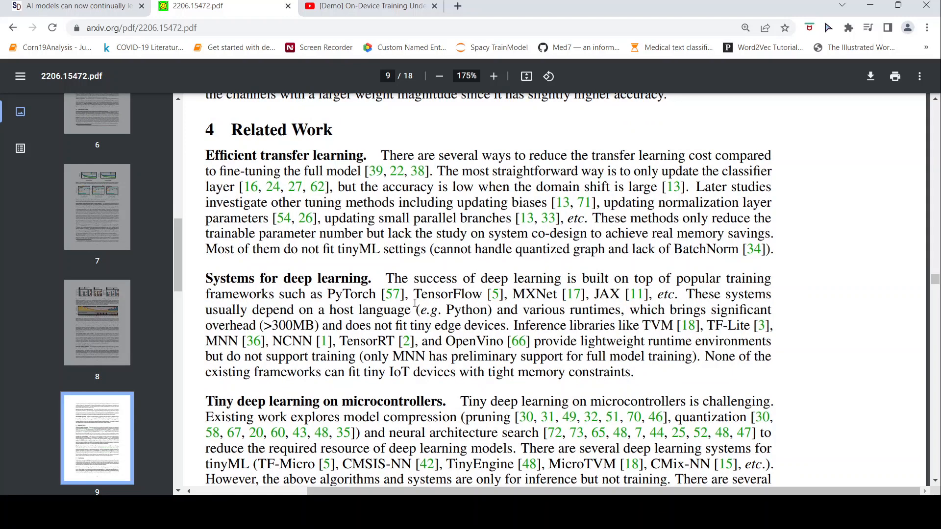
pyautogui.moveTo(560, 300)
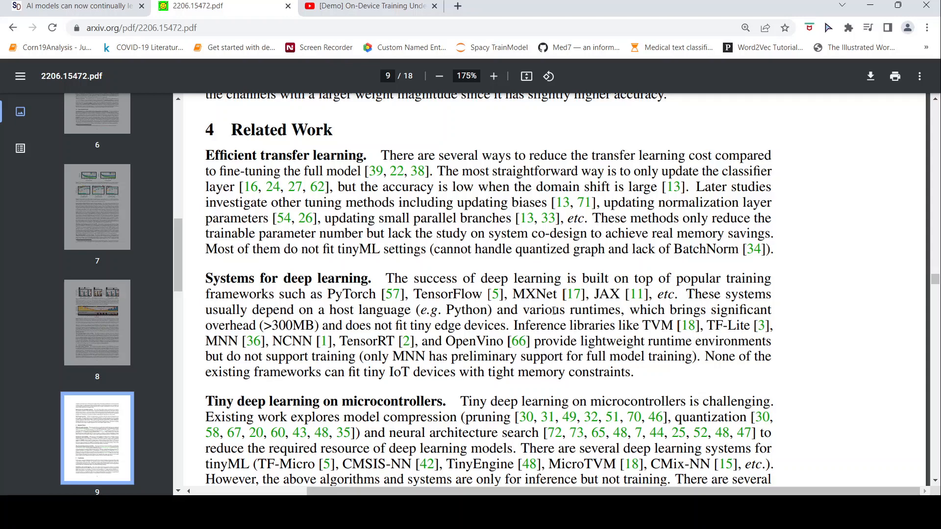
pyautogui.moveTo(579, 330)
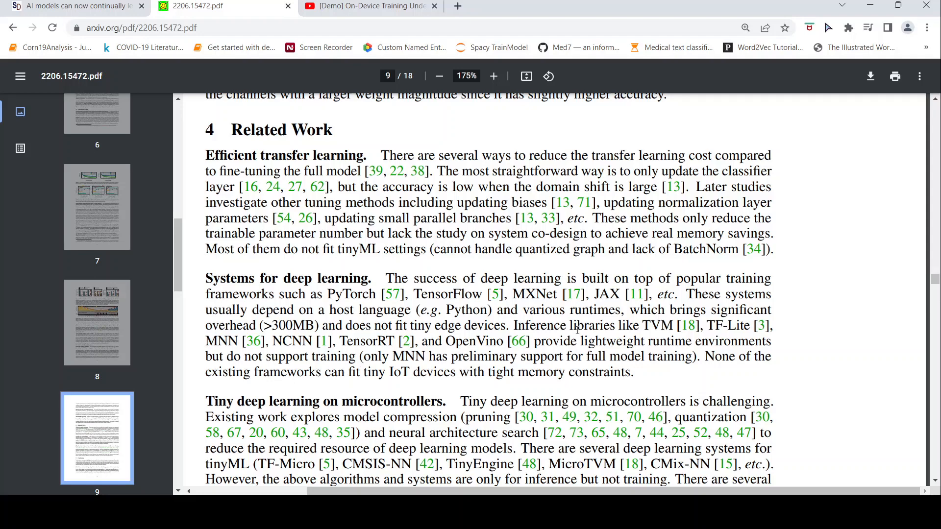
pyautogui.scroll(-3)
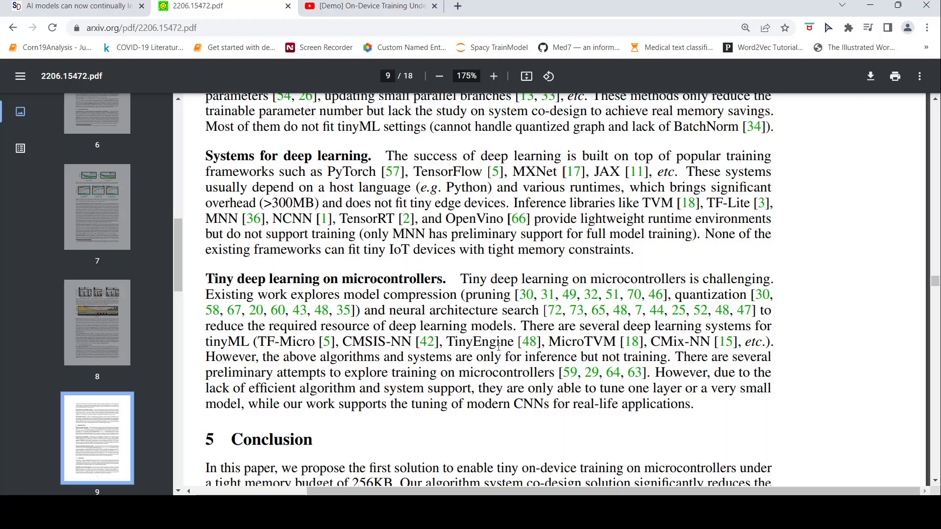
pyautogui.scroll(-3)
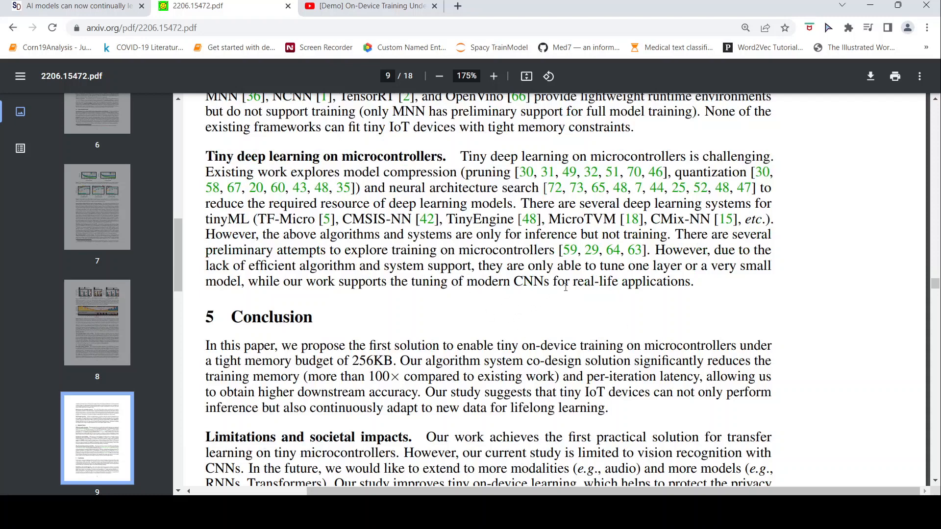
pyautogui.moveTo(595, 296)
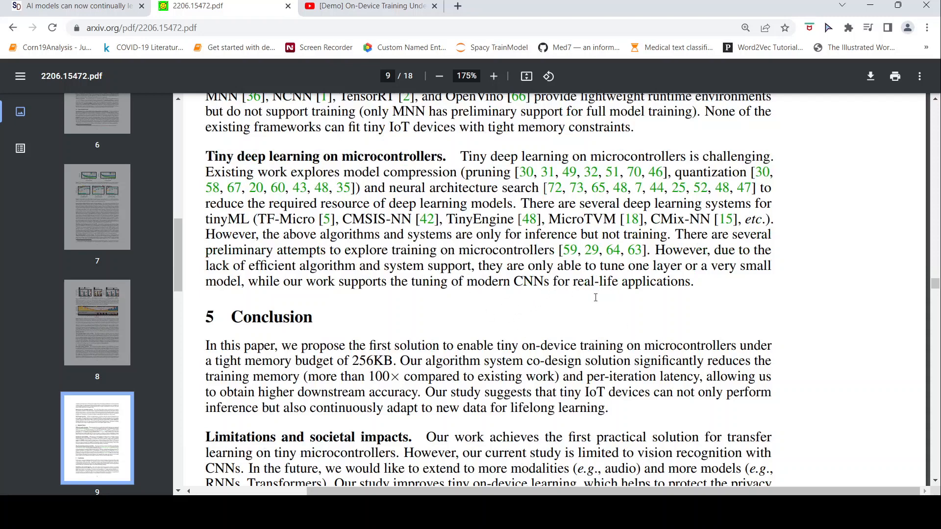
pyautogui.scroll(-3)
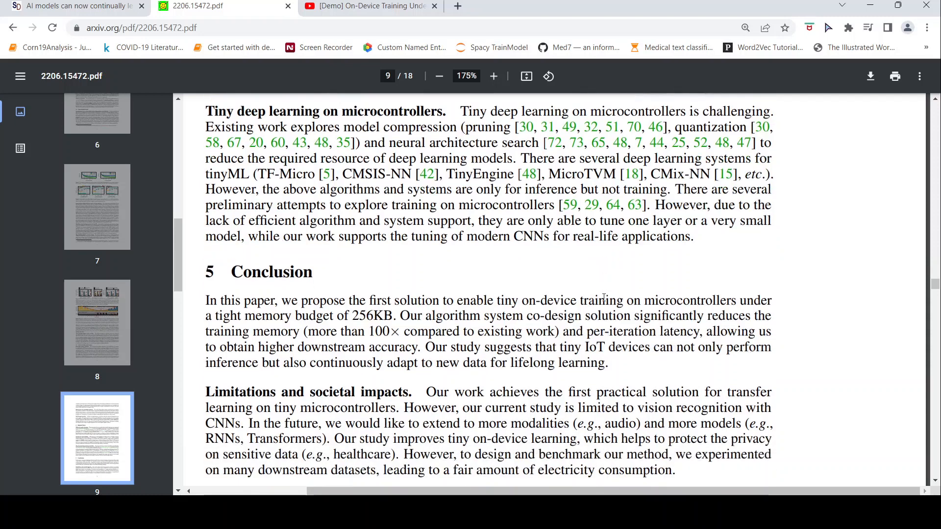
pyautogui.scroll(3)
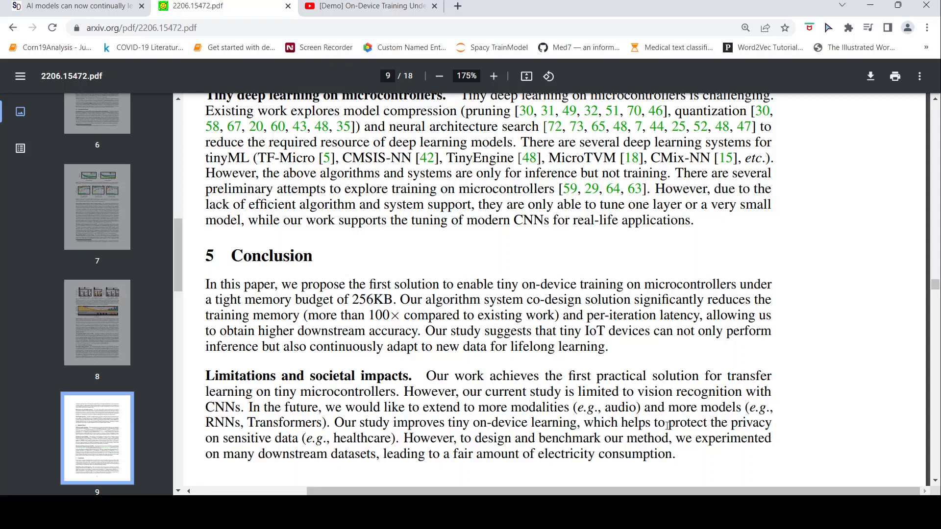
pyautogui.moveTo(379, 446)
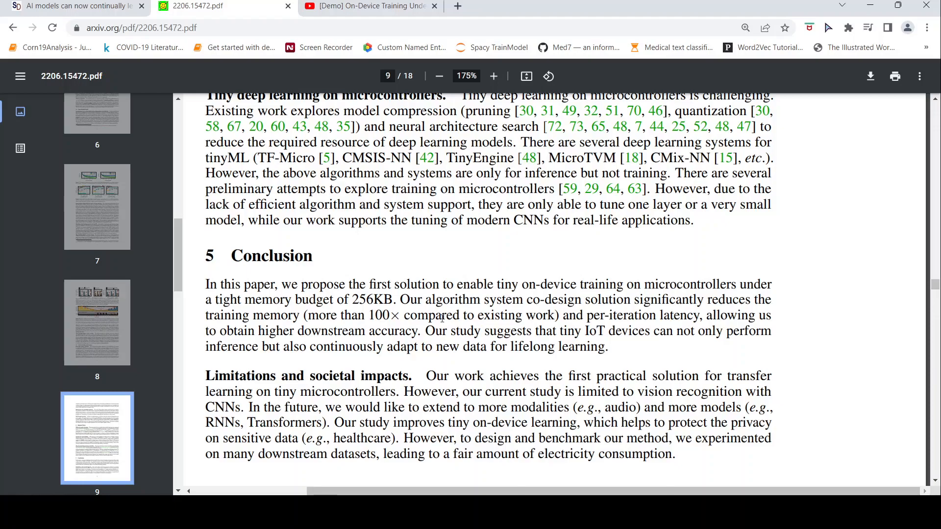
# - Scroll up from the Conclusion on page 9 back to page 4's Figures 3 and 4
pyautogui.scroll(3)
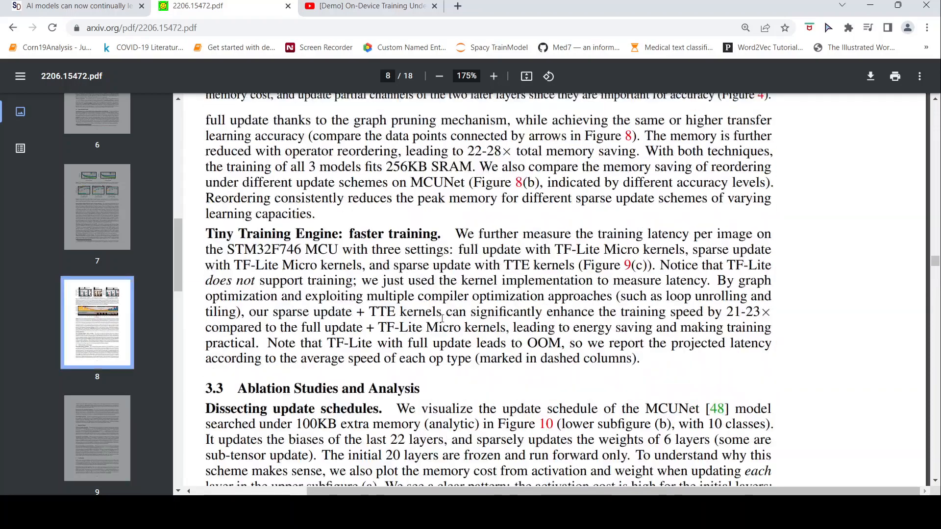
pyautogui.scroll(3)
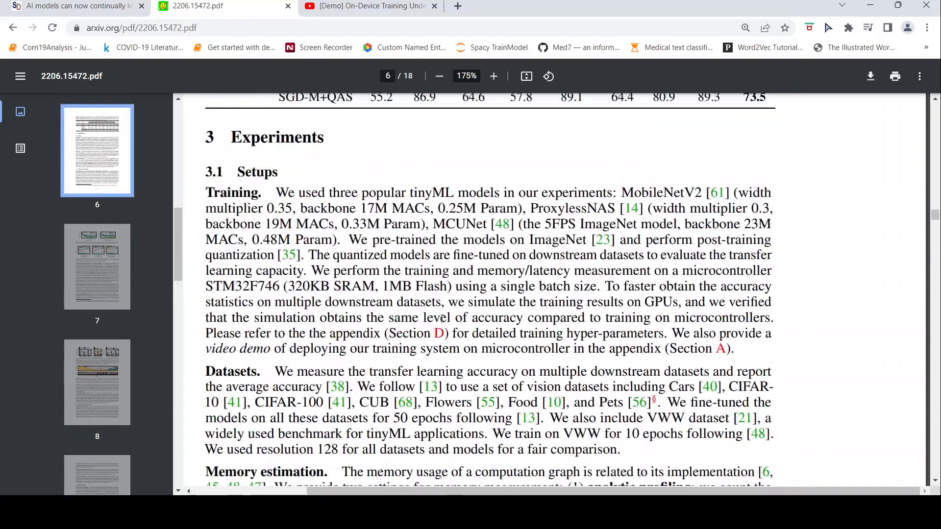
pyautogui.scroll(3)
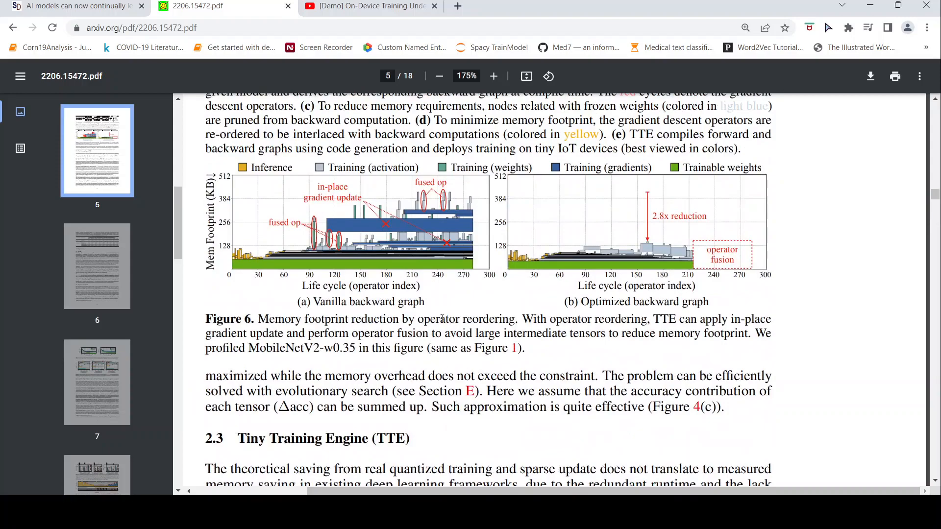
pyautogui.scroll(3)
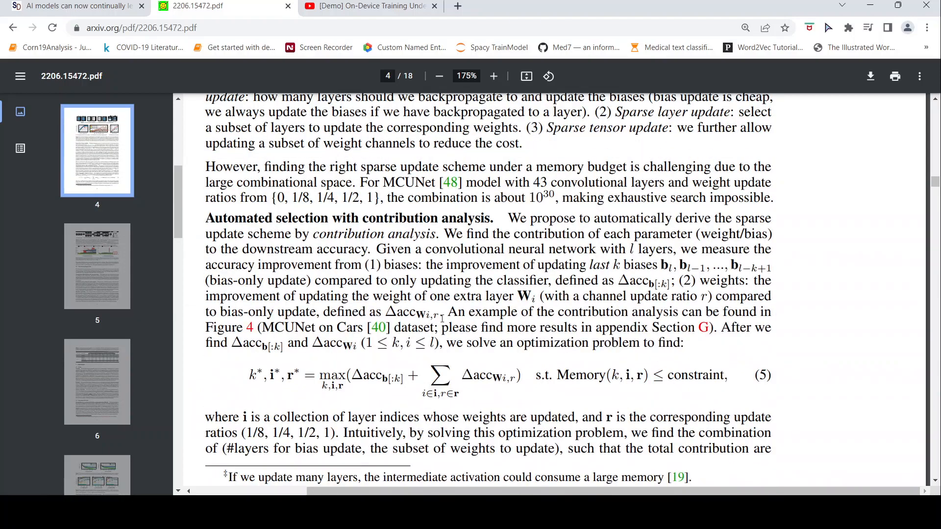
pyautogui.scroll(3)
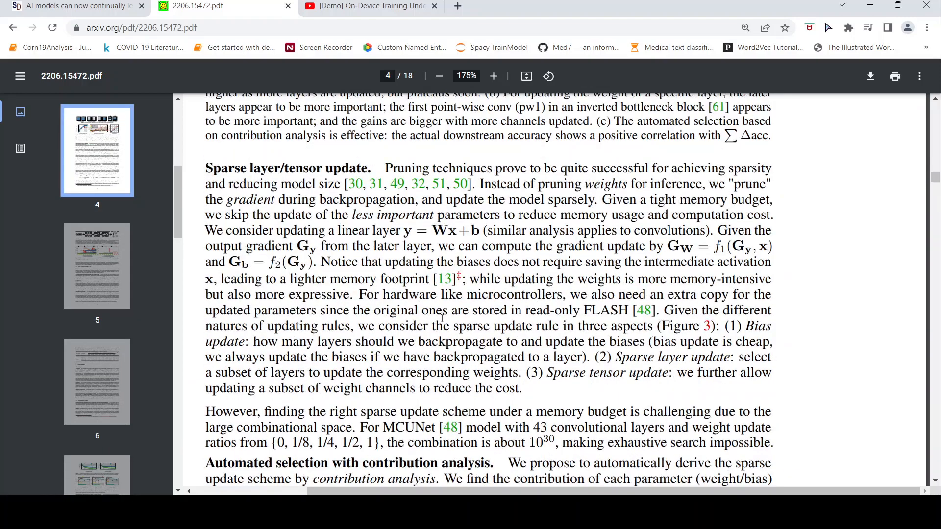
pyautogui.scroll(3)
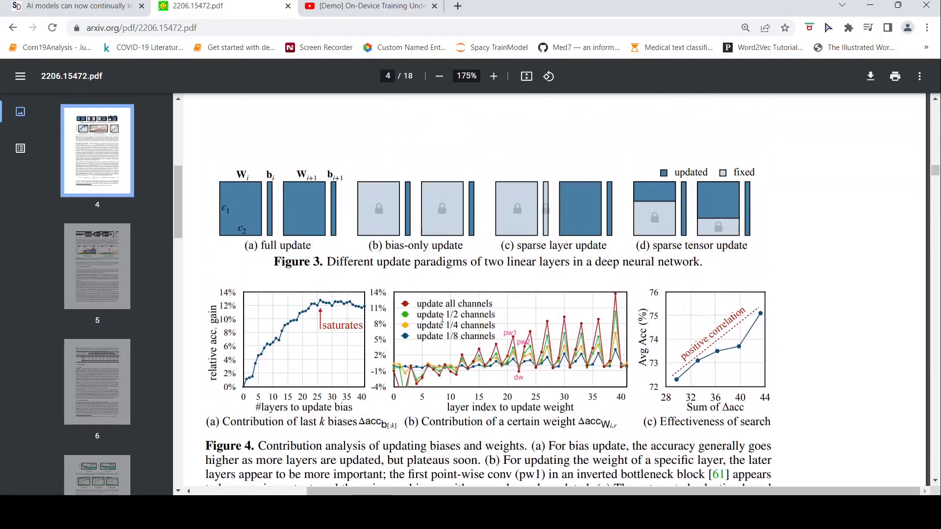
pyautogui.moveTo(611, 226)
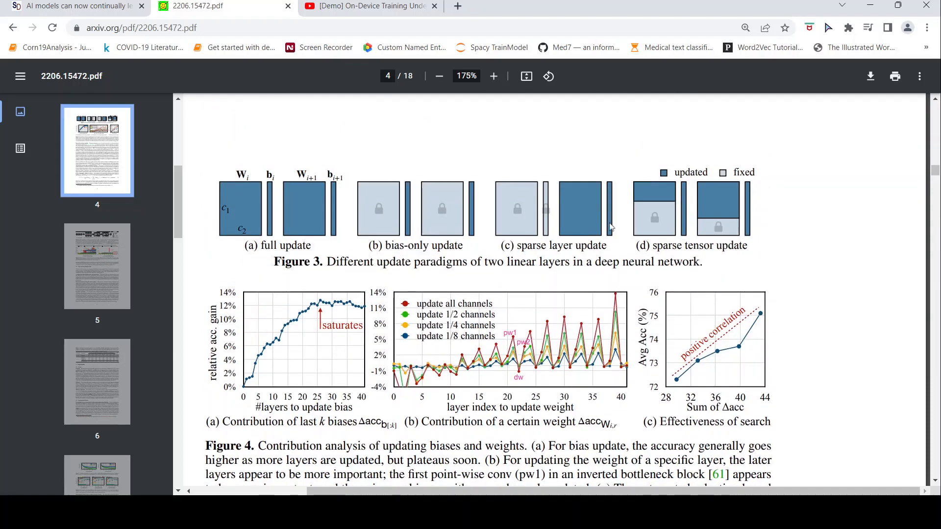
pyautogui.moveTo(551, 228)
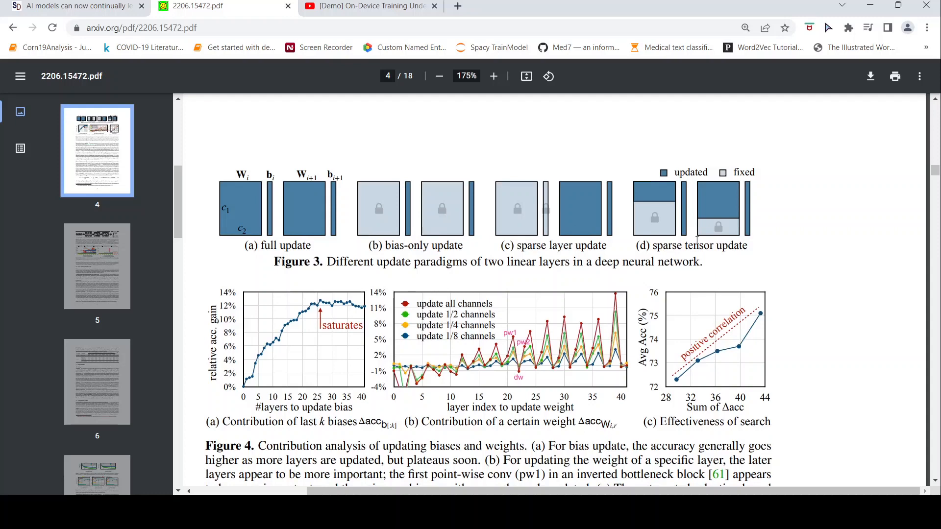
pyautogui.moveTo(480, 257)
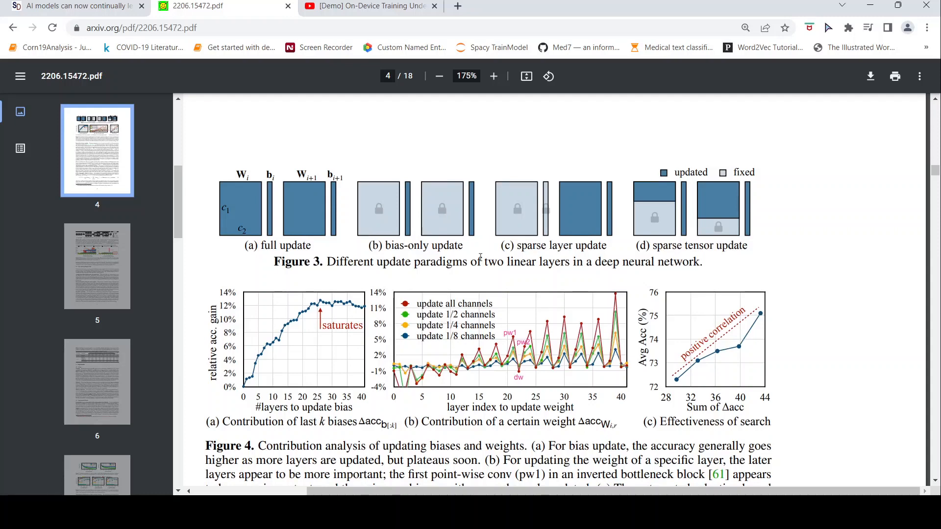
# - Scroll up to page 3's Quantization-aware scaling (QAS) subsection with Equations 2–4
pyautogui.scroll(3)
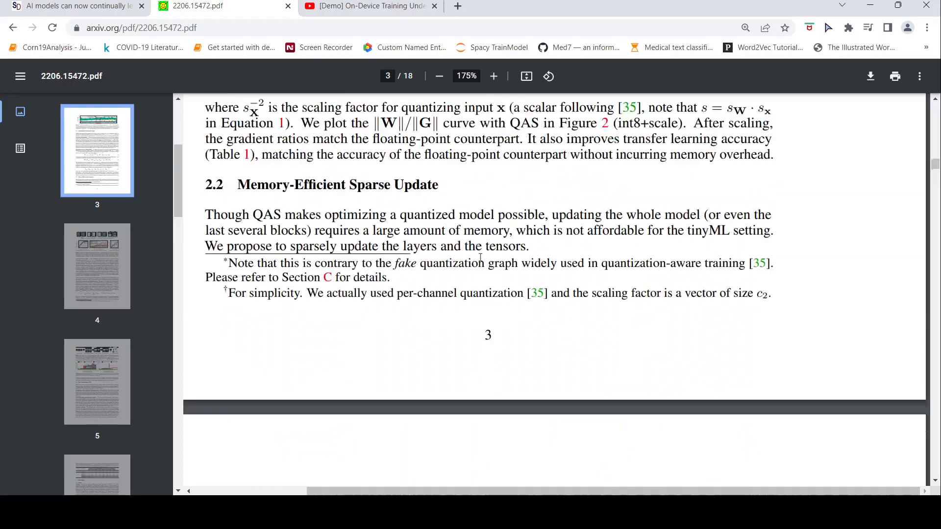
pyautogui.scroll(3)
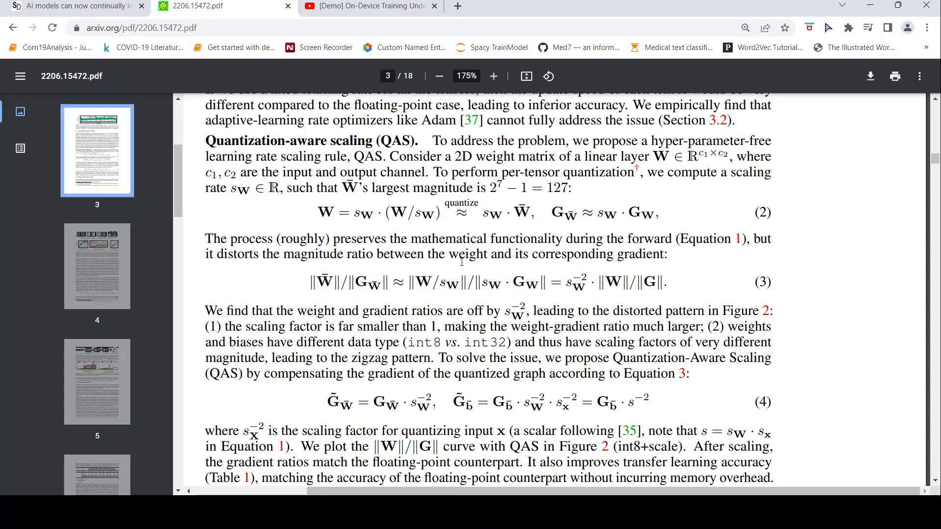
pyautogui.scroll(-3)
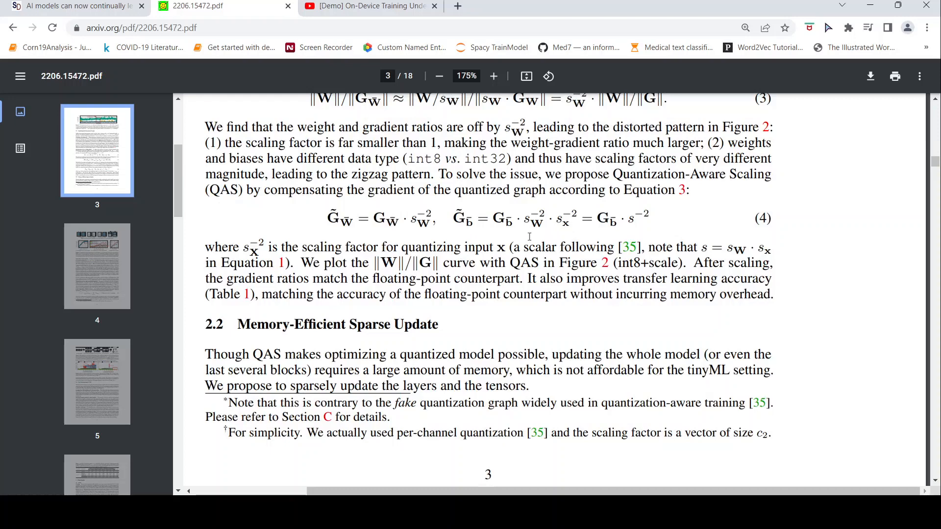
pyautogui.scroll(3)
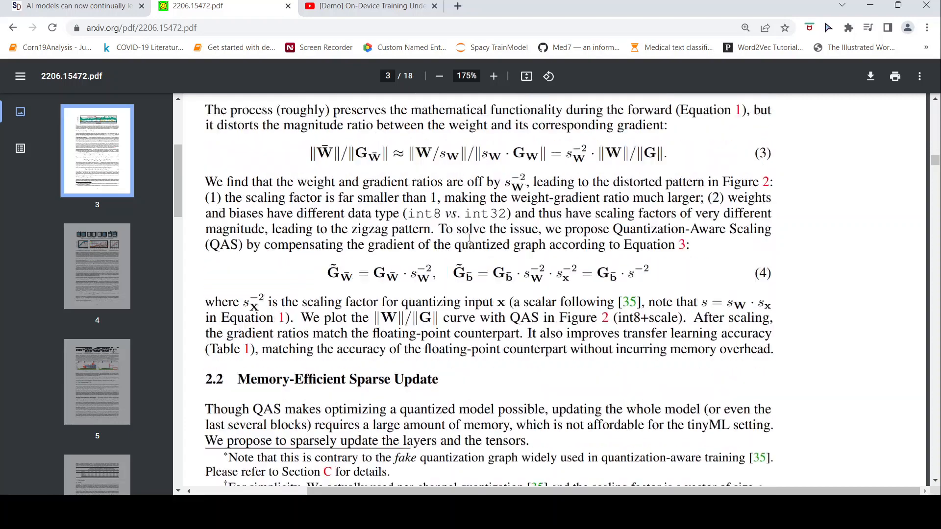
pyautogui.scroll(3)
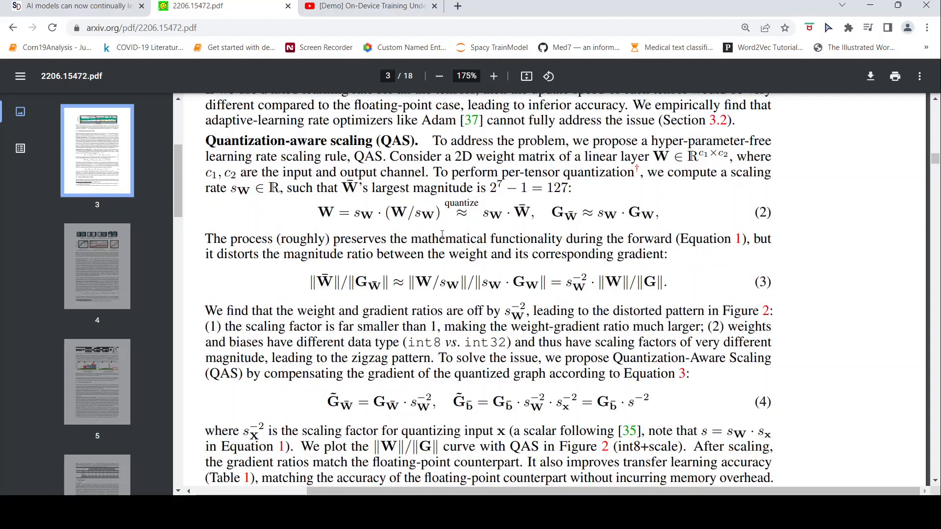
pyautogui.moveTo(440, 237)
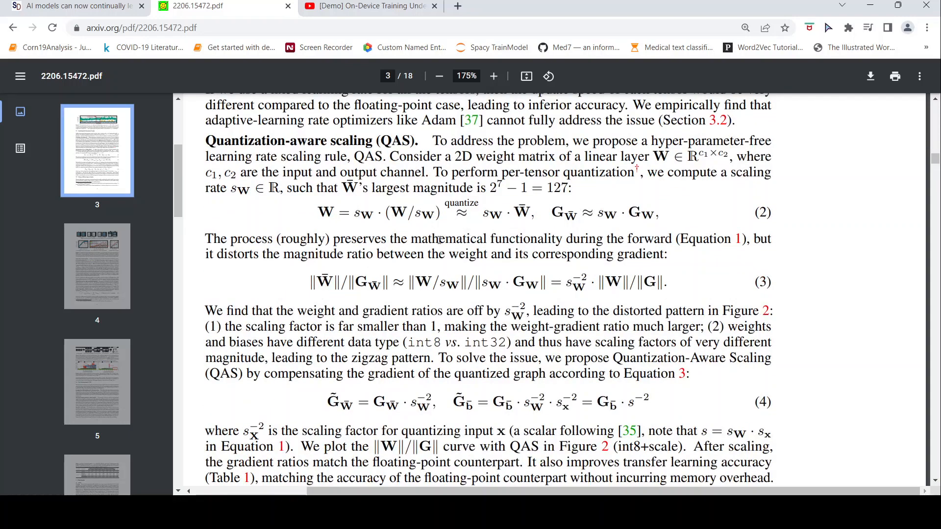
pyautogui.moveTo(441, 233)
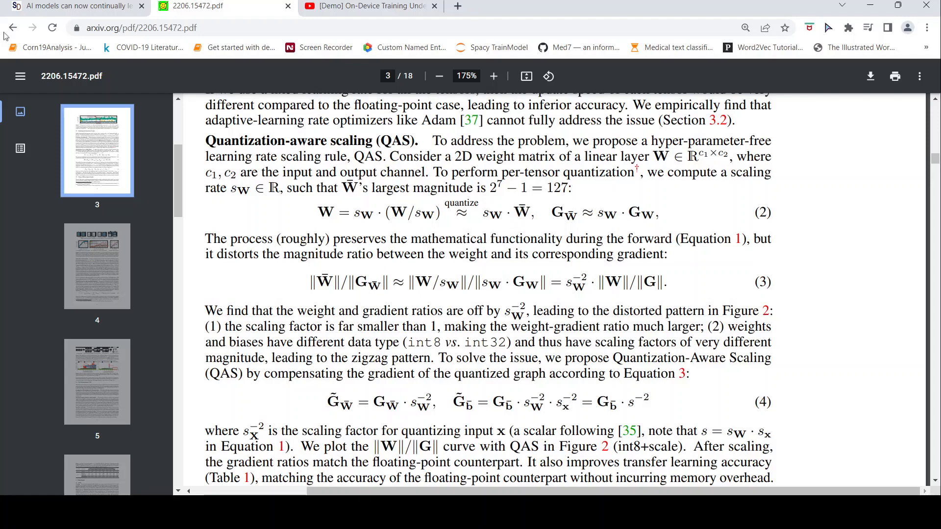
# - Glance at the ScienceDaily article headline, then return to the PDF's page 1 title, authors and abstract
pyautogui.click(81, 6)
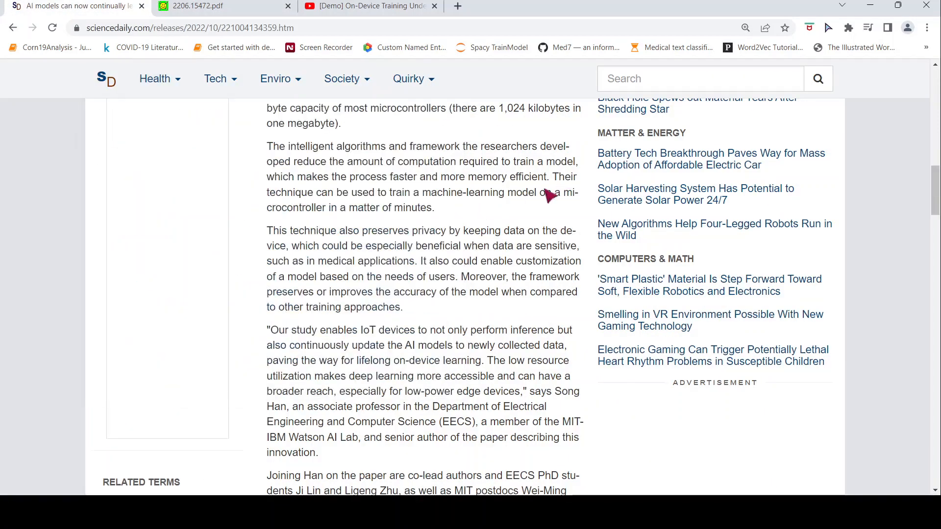
pyautogui.scroll(3)
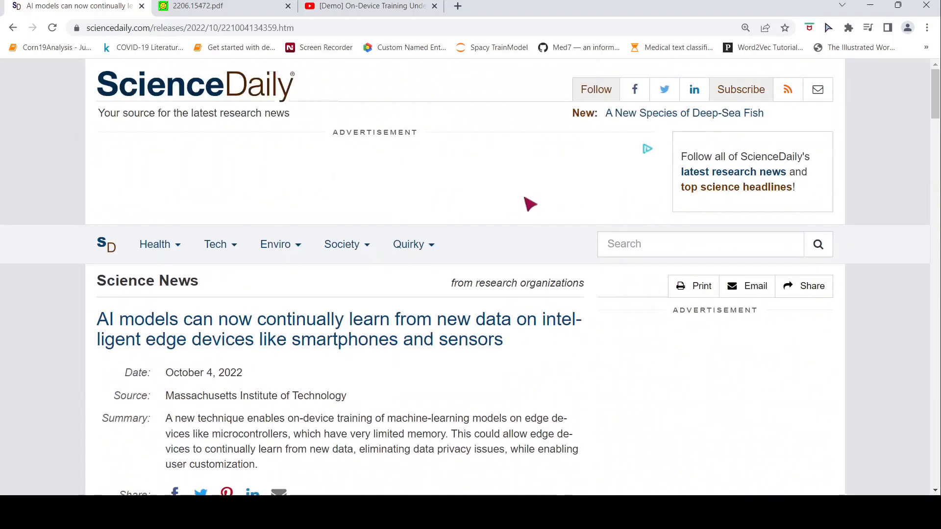
pyautogui.moveTo(471, 204)
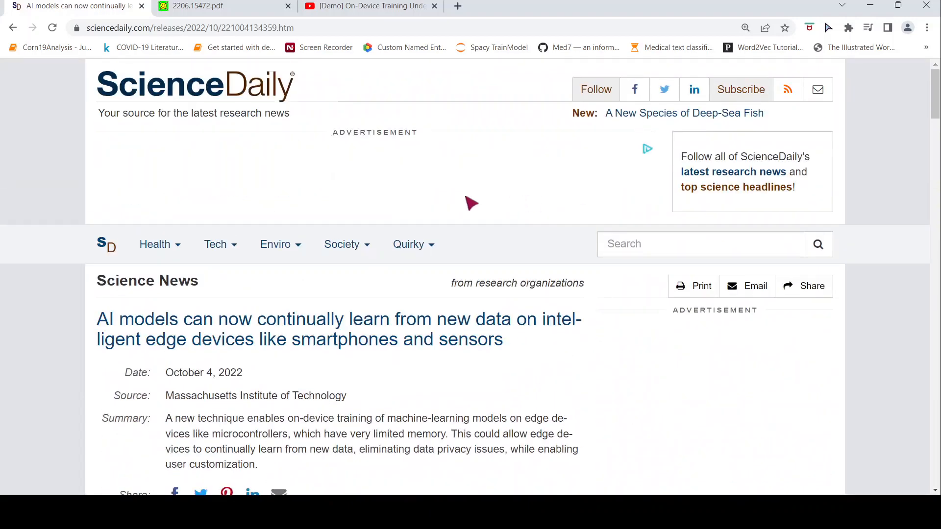
pyautogui.click(216, 6)
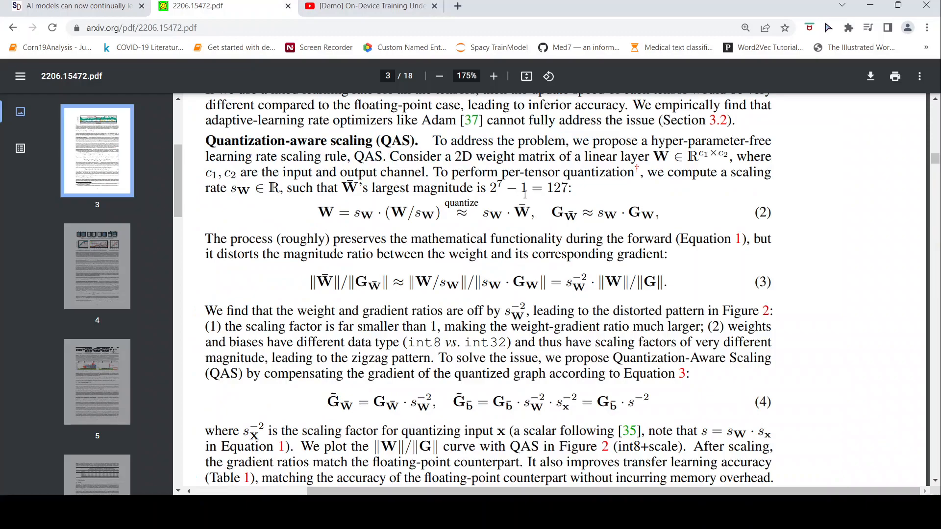
pyautogui.click(97, 150)
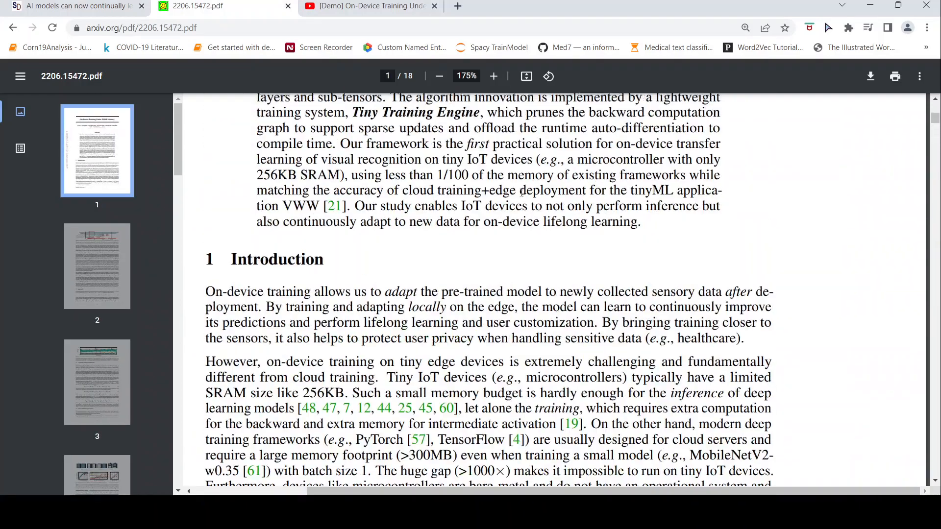
pyautogui.scroll(3)
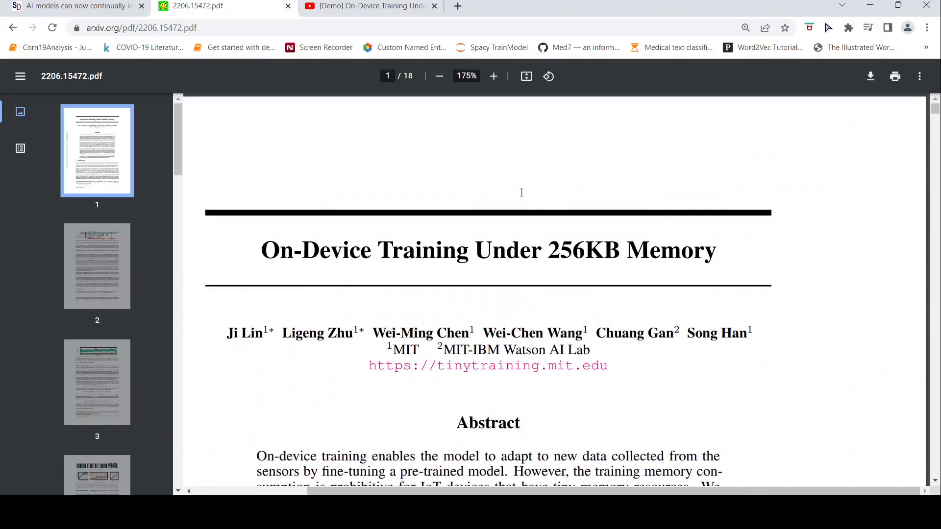